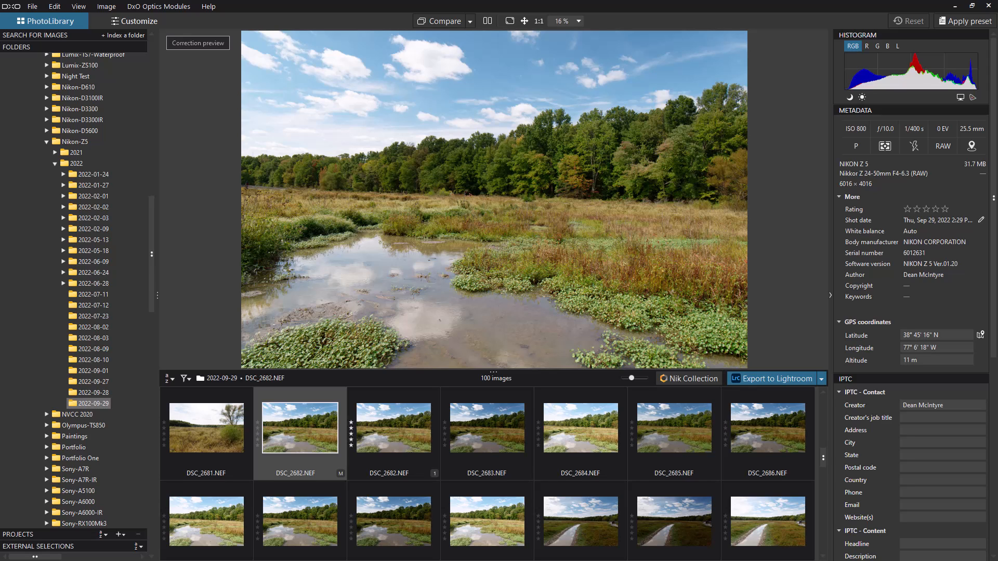
pyautogui.moveTo(812, 312)
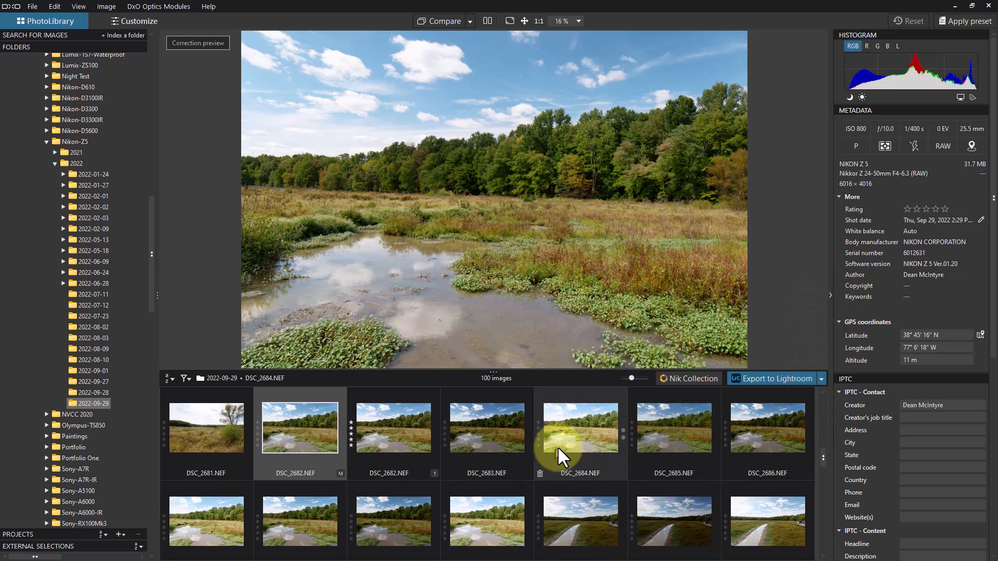
pyautogui.moveTo(767, 427)
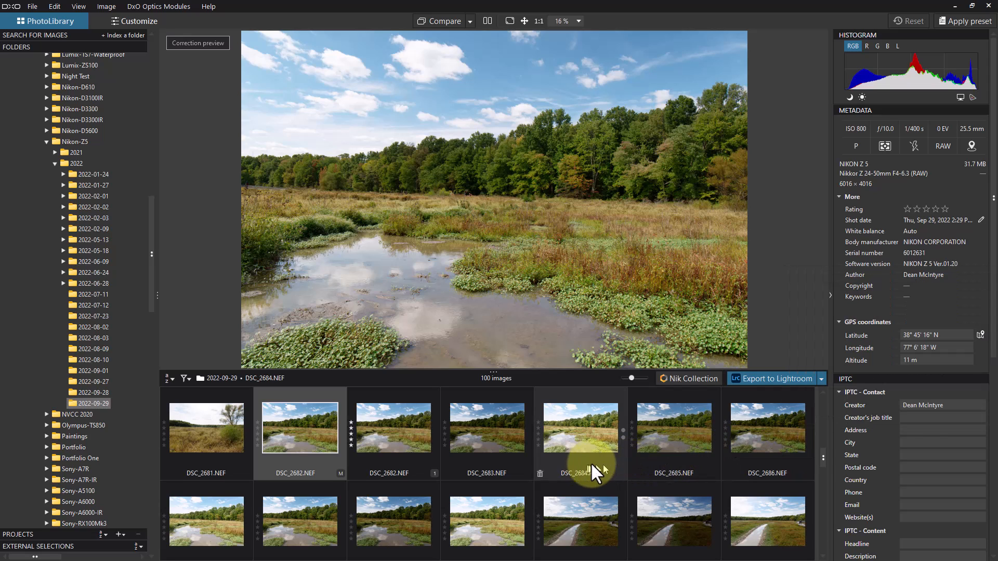
pyautogui.moveTo(446, 458)
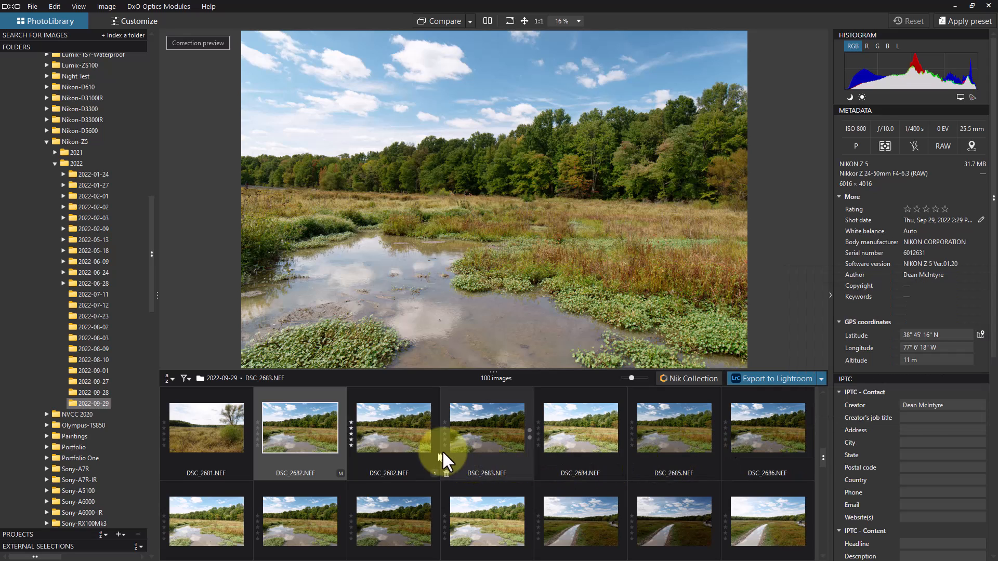
pyautogui.moveTo(486, 446)
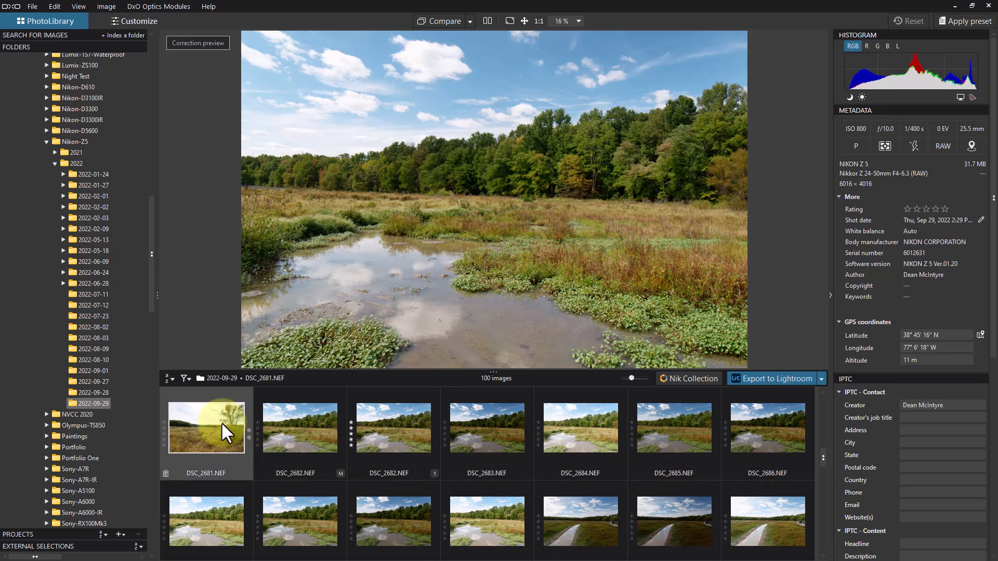
# - Bring up the colour label options for the DSC_2682 virtual copy thumbnail
pyautogui.click(299, 428)
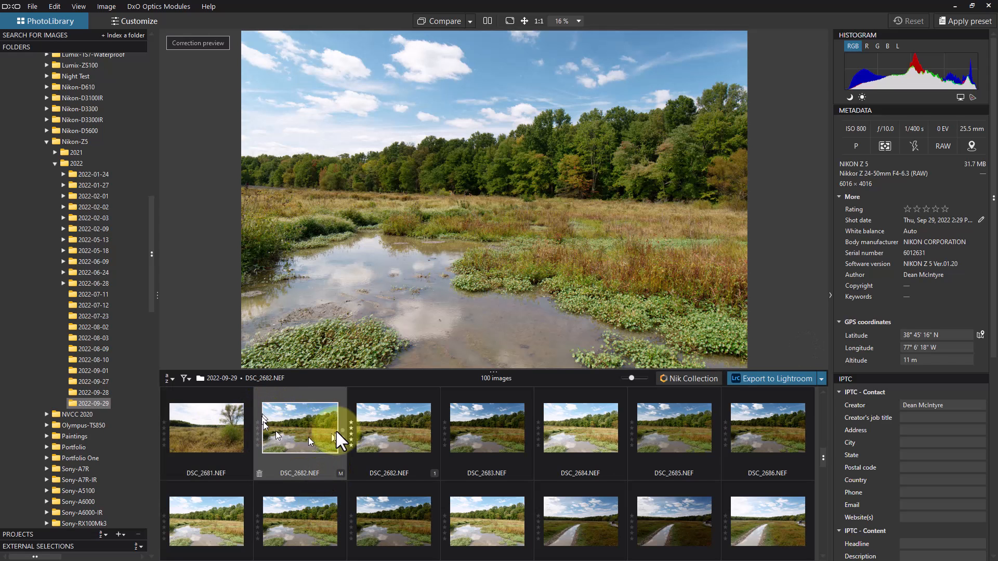
pyautogui.moveTo(363, 433)
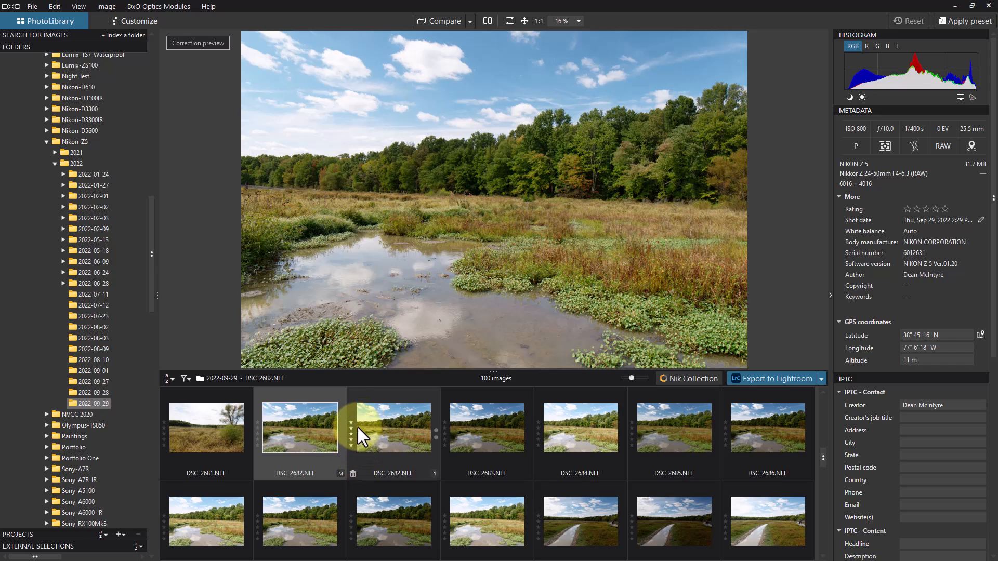
pyautogui.moveTo(360, 461)
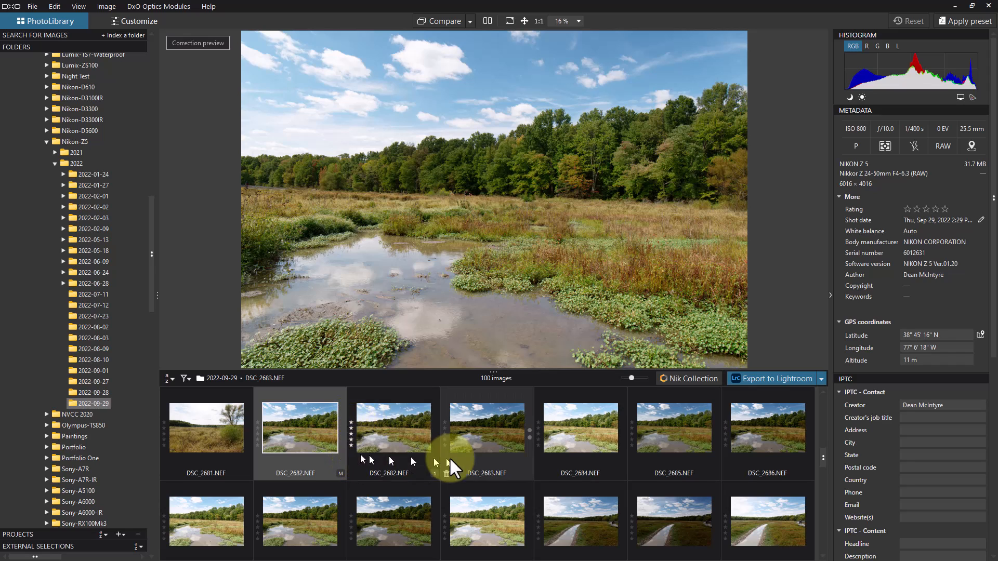
pyautogui.rightClick(393, 427)
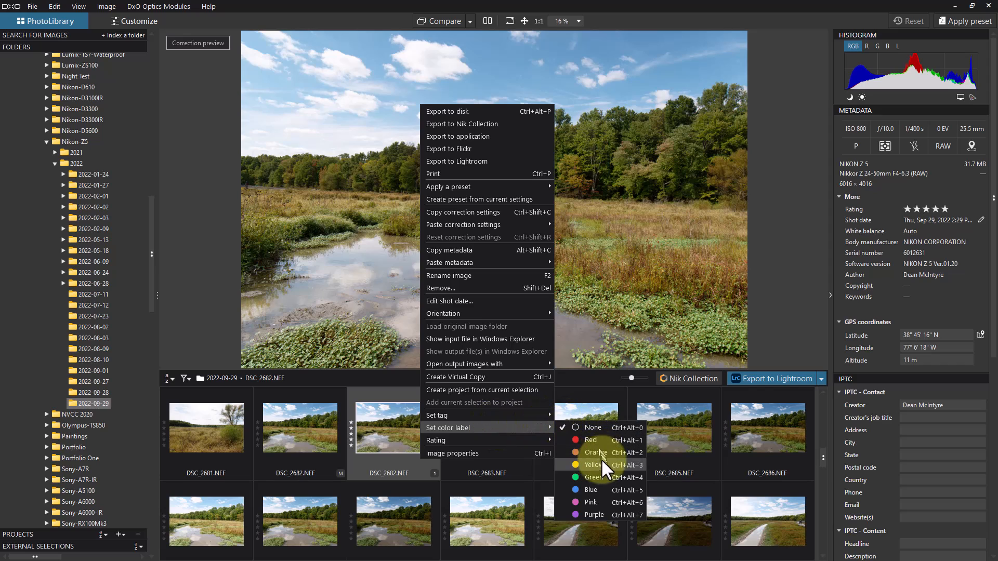
pyautogui.moveTo(611, 459)
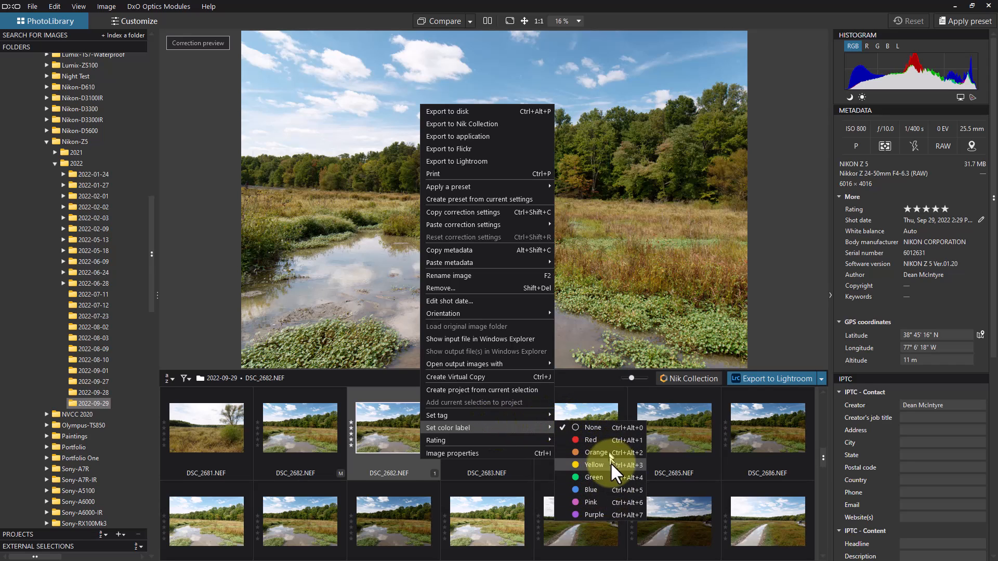
pyautogui.moveTo(616, 519)
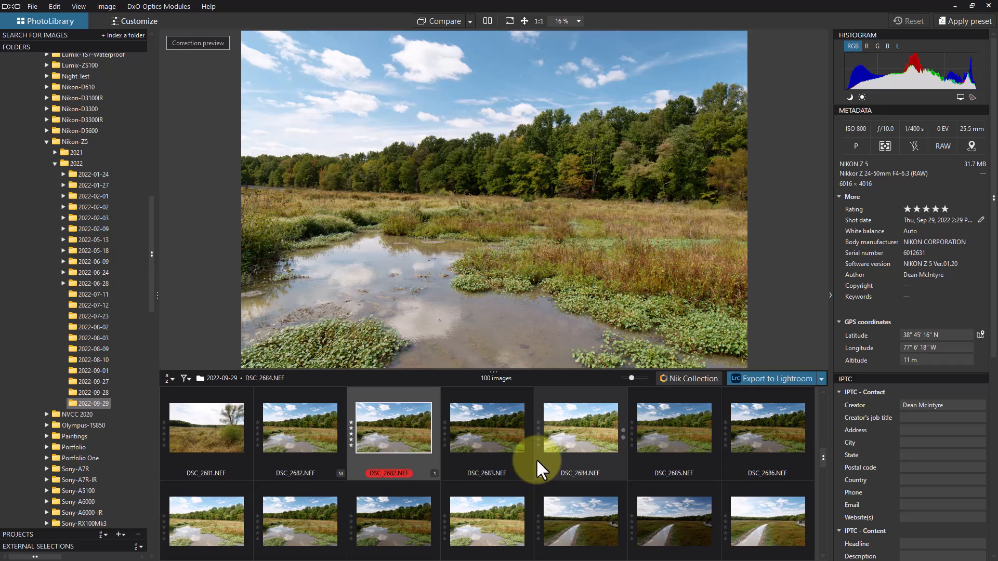
pyautogui.moveTo(531, 462)
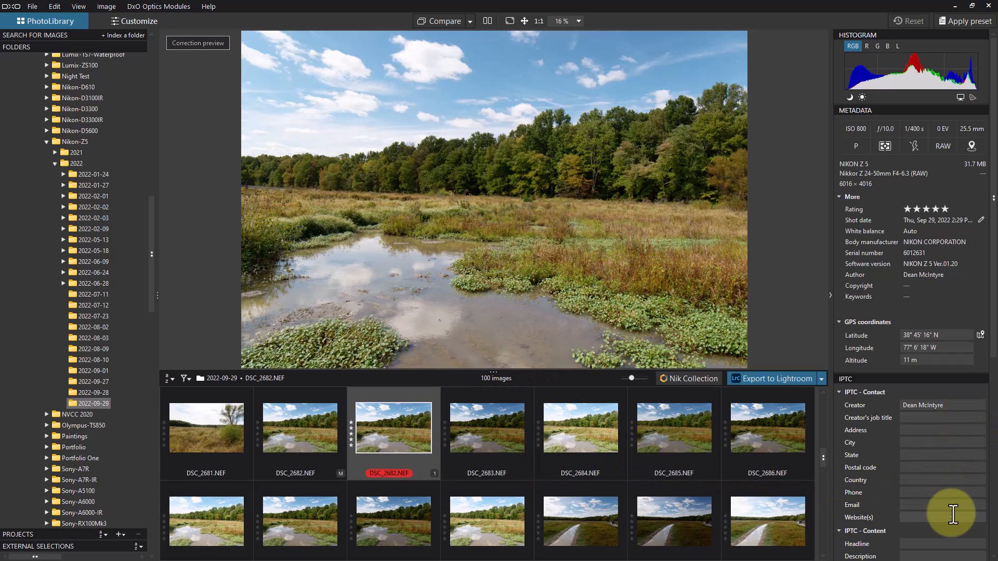
pyautogui.moveTo(959, 326)
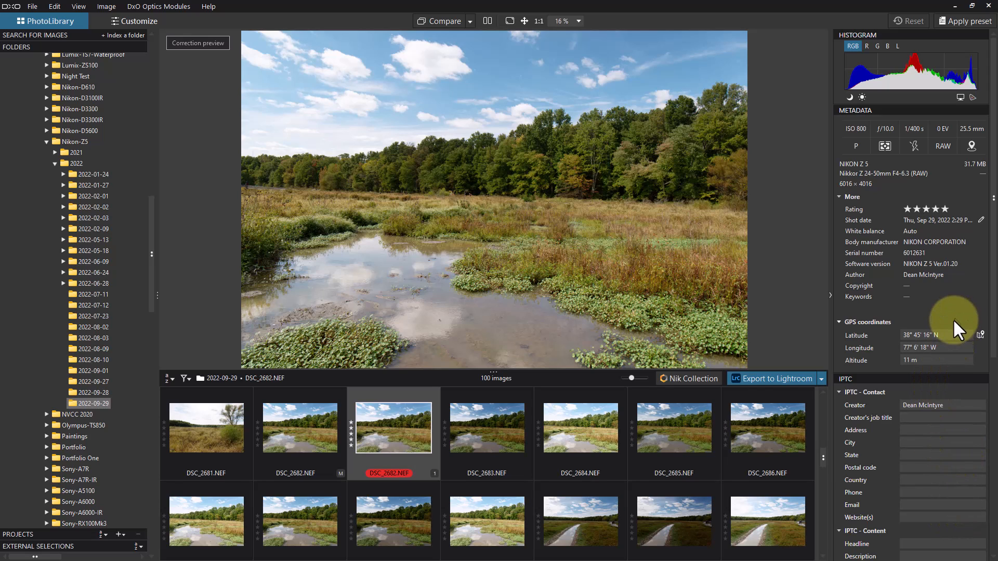
pyautogui.moveTo(938, 347)
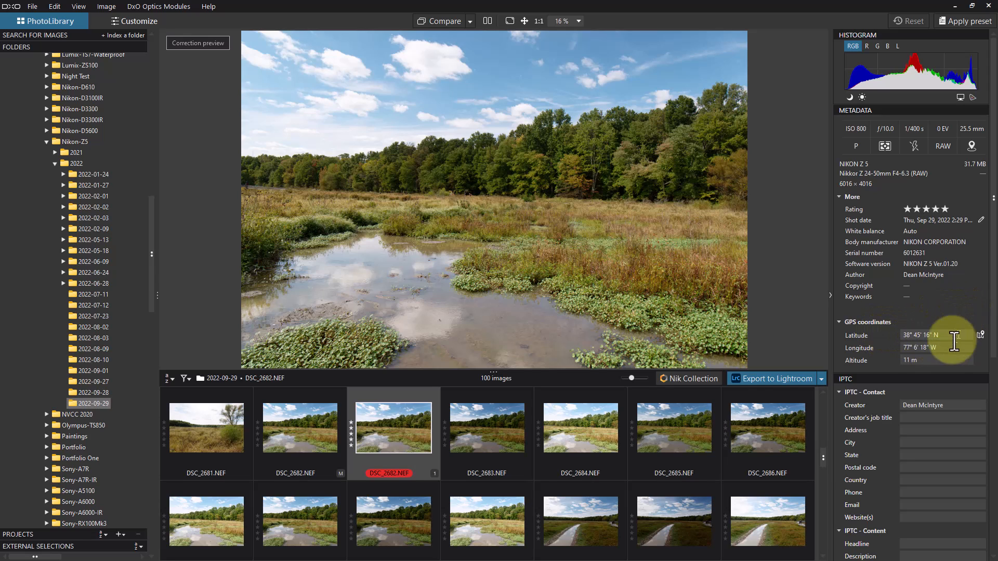
pyautogui.moveTo(897, 321)
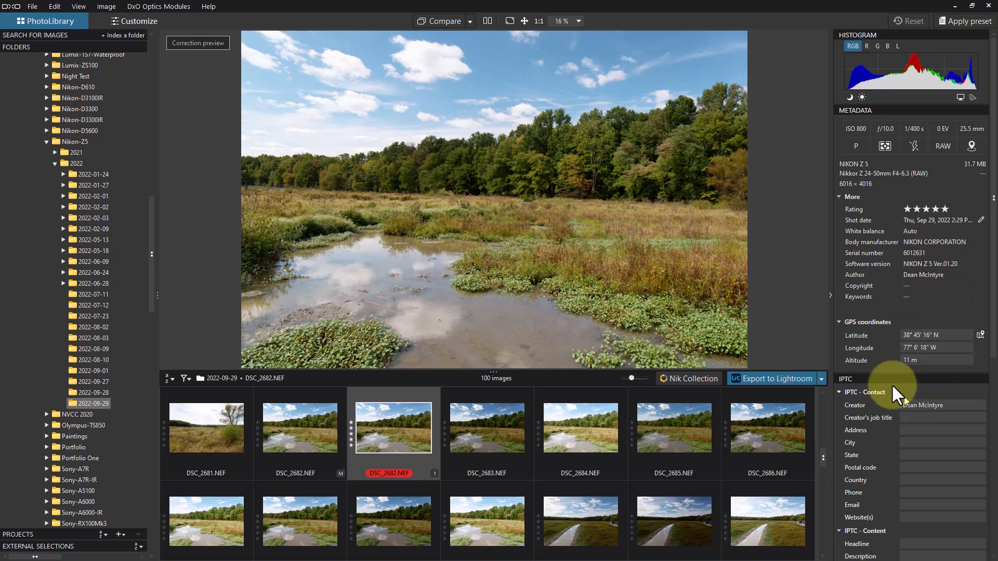
pyautogui.moveTo(968, 229)
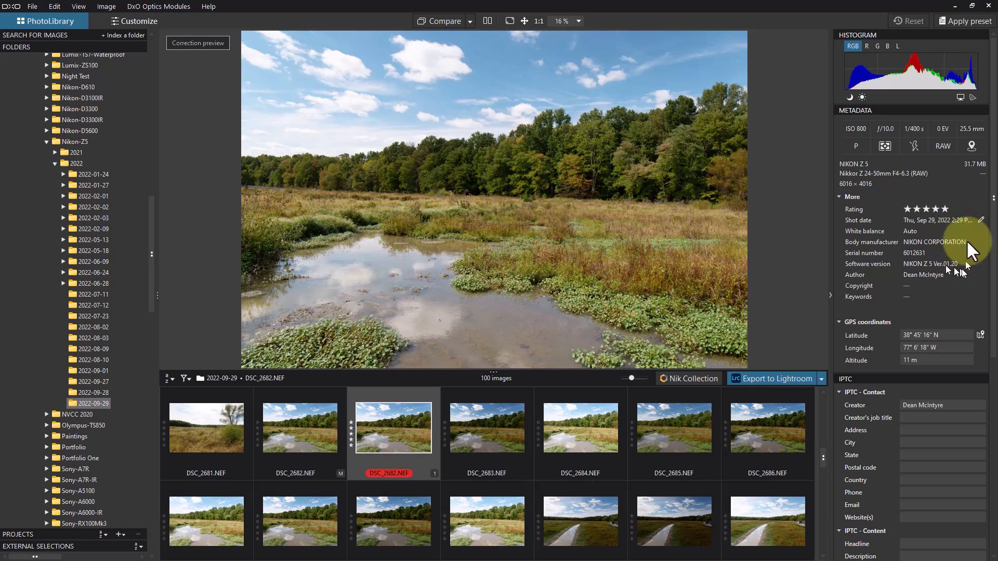
pyautogui.moveTo(926, 148)
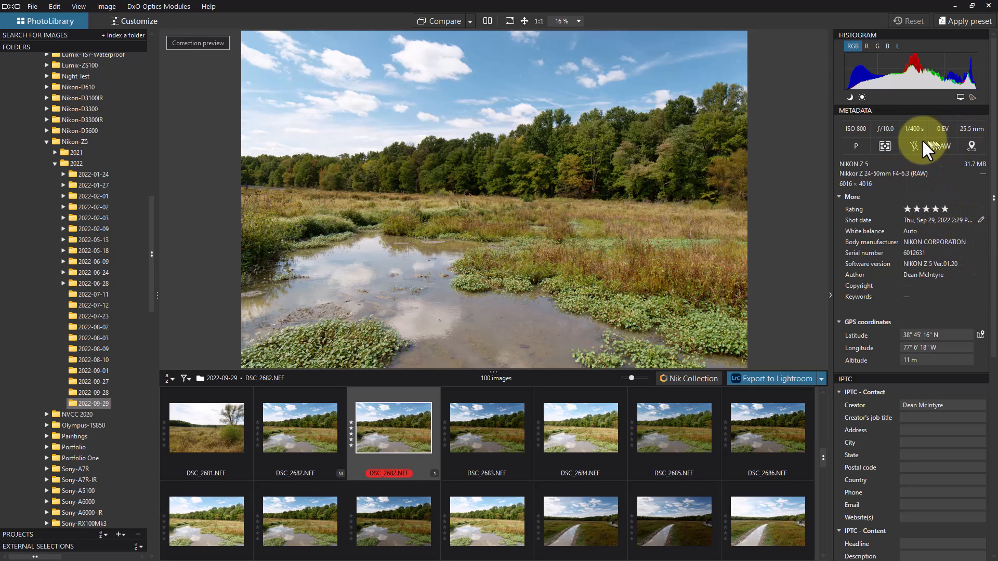
pyautogui.moveTo(936, 137)
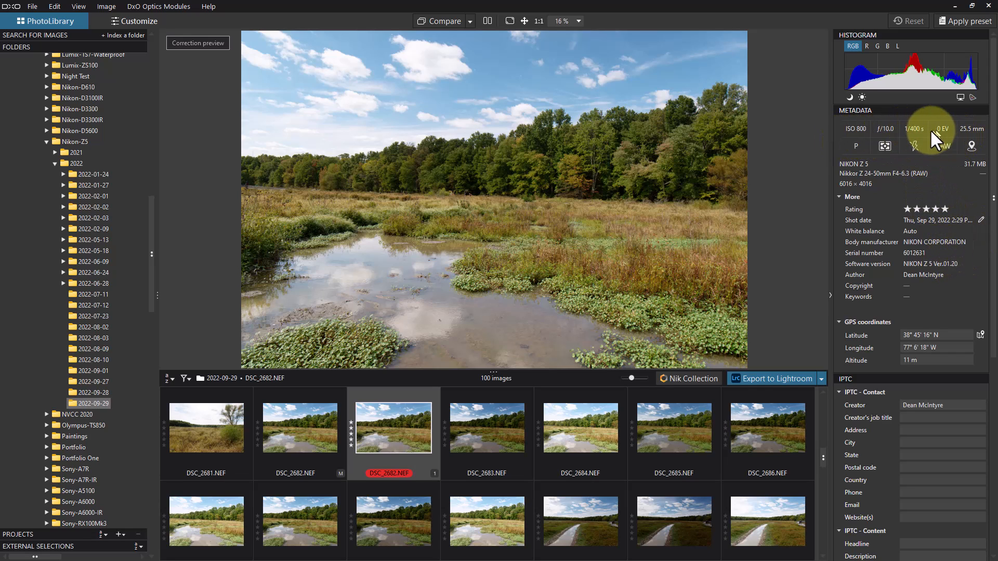
pyautogui.moveTo(912, 138)
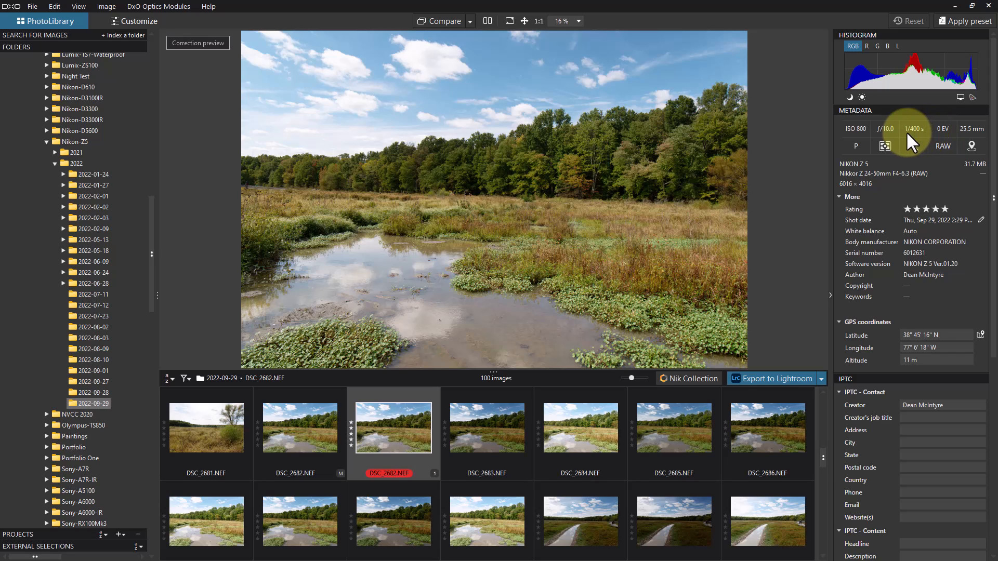
pyautogui.moveTo(968, 350)
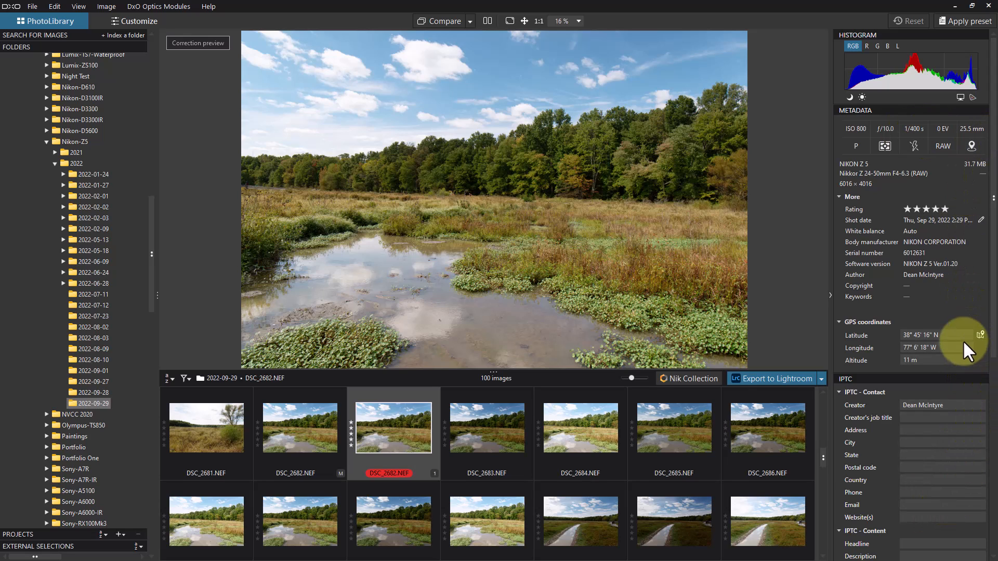
pyautogui.moveTo(962, 349)
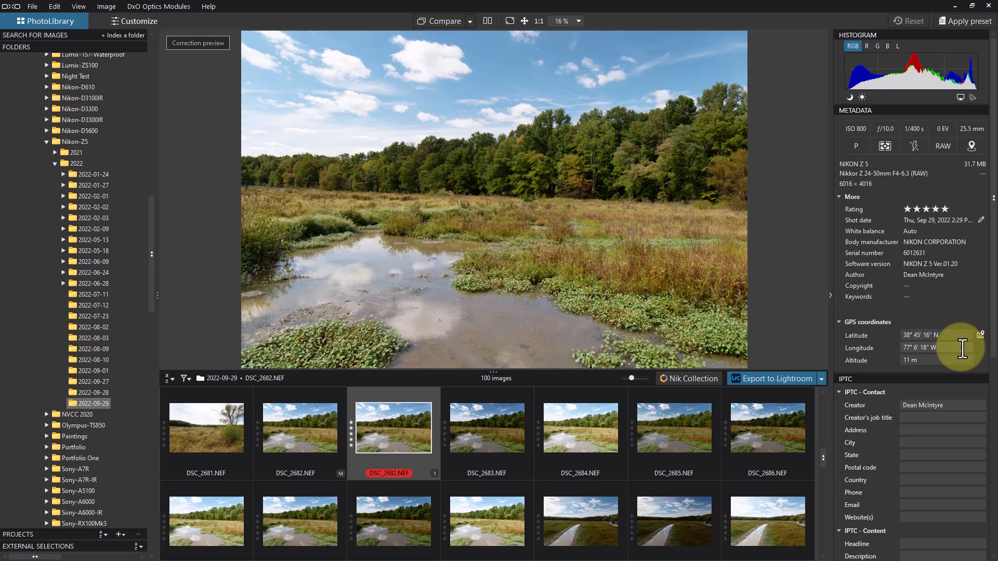
pyautogui.moveTo(985, 446)
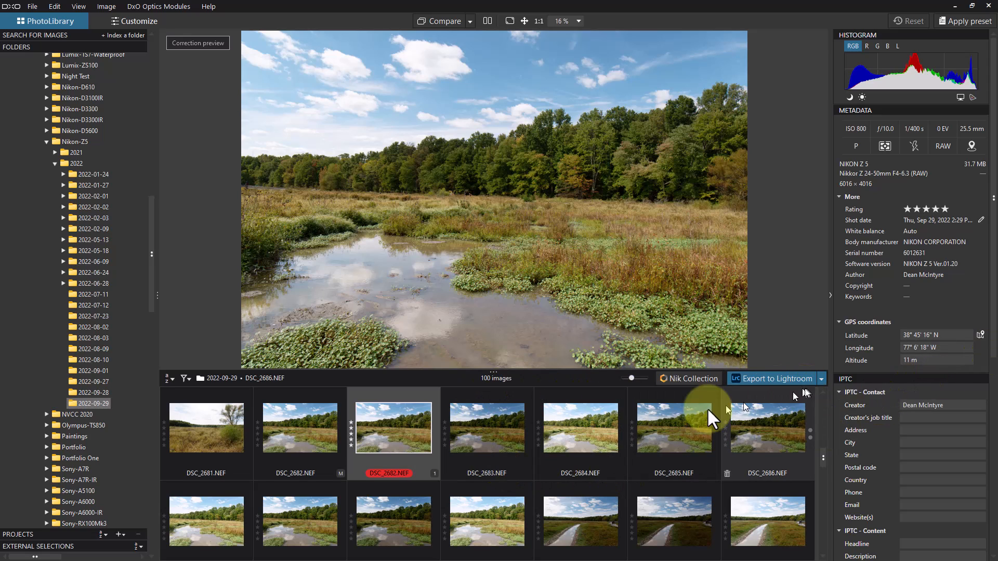
pyautogui.moveTo(776, 342)
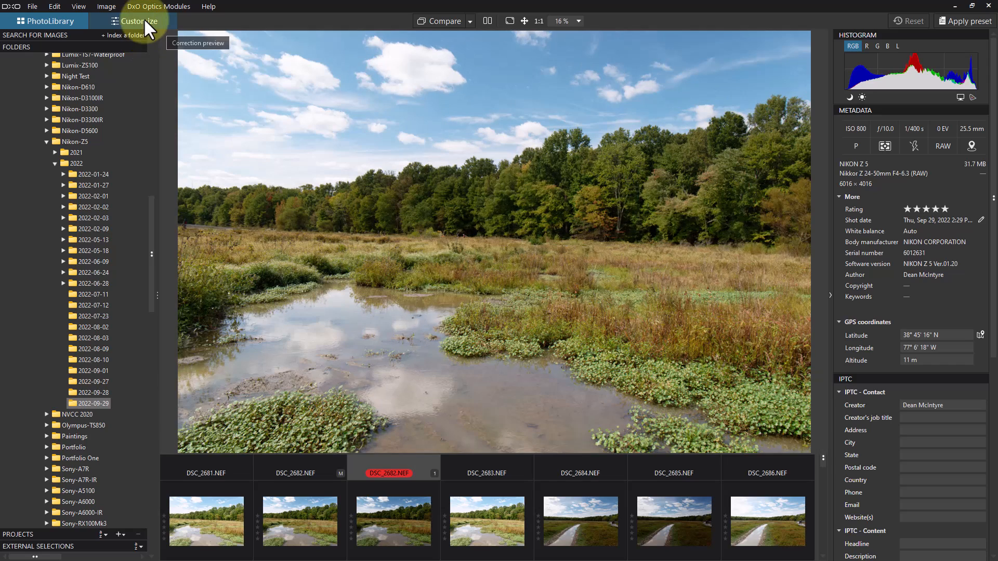
# - Switch to the Customize editing workspace for the red-labelled DSC_2682.NEF copy
pyautogui.click(133, 21)
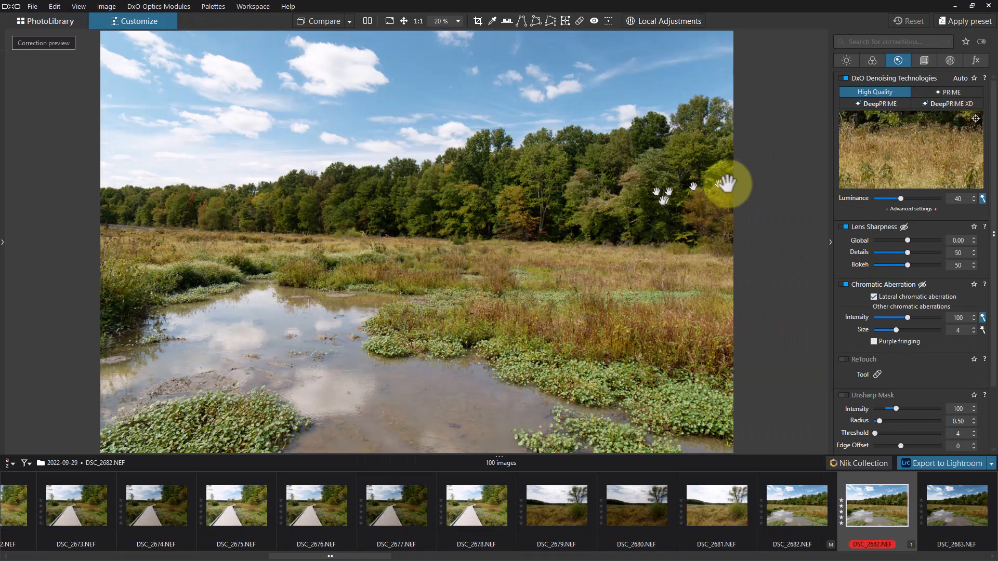
pyautogui.moveTo(795, 185)
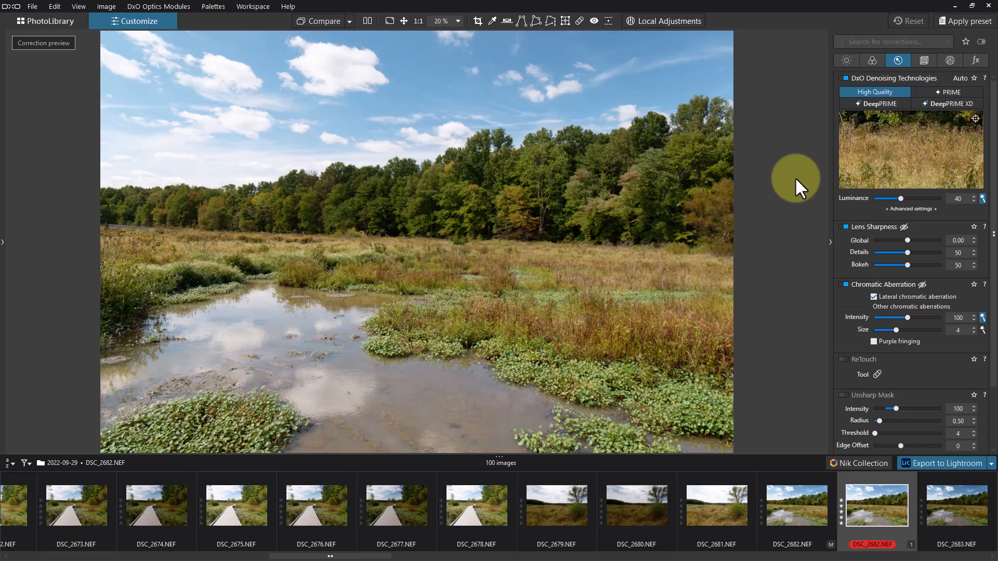
pyautogui.moveTo(781, 159)
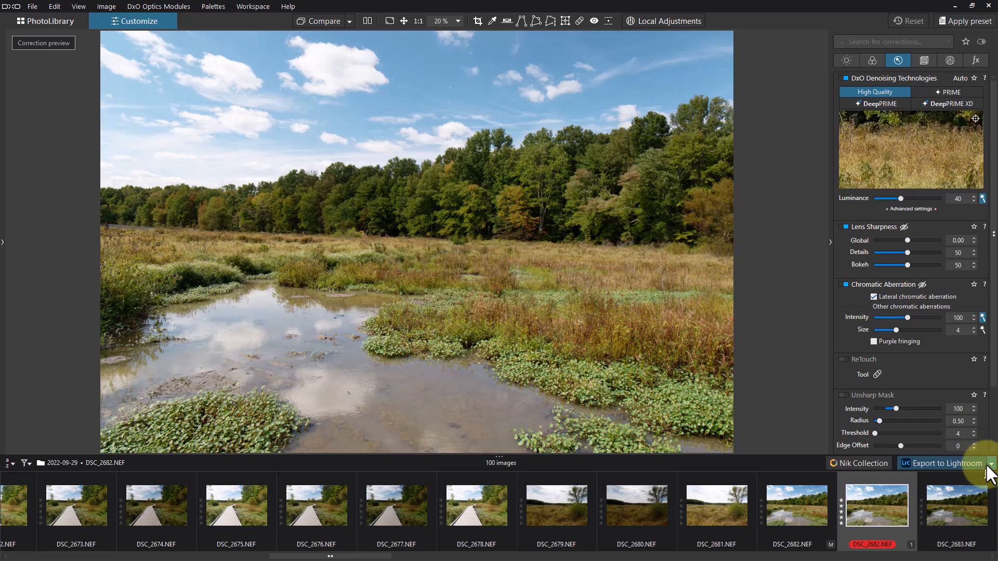
pyautogui.click(990, 462)
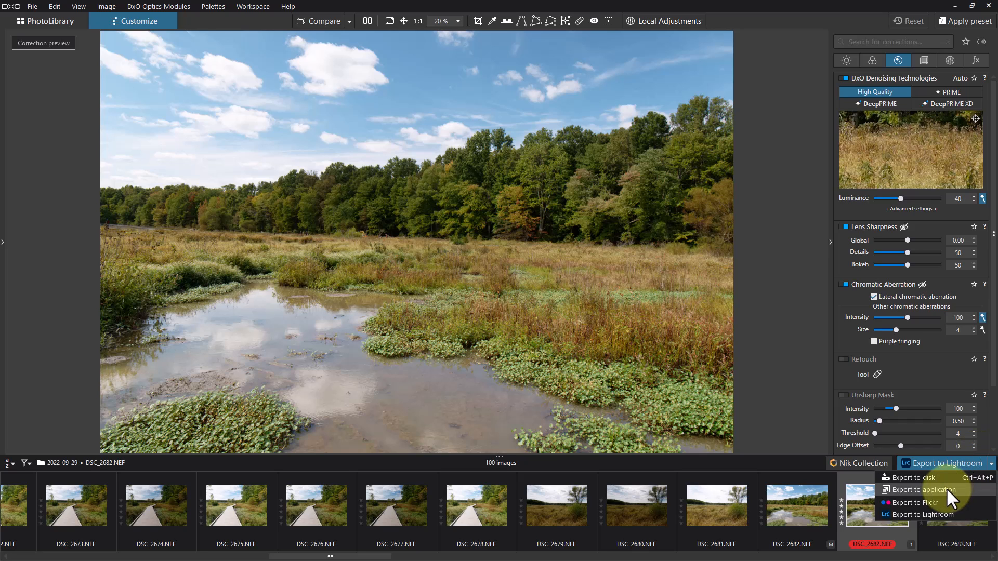
pyautogui.moveTo(770, 474)
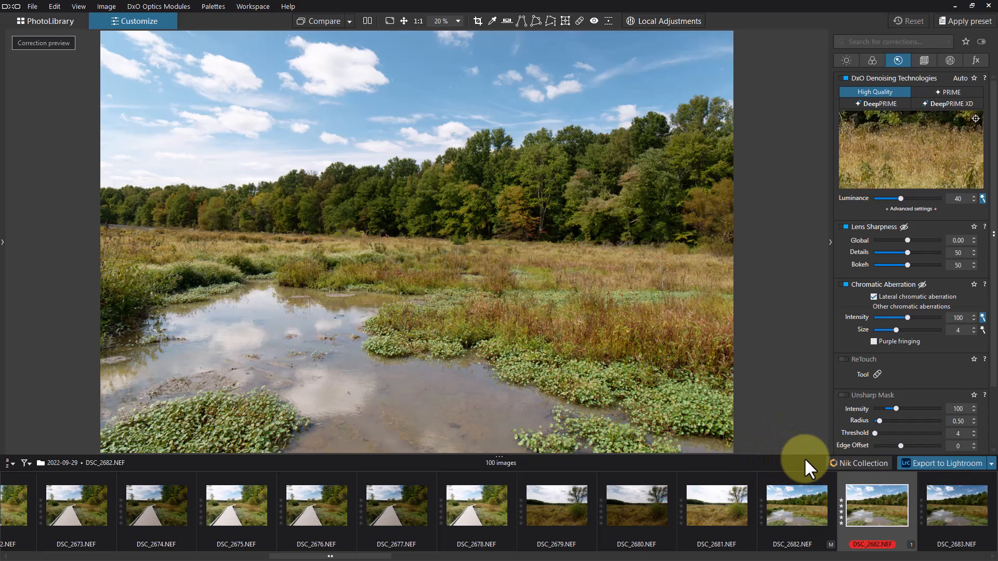
pyautogui.moveTo(821, 462)
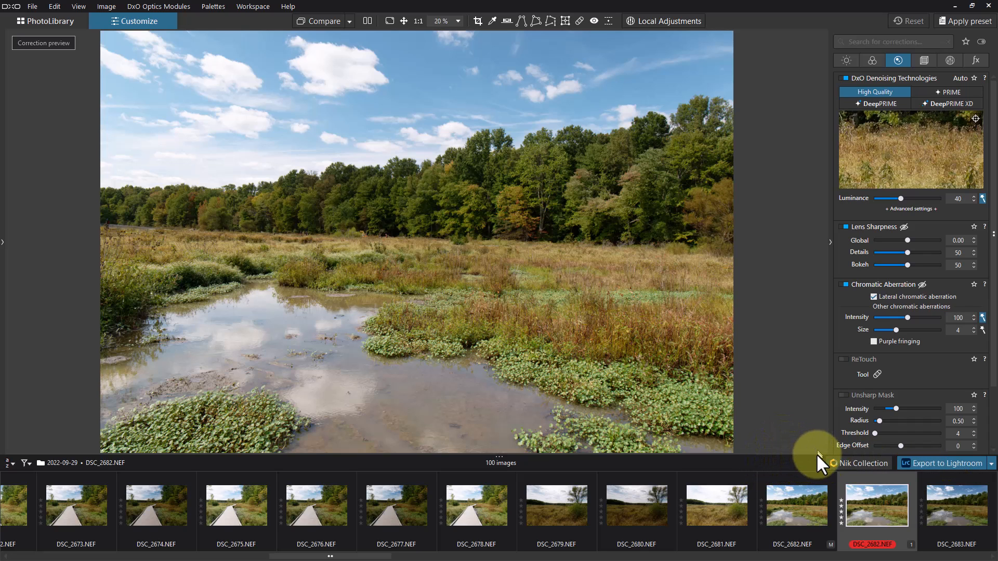
pyautogui.moveTo(911, 392)
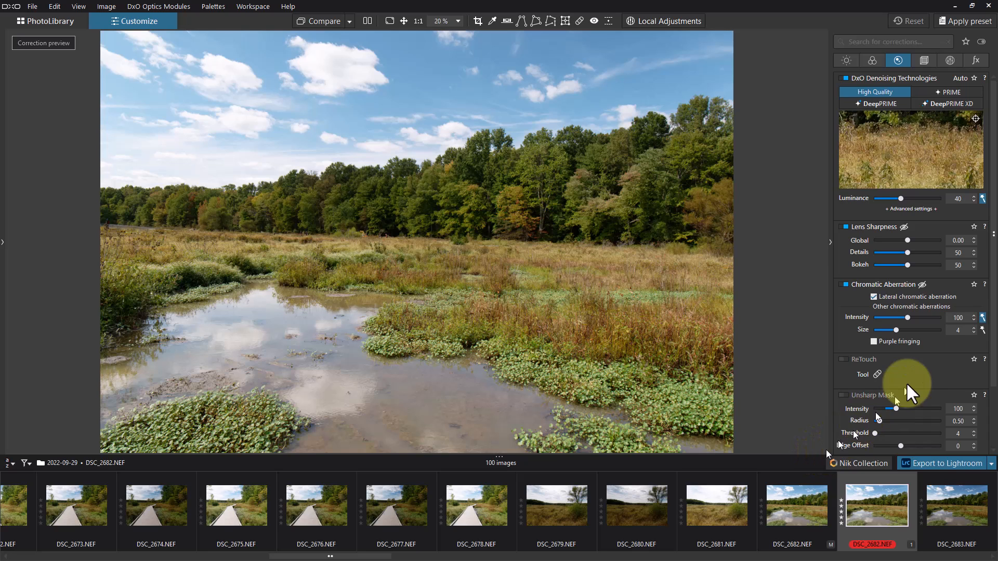
pyautogui.moveTo(935, 321)
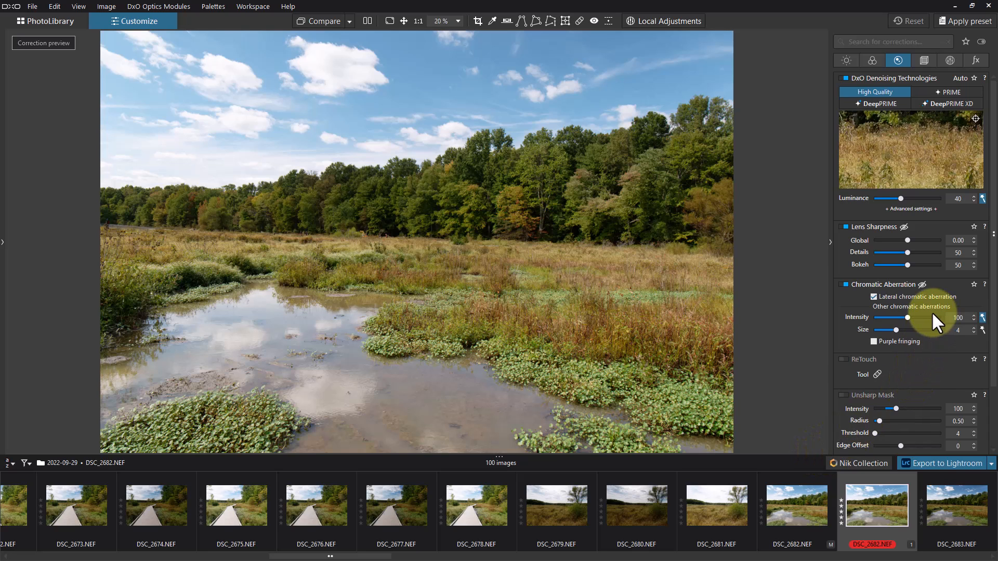
pyautogui.moveTo(935, 322)
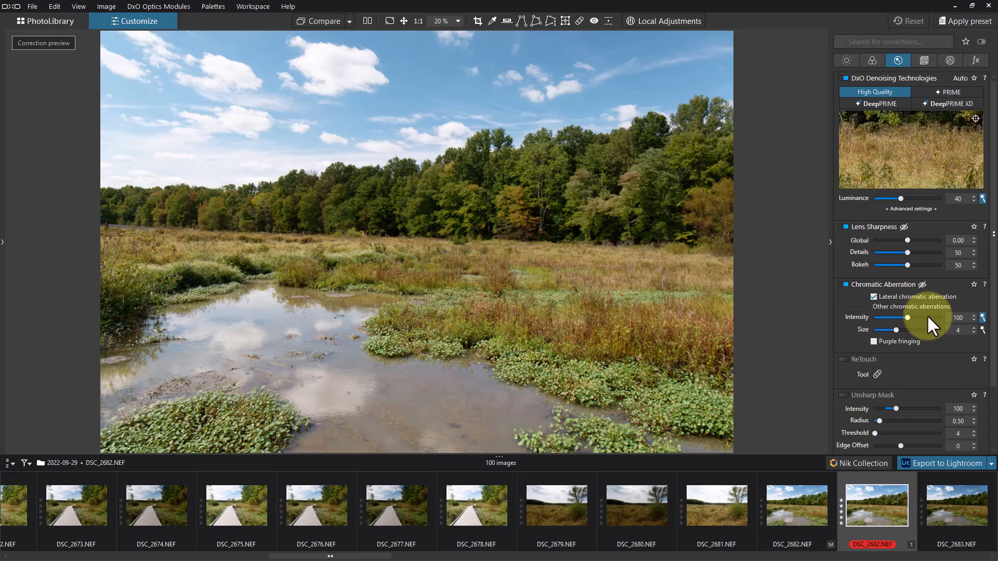
pyautogui.moveTo(930, 325)
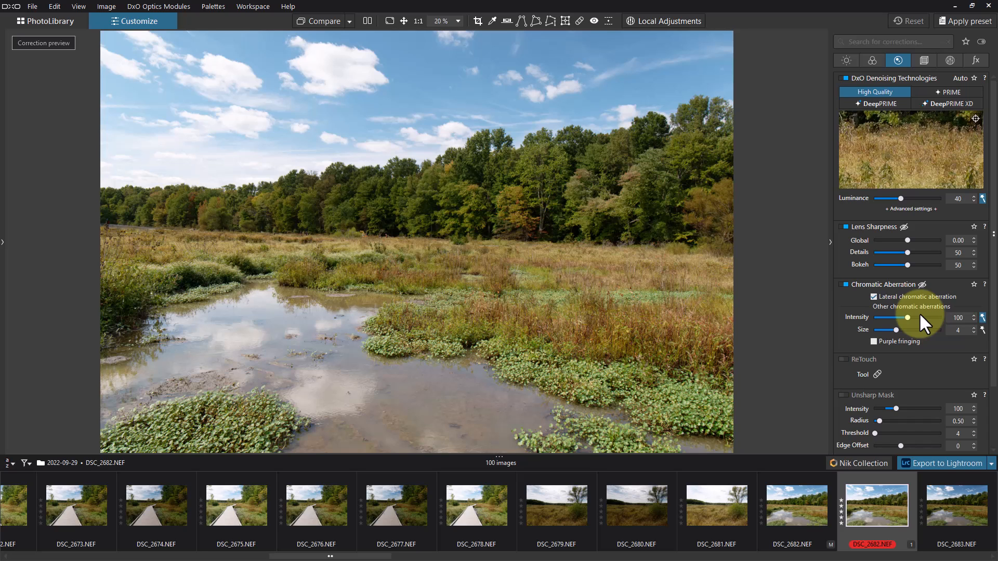
pyautogui.moveTo(925, 324)
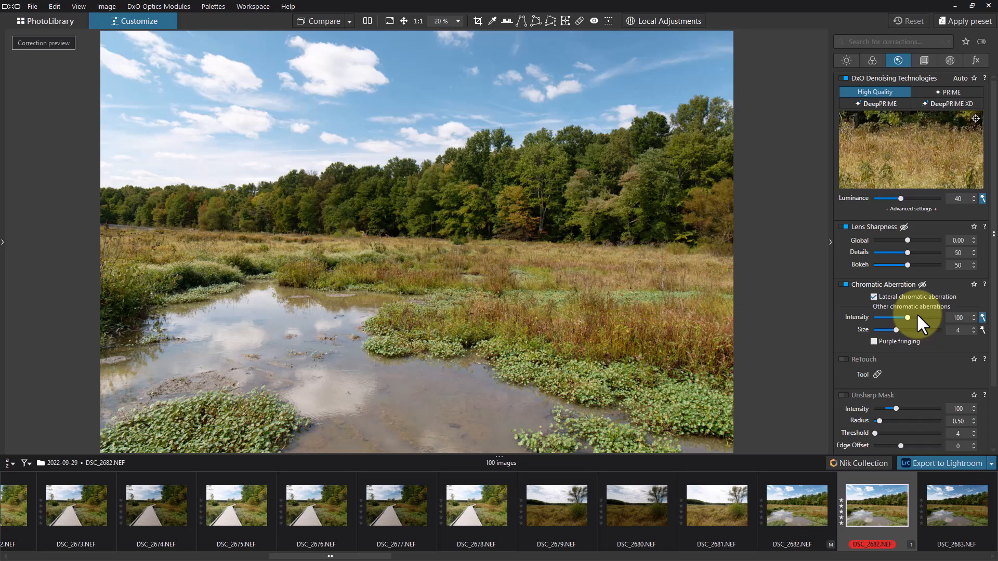
pyautogui.moveTo(922, 323)
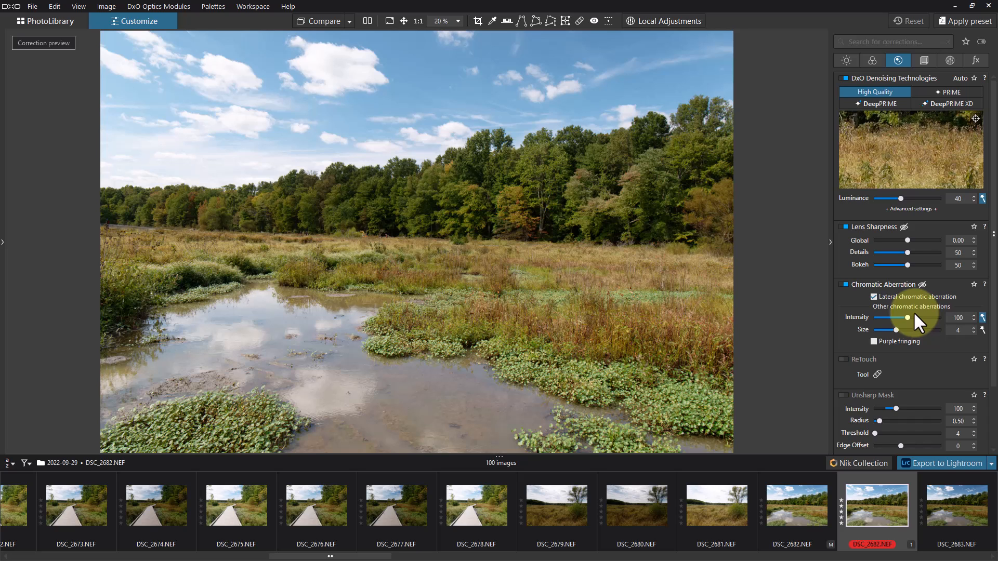
pyautogui.moveTo(918, 323)
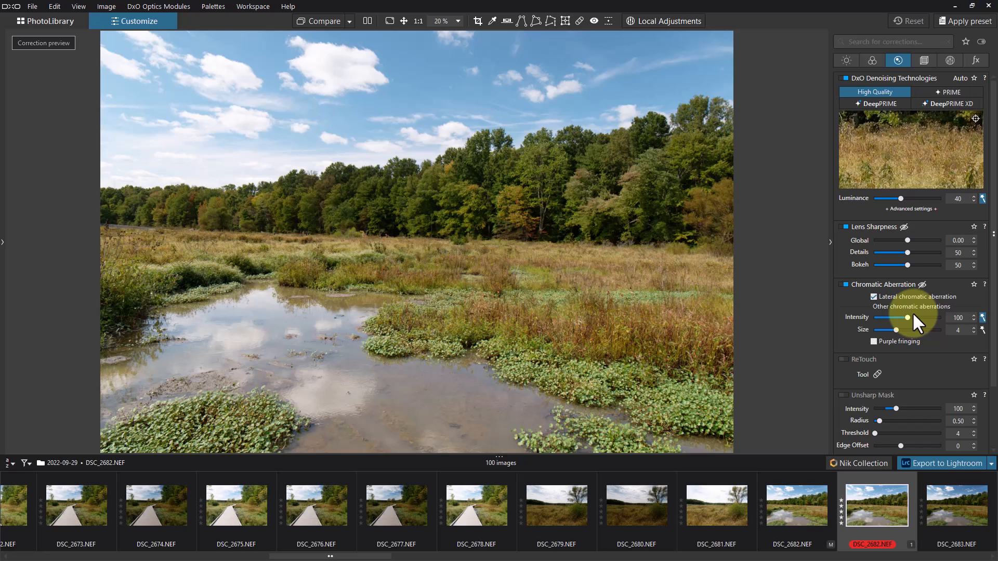
pyautogui.moveTo(926, 159)
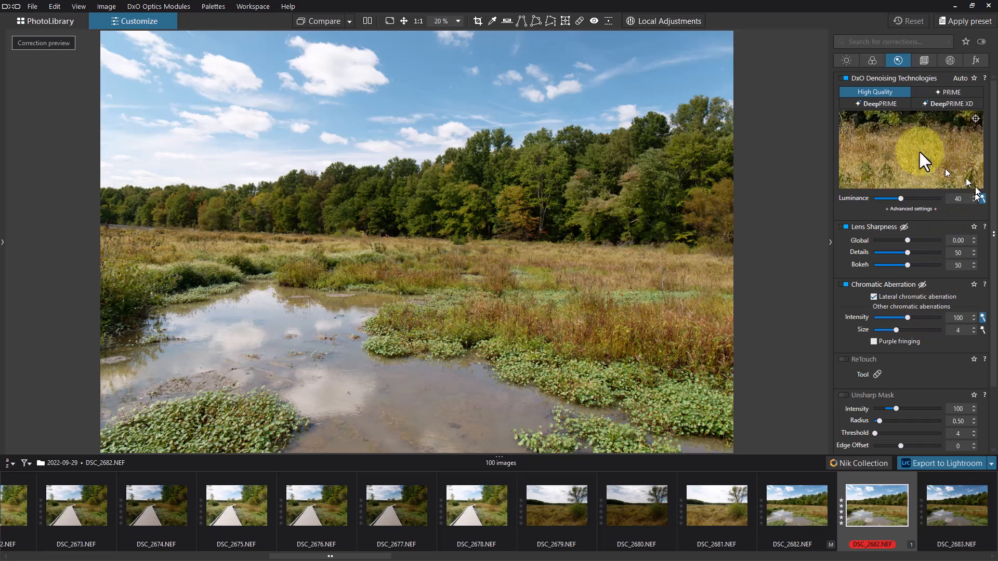
# - Show the Light palette with exposure, Smart Lighting (Slight), selective tone and contrast
pyautogui.click(846, 60)
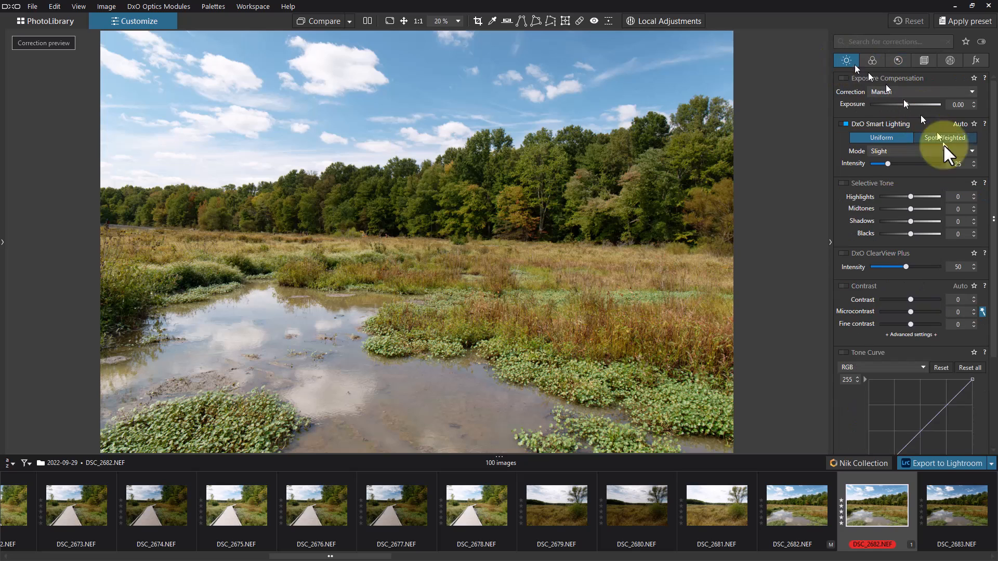
pyautogui.moveTo(935, 197)
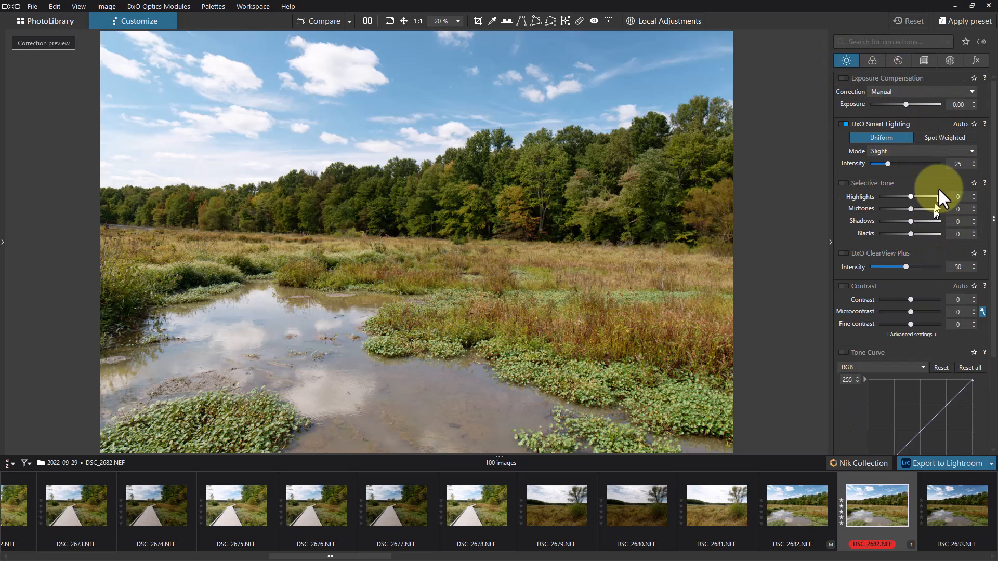
pyautogui.moveTo(935, 252)
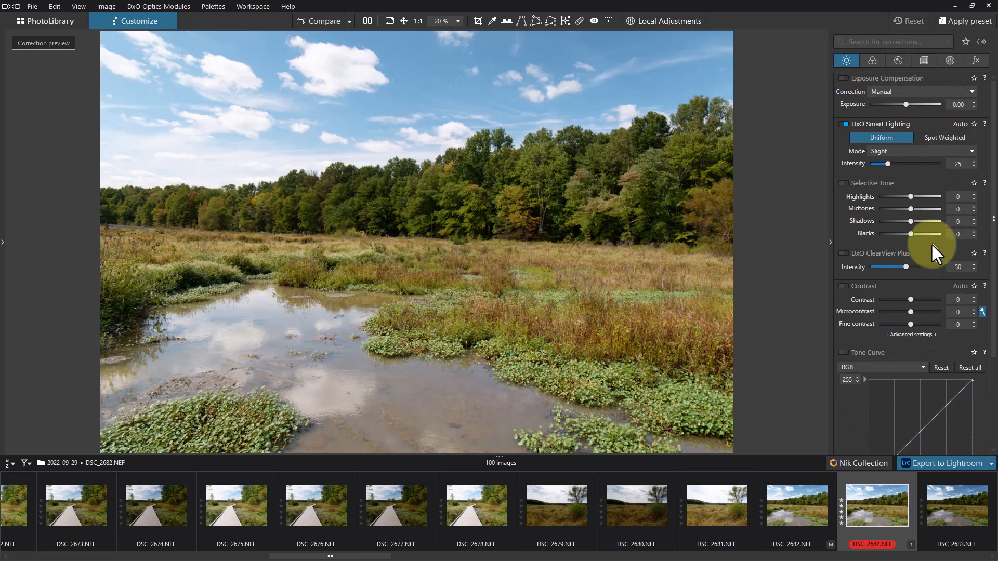
pyautogui.moveTo(929, 130)
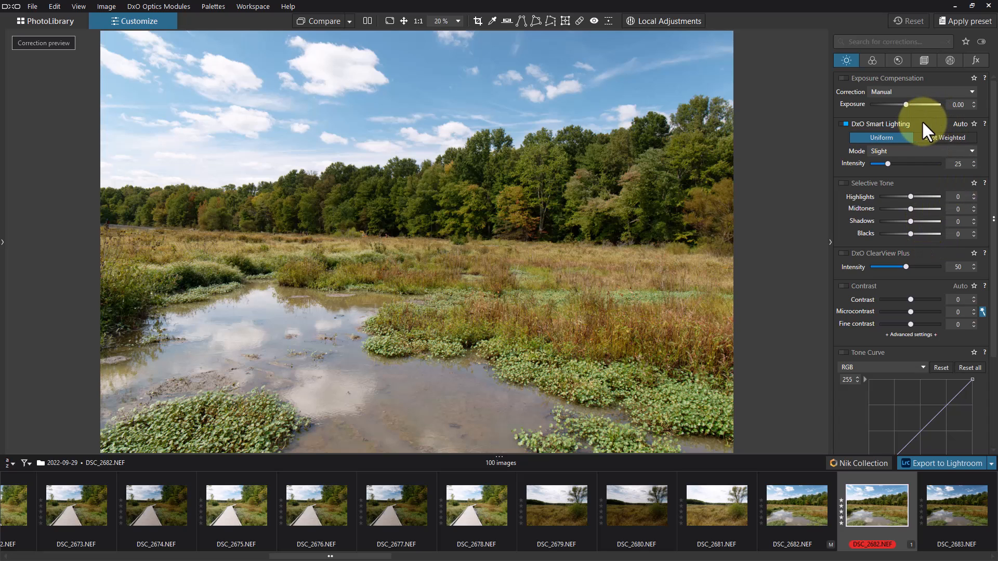
pyautogui.moveTo(942, 198)
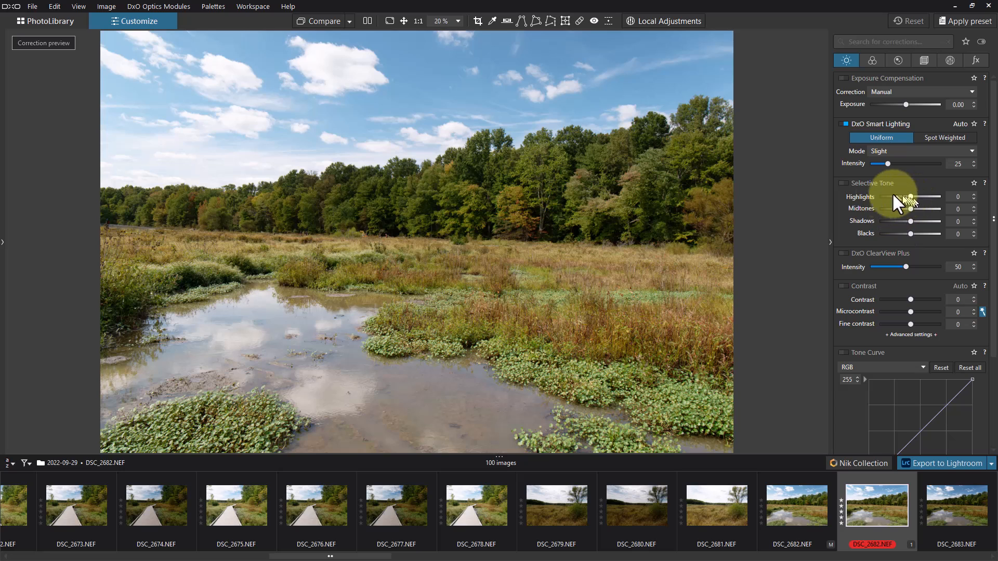
pyautogui.moveTo(896, 197)
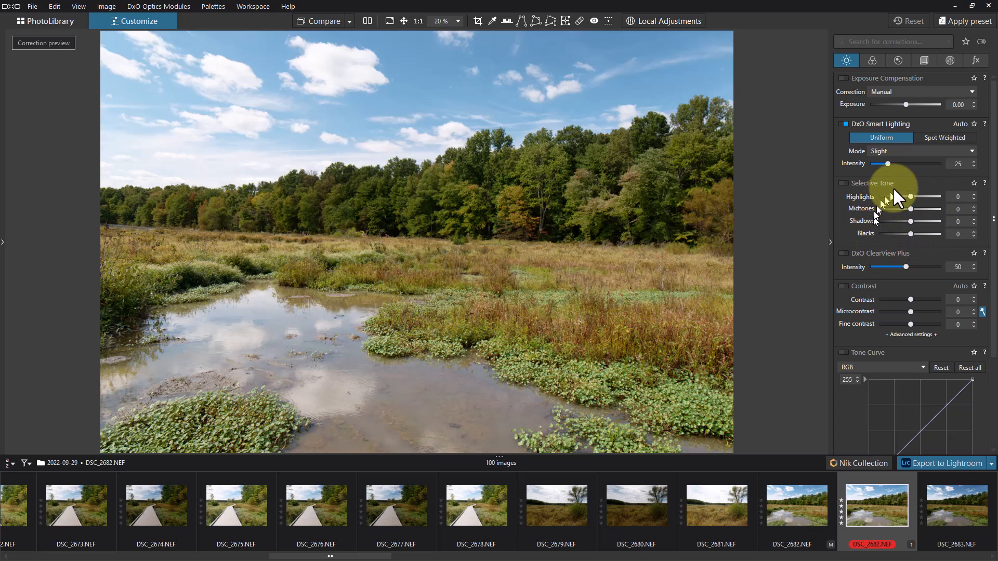
pyautogui.moveTo(912, 204)
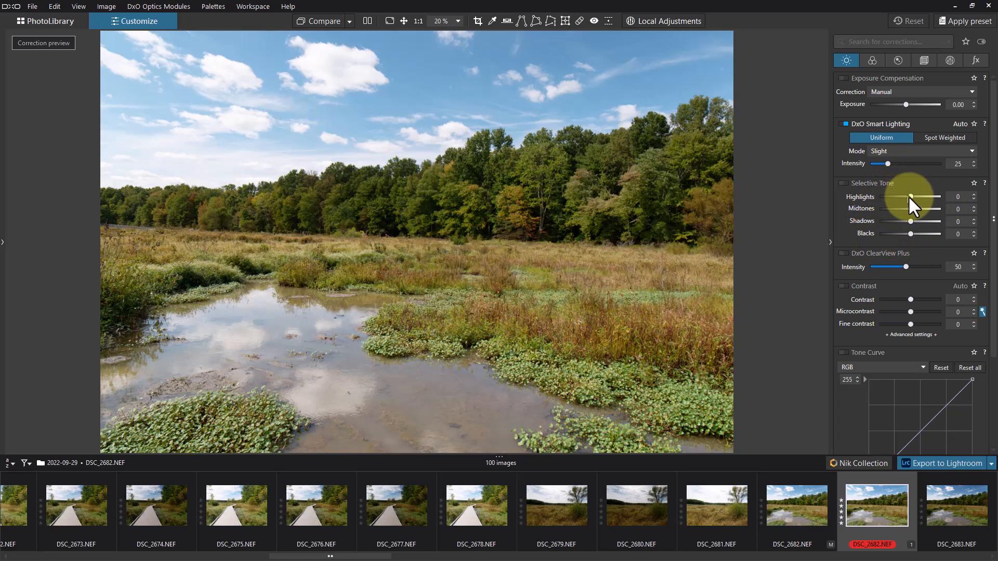
pyautogui.moveTo(897, 185)
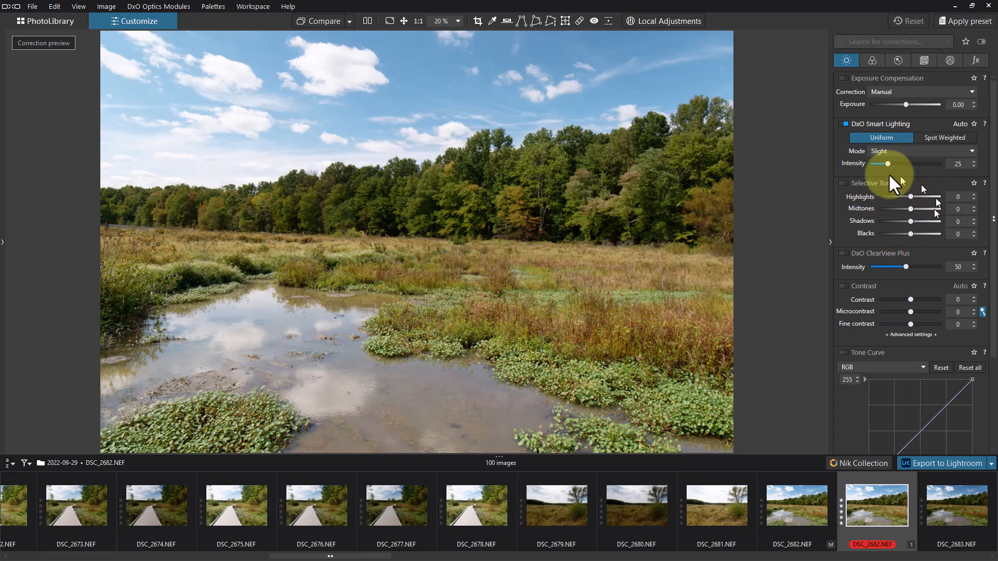
pyautogui.moveTo(926, 213)
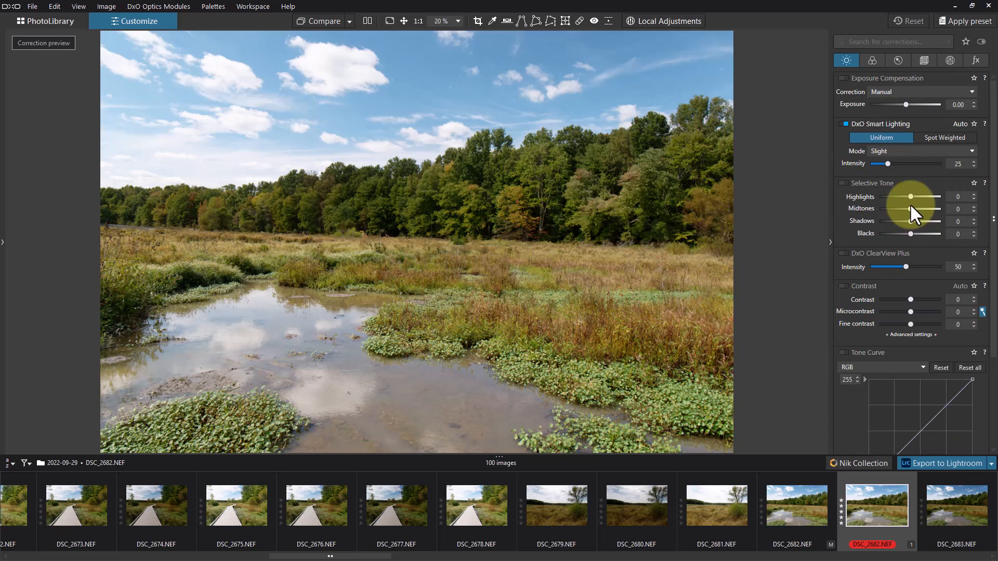
pyautogui.moveTo(782, 185)
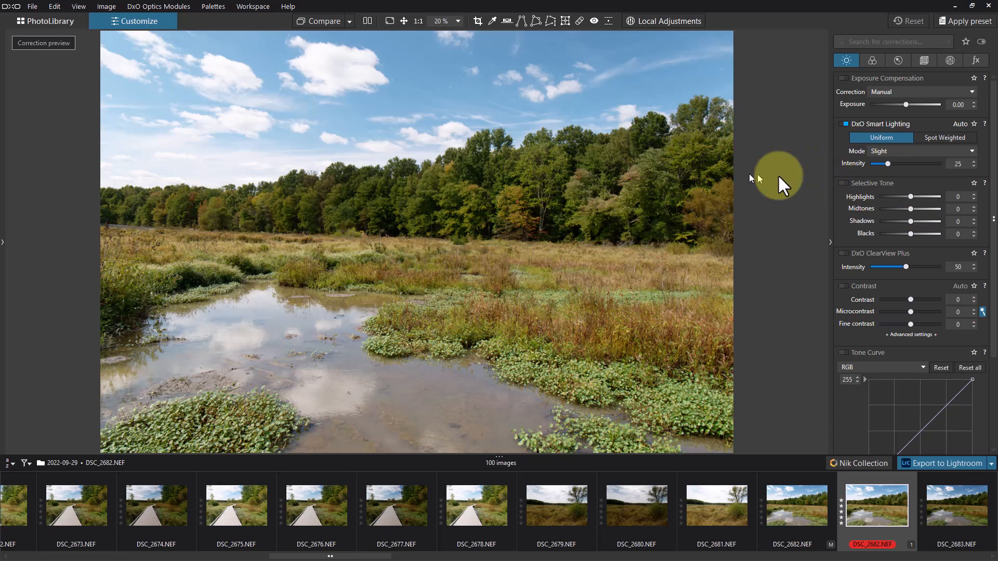
pyautogui.moveTo(913, 197)
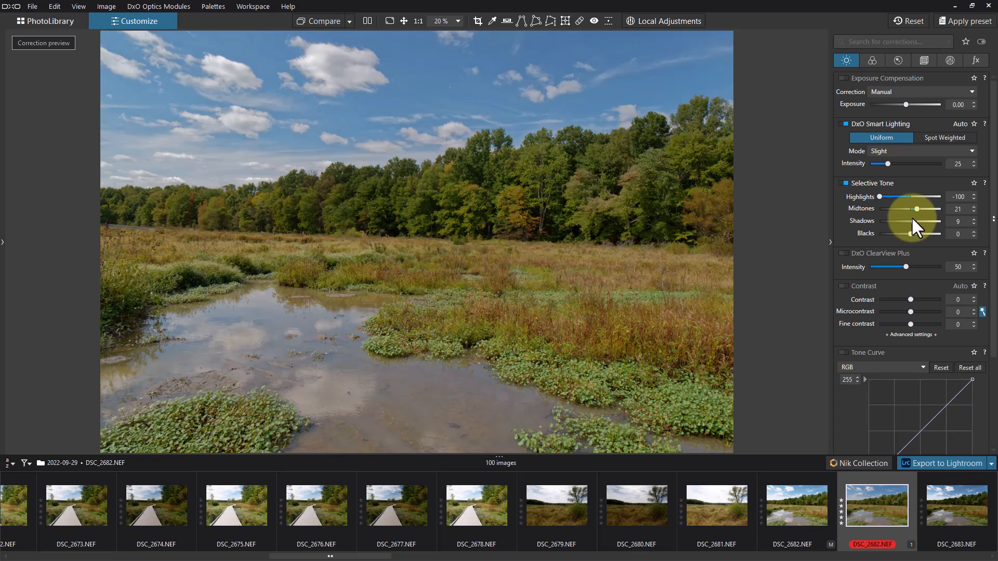
pyautogui.moveTo(916, 228)
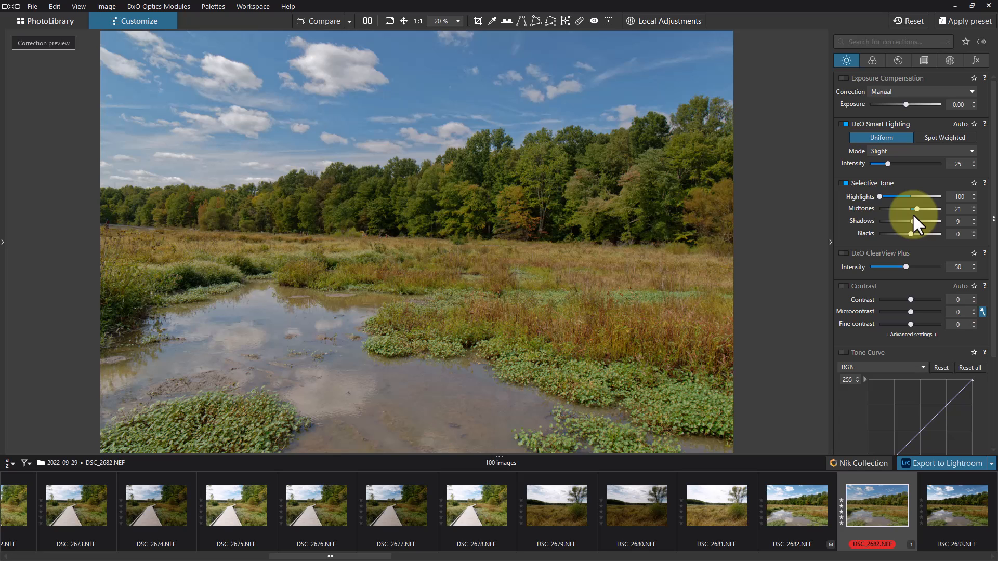
pyautogui.moveTo(897, 76)
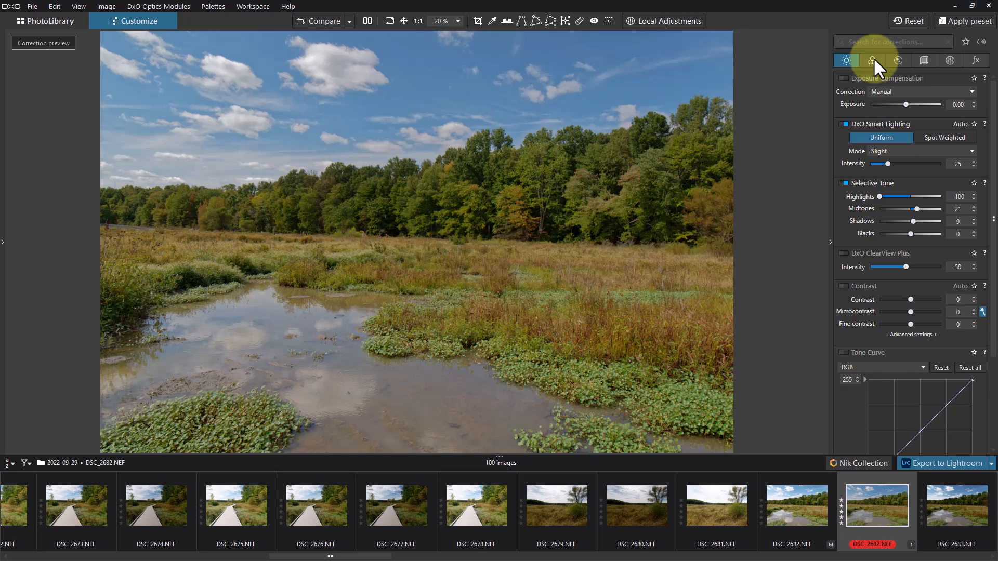
# - Show the Color palette down to the HSL wheel and Channel Mixer, all at zero
pyautogui.click(872, 60)
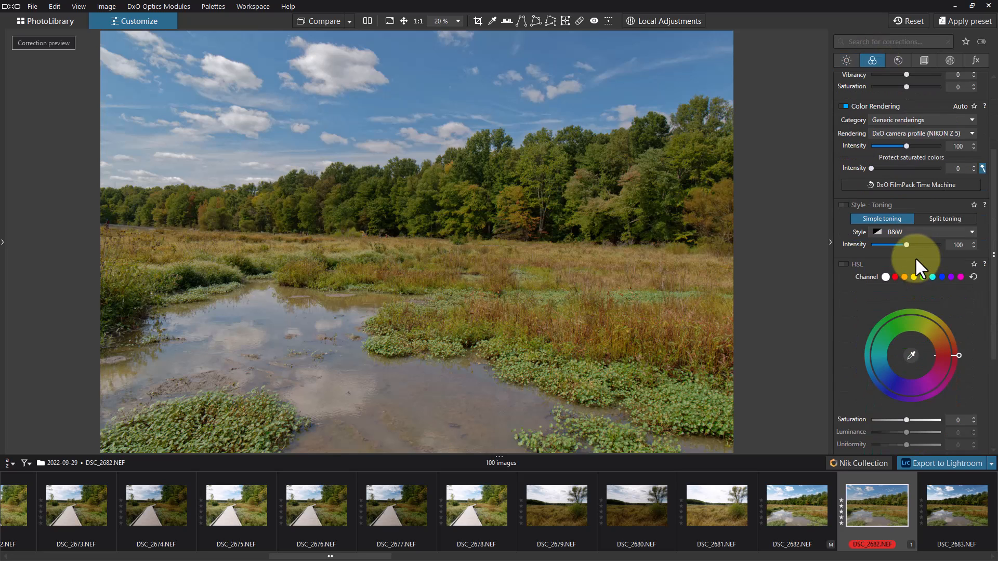
pyautogui.scroll(-3)
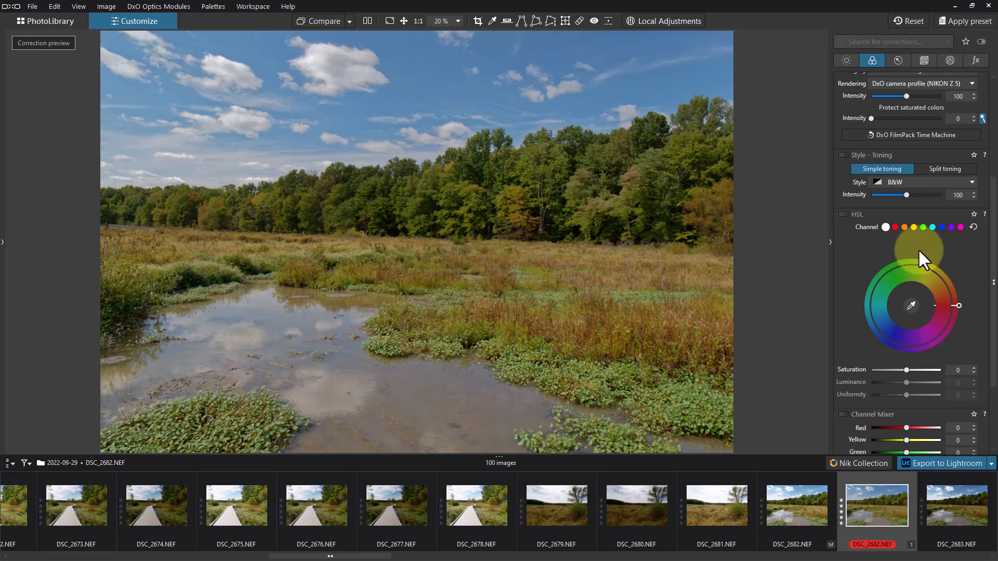
pyautogui.scroll(-3)
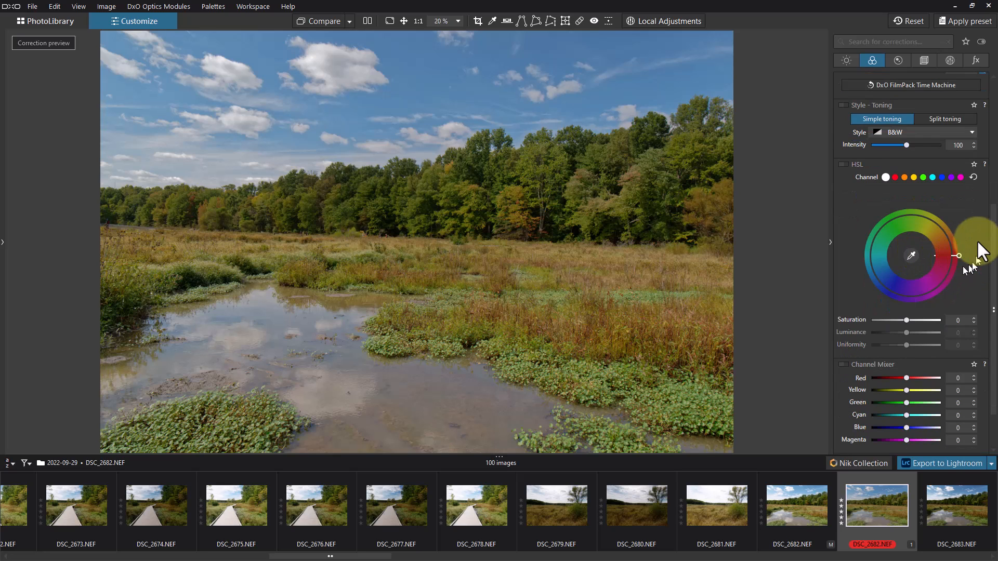
pyautogui.moveTo(942, 188)
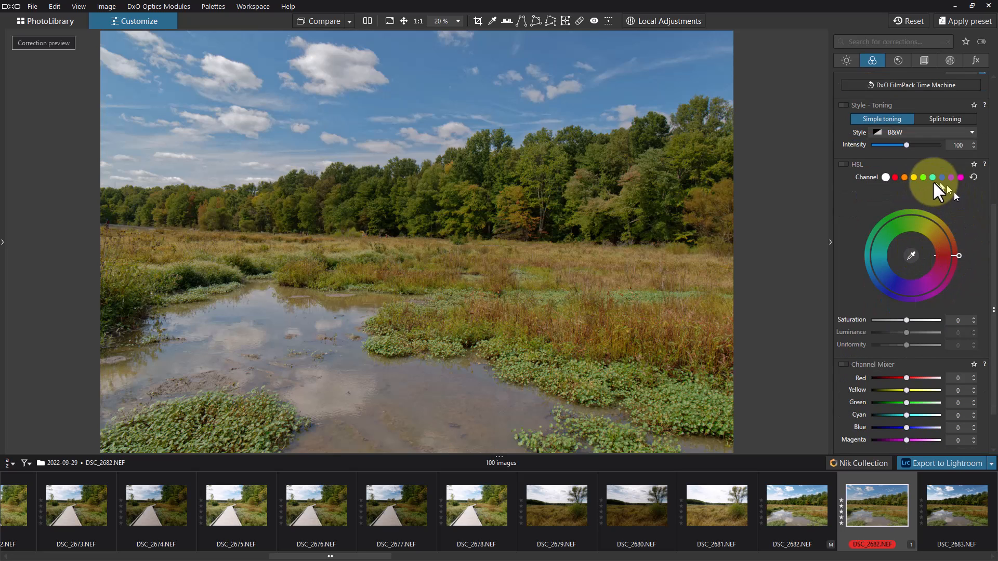
pyautogui.moveTo(957, 216)
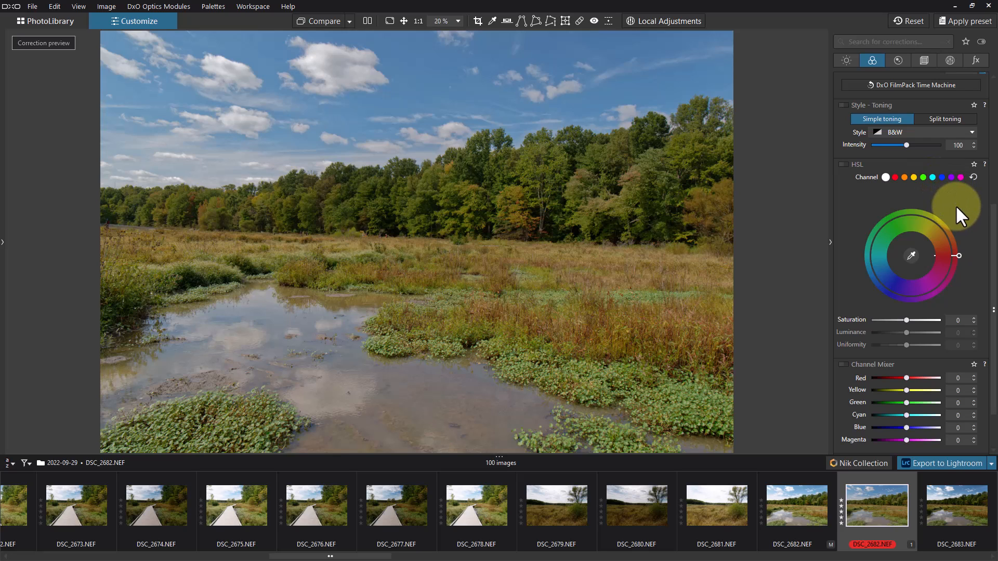
pyautogui.moveTo(960, 282)
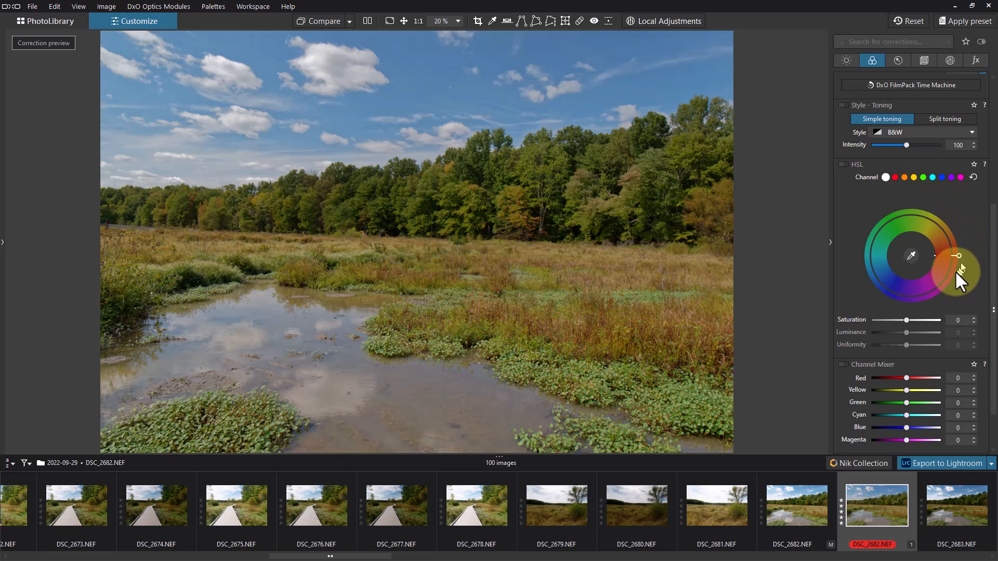
pyautogui.moveTo(966, 232)
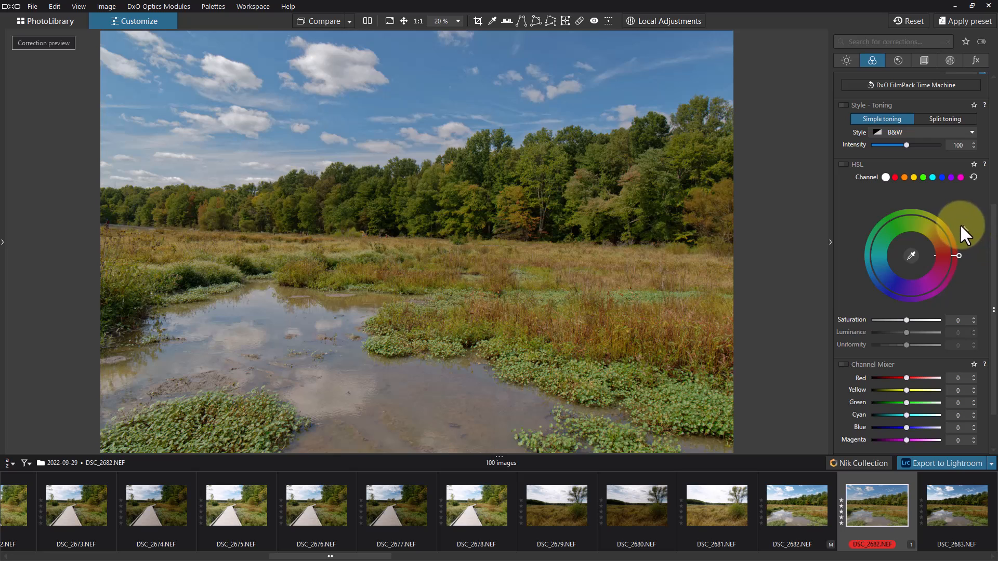
pyautogui.moveTo(877, 247)
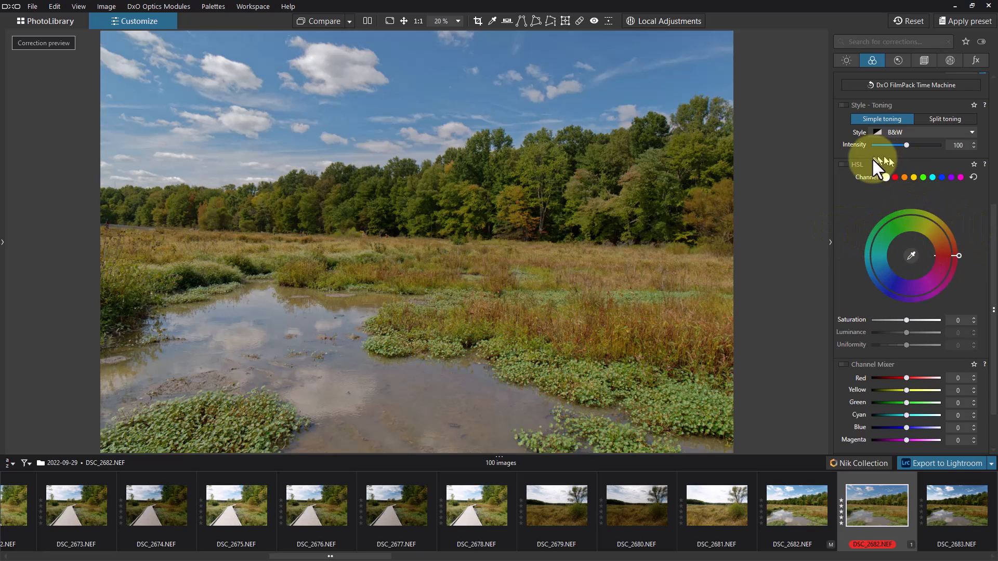
pyautogui.moveTo(855, 177)
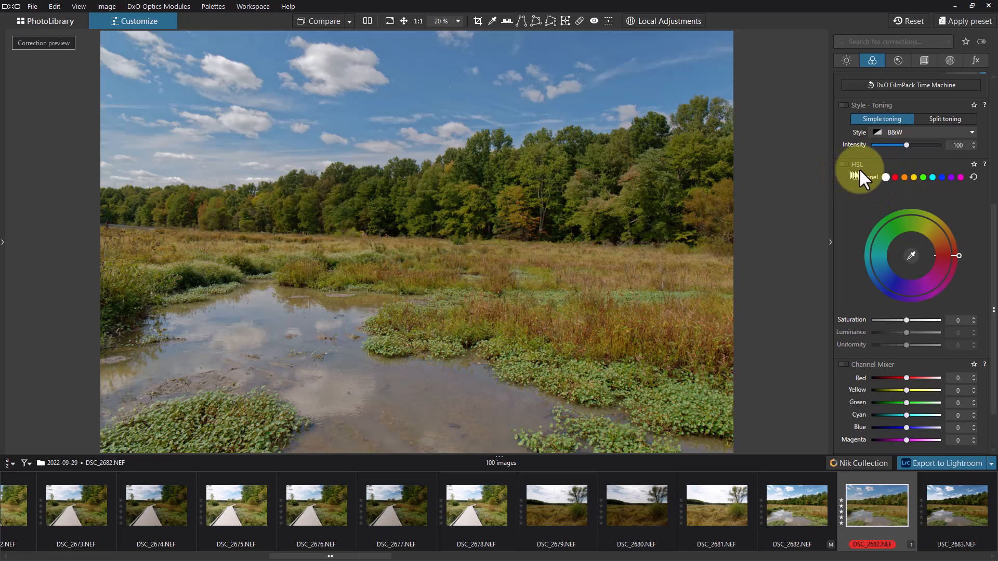
pyautogui.moveTo(866, 177)
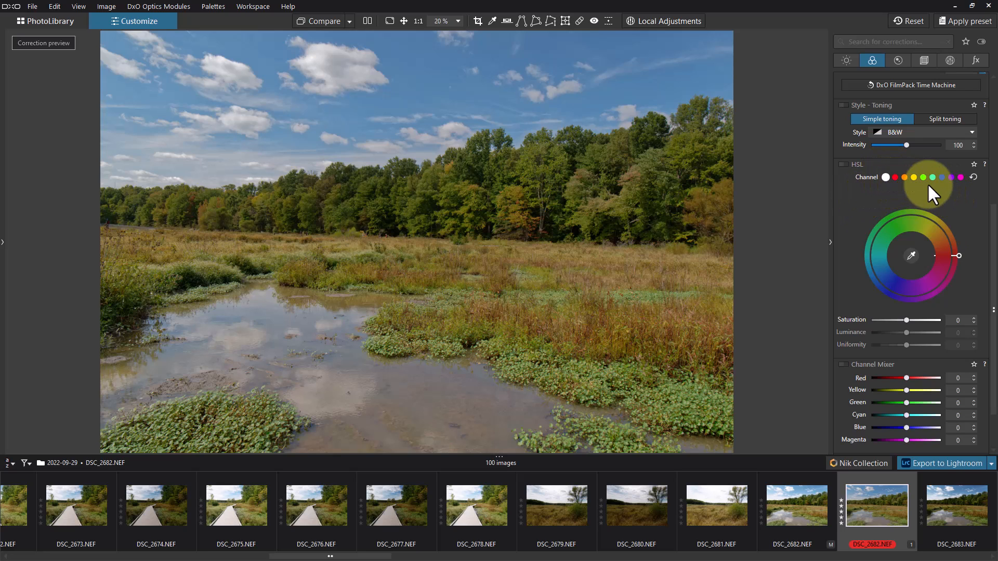
pyautogui.moveTo(914, 257)
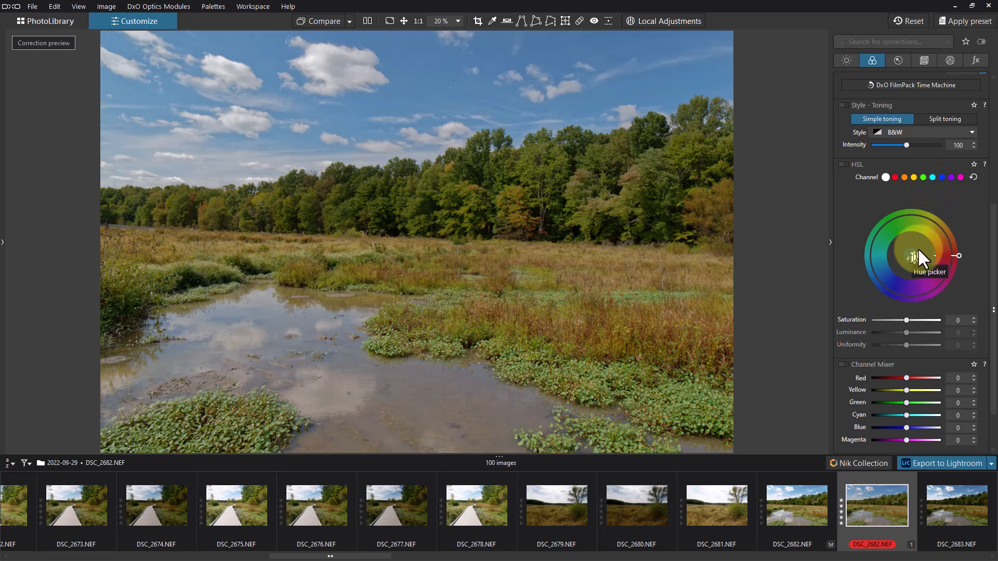
pyautogui.moveTo(792, 203)
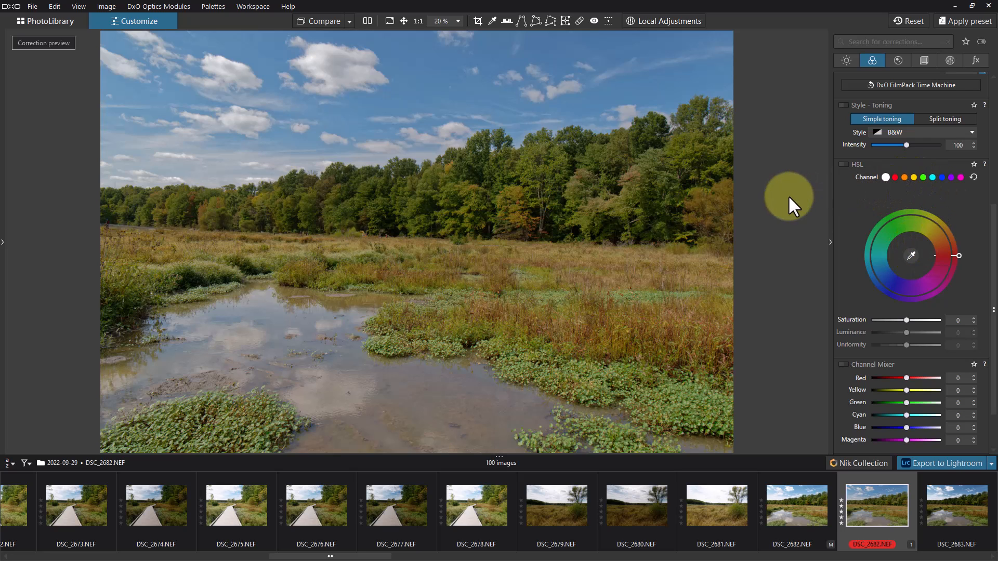
pyautogui.moveTo(929, 236)
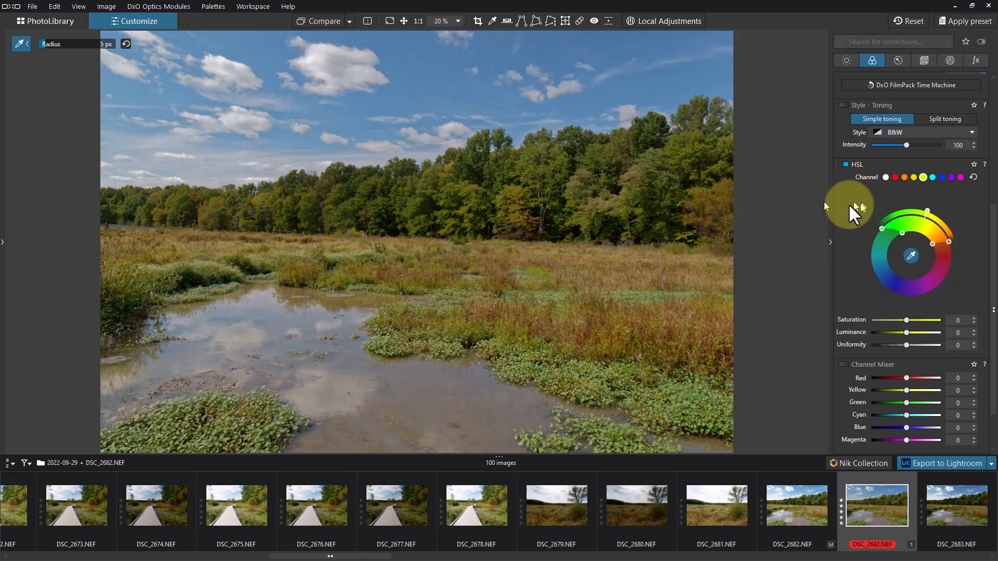
pyautogui.moveTo(890, 232)
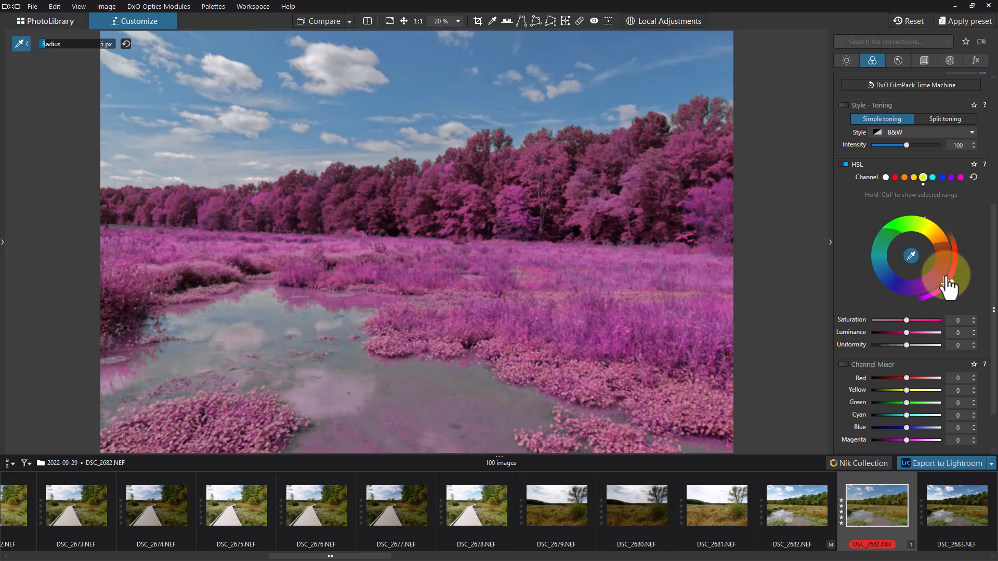
pyautogui.click(946, 228)
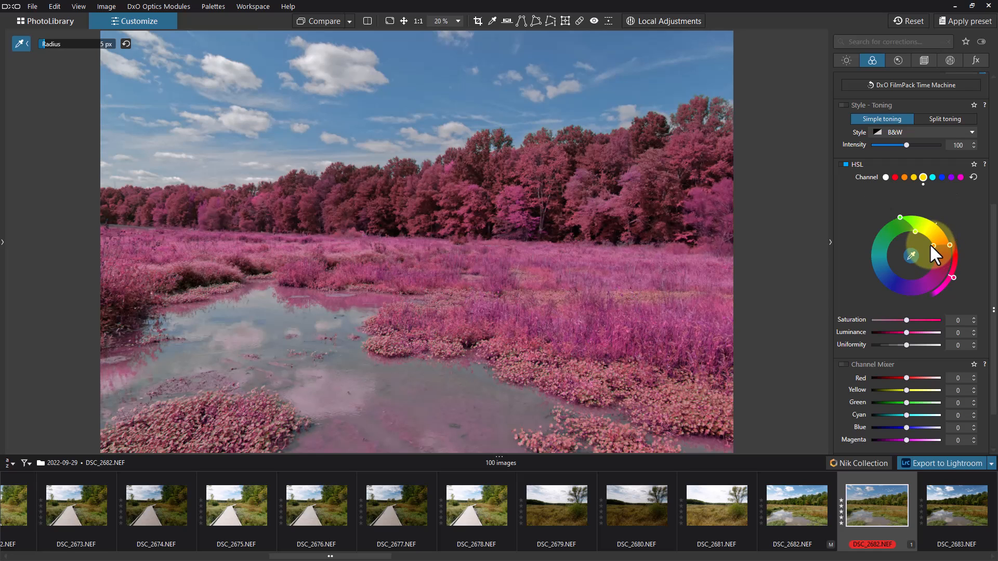
pyautogui.moveTo(895, 229)
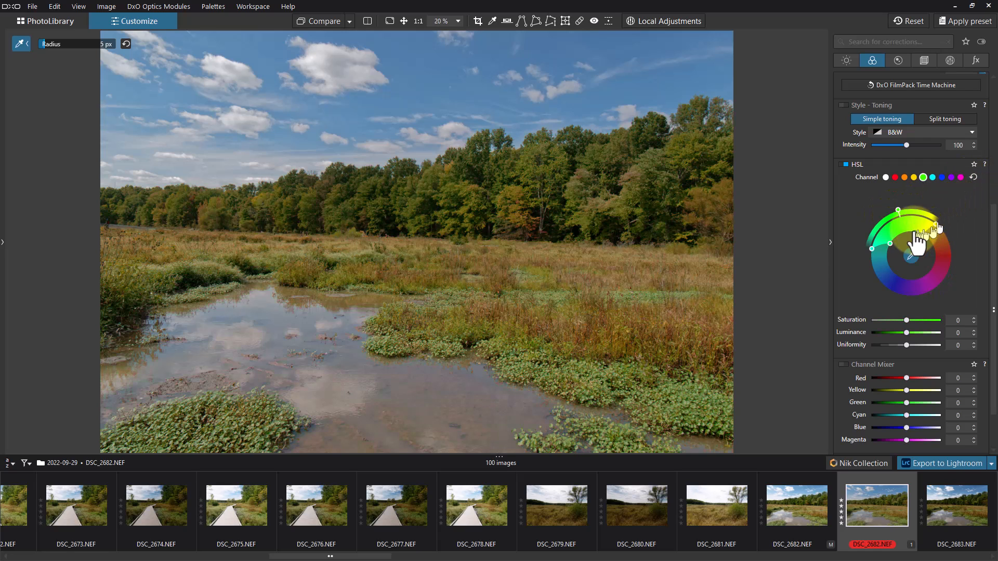
pyautogui.moveTo(923, 245)
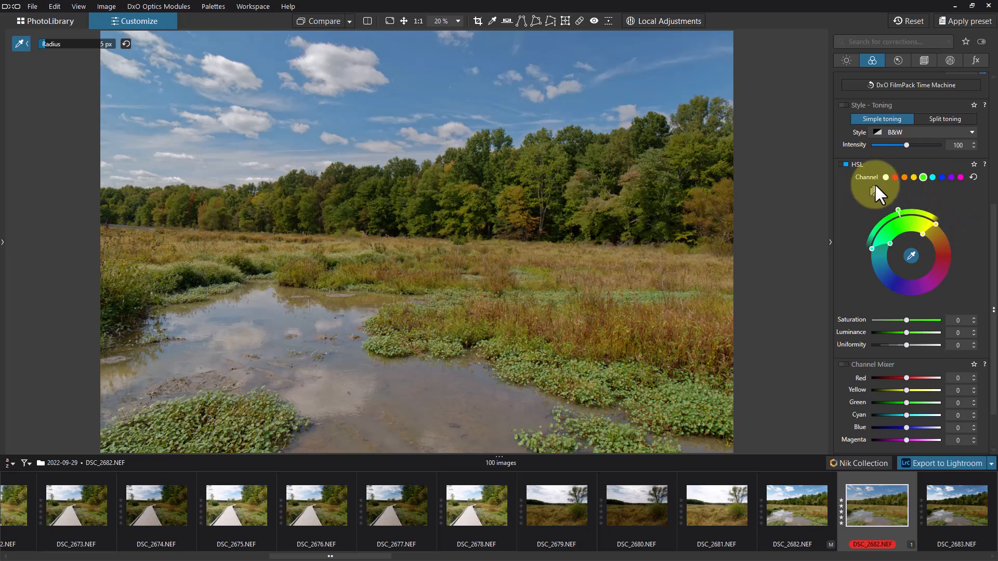
pyautogui.moveTo(881, 204)
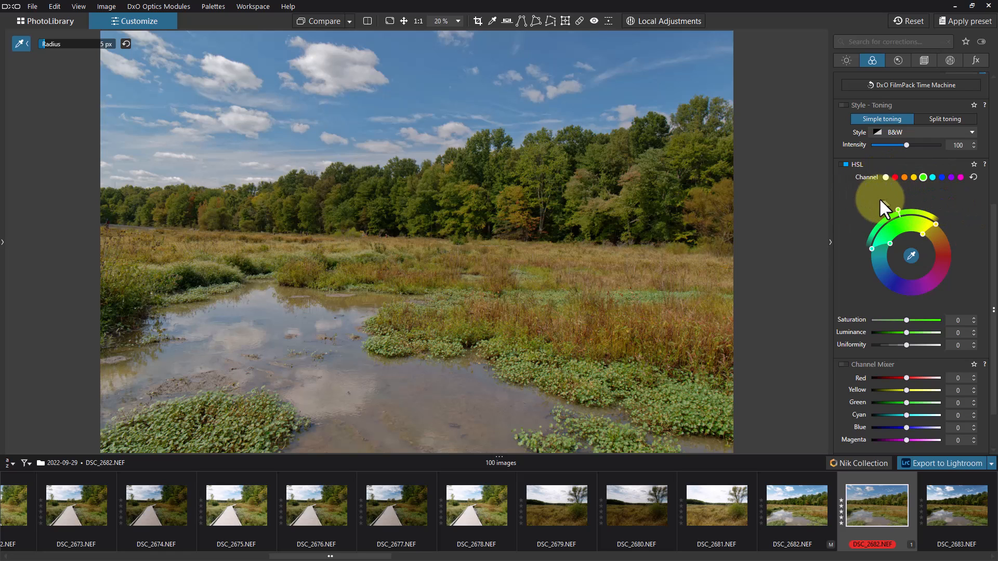
# - Show the Detail palette with the full DxO denoising and lens sharpness settings in view
pyautogui.click(898, 61)
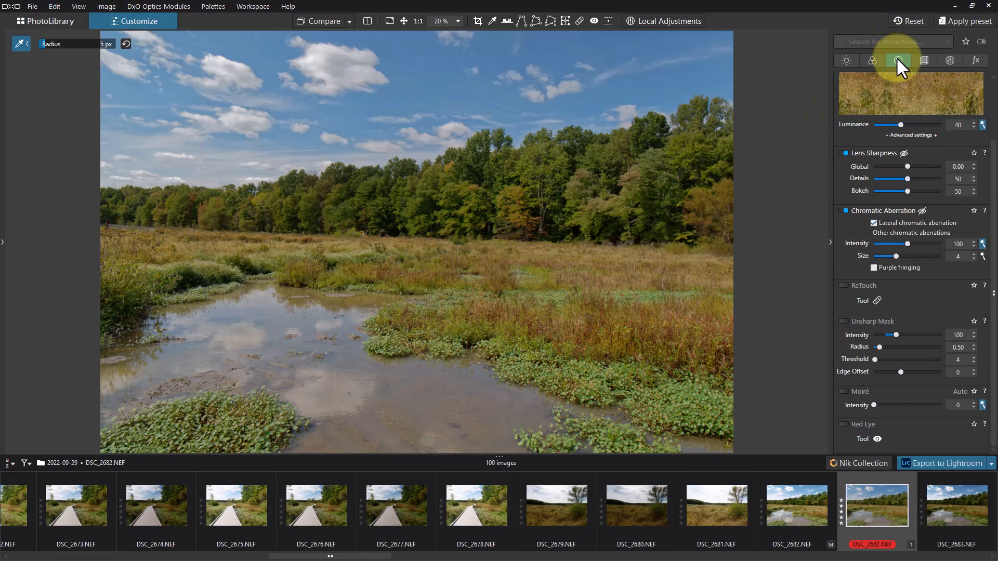
pyautogui.click(897, 60)
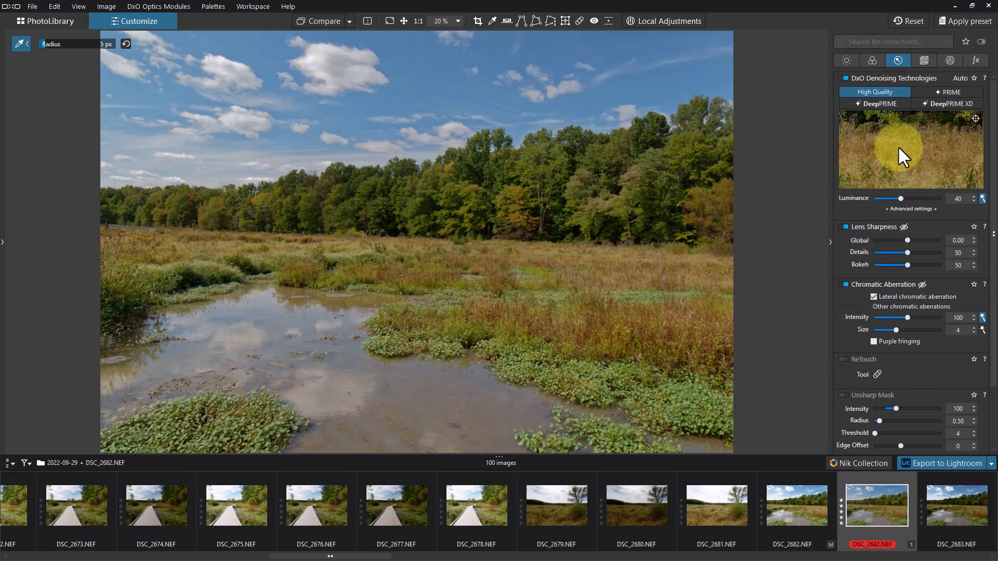
pyautogui.moveTo(934, 132)
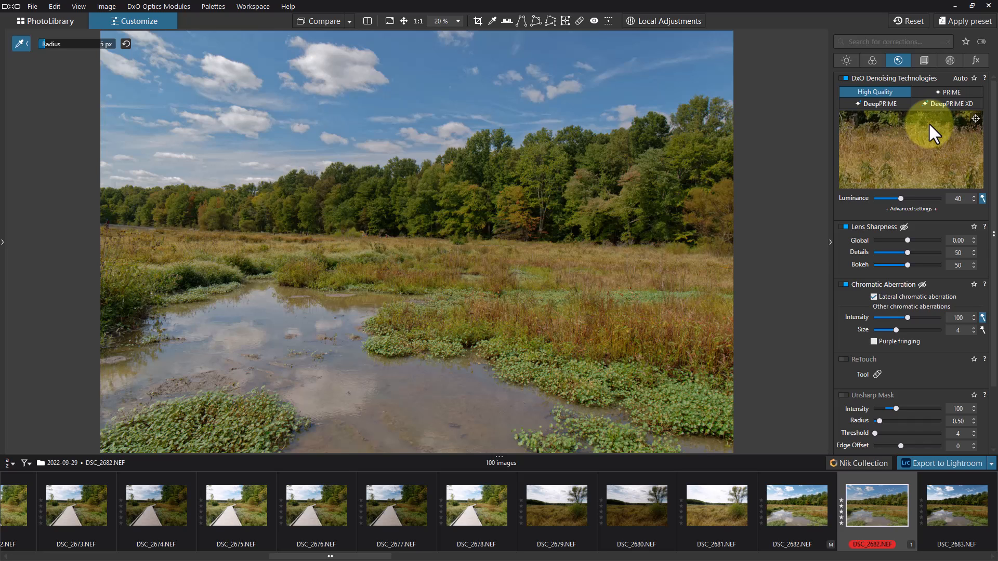
pyautogui.moveTo(880, 103)
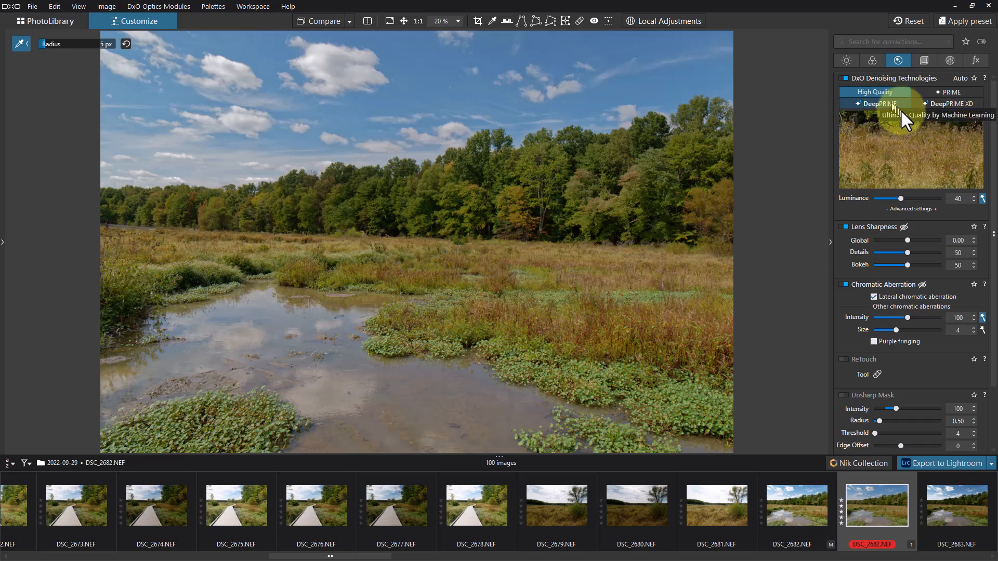
pyautogui.moveTo(951, 123)
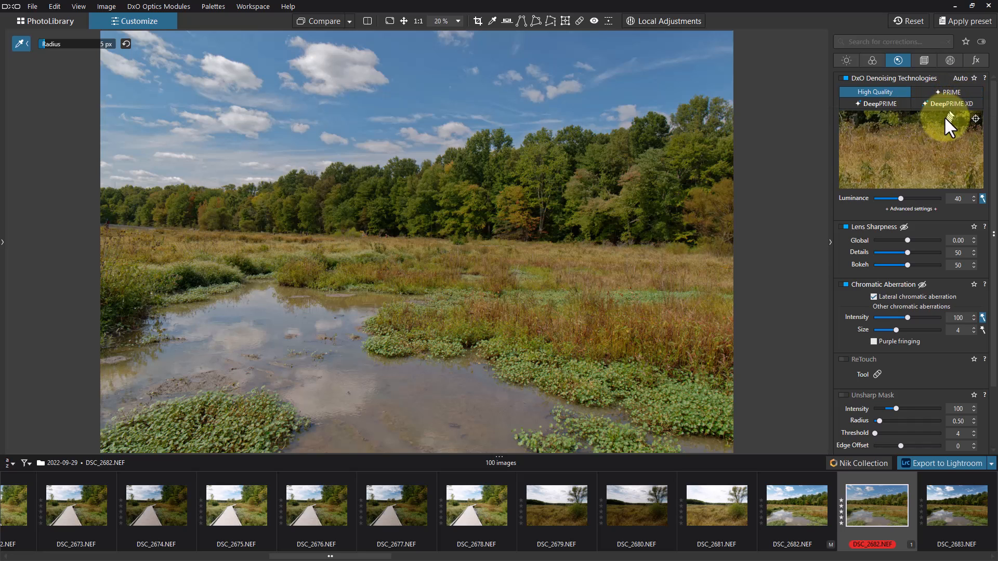
pyautogui.moveTo(880, 122)
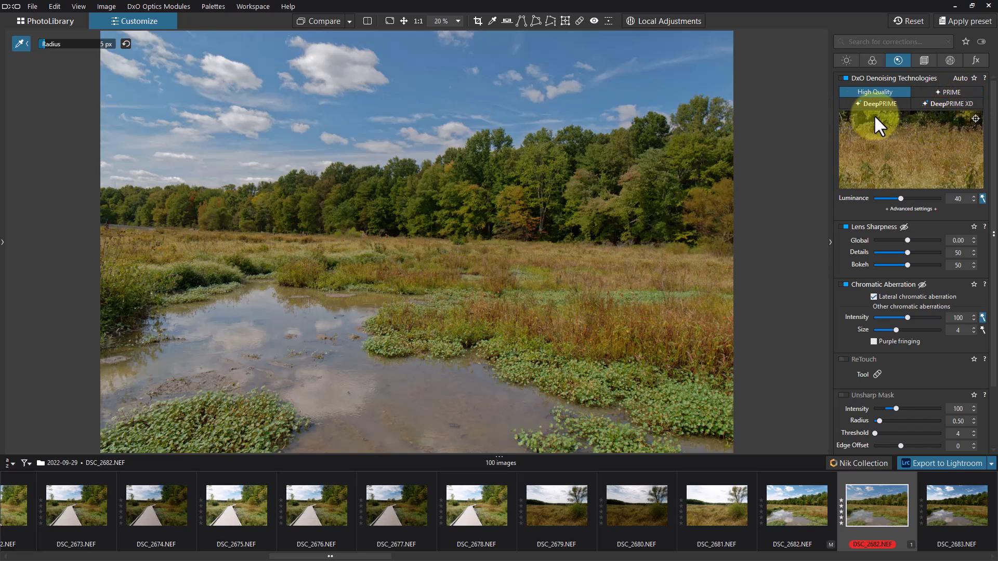
pyautogui.moveTo(948, 103)
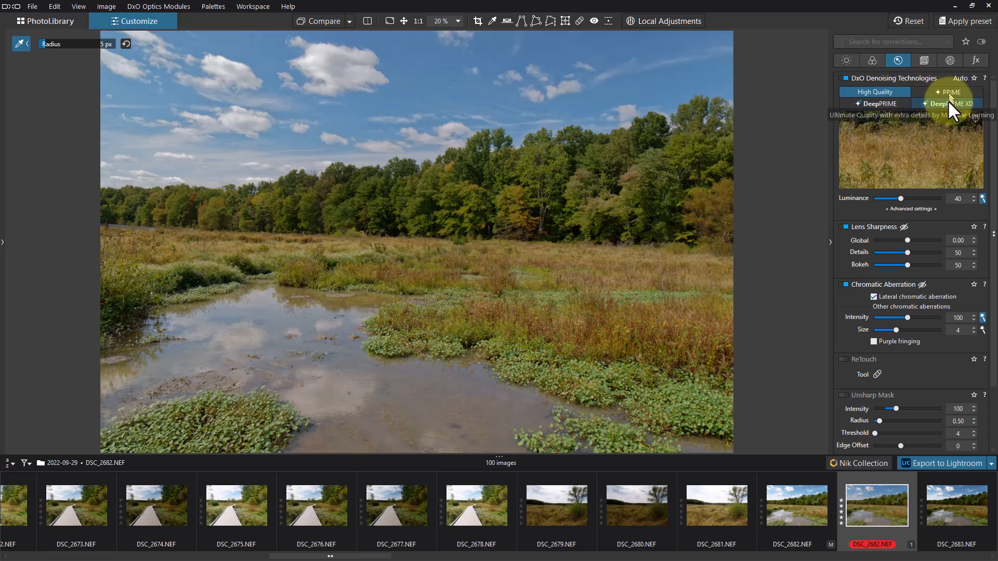
pyautogui.moveTo(874, 92)
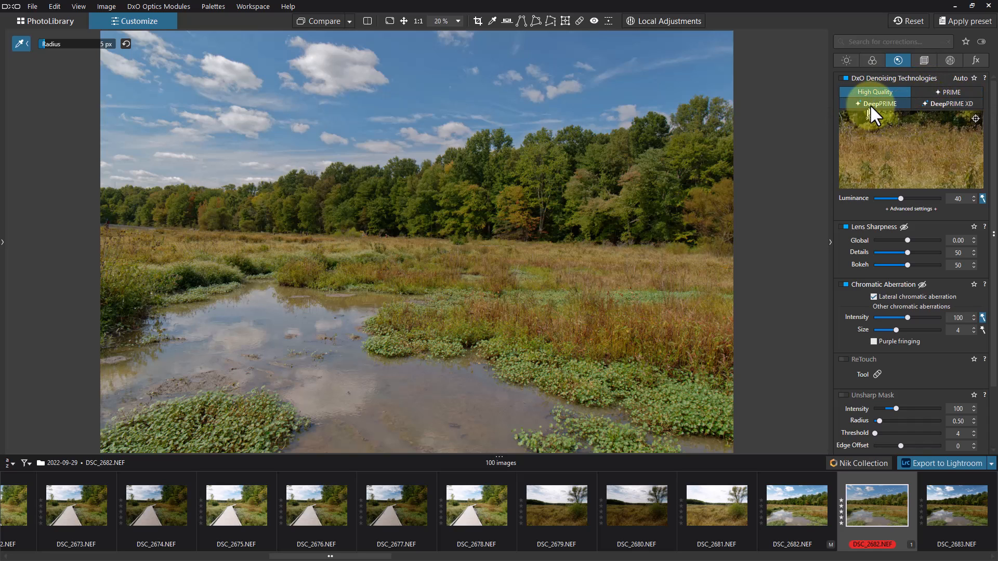
pyautogui.moveTo(948, 103)
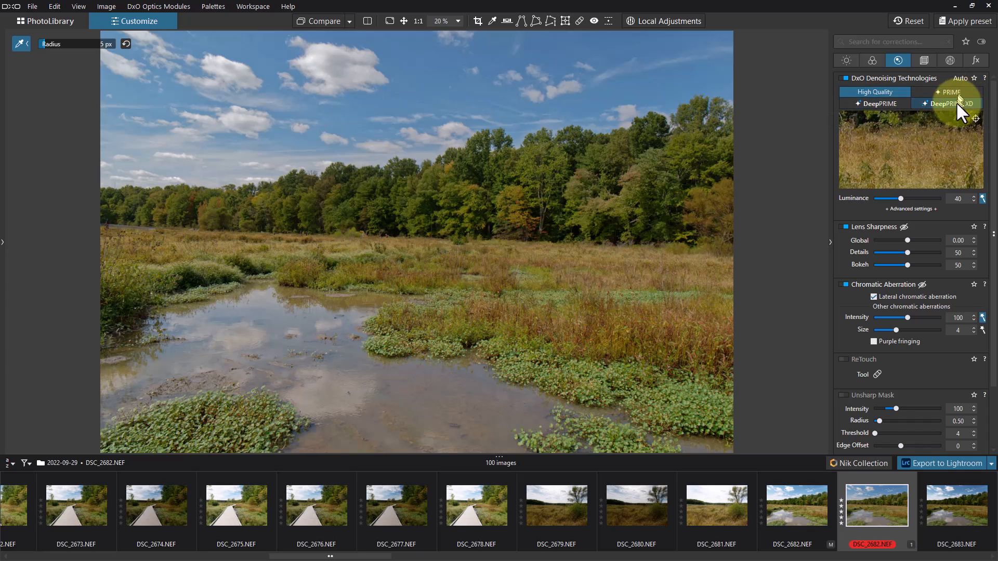
pyautogui.moveTo(968, 131)
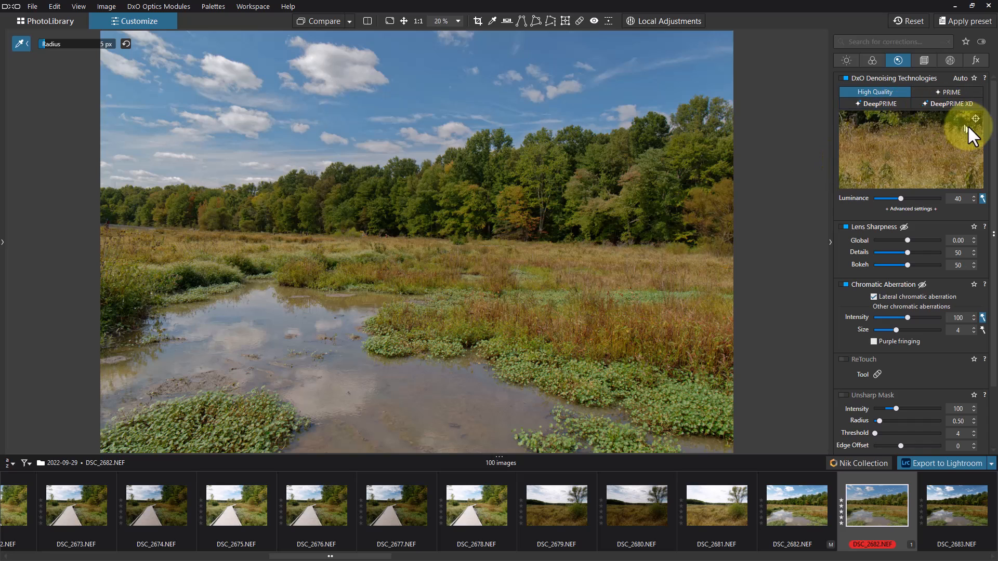
pyautogui.moveTo(906, 131)
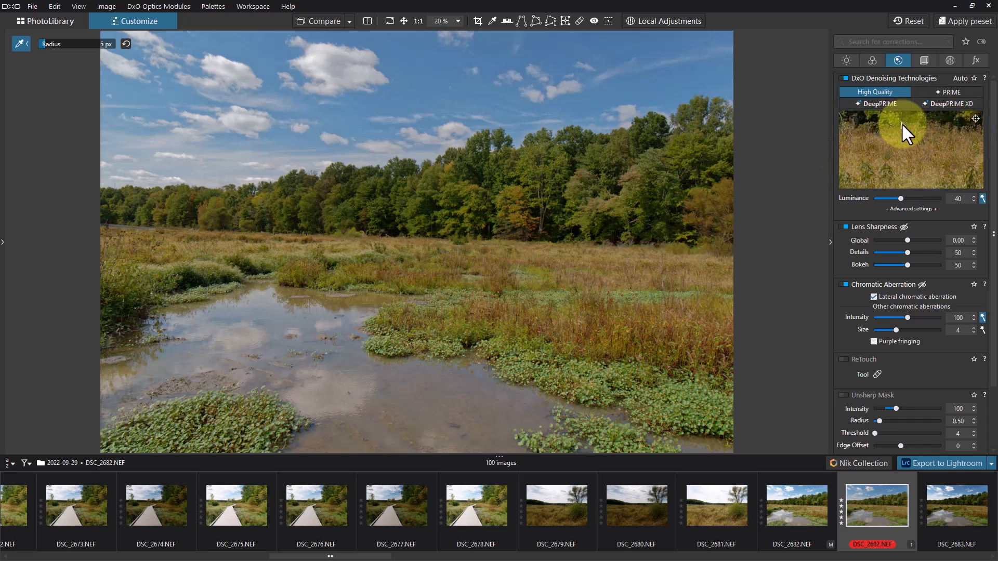
pyautogui.moveTo(914, 147)
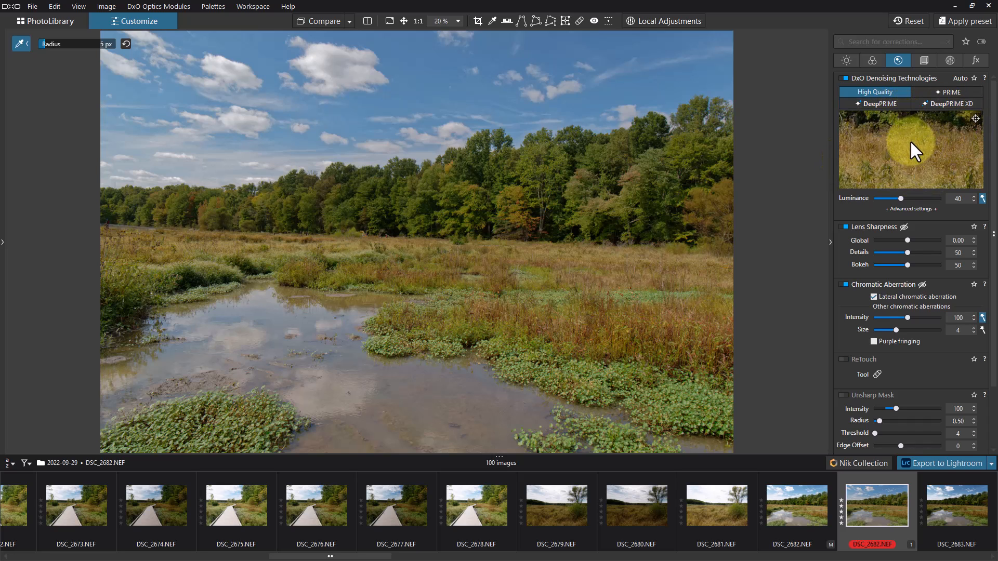
pyautogui.moveTo(868, 162)
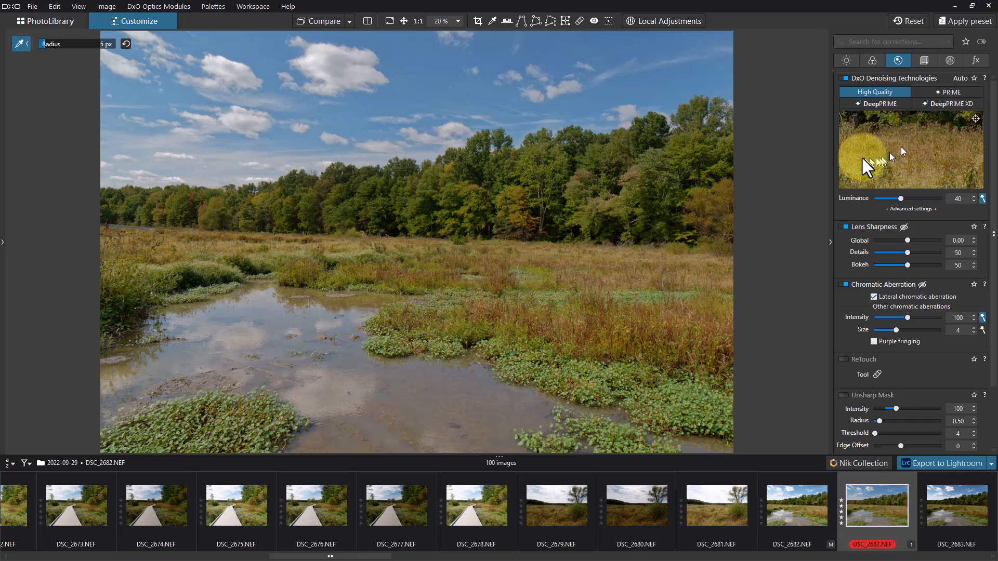
pyautogui.moveTo(923, 149)
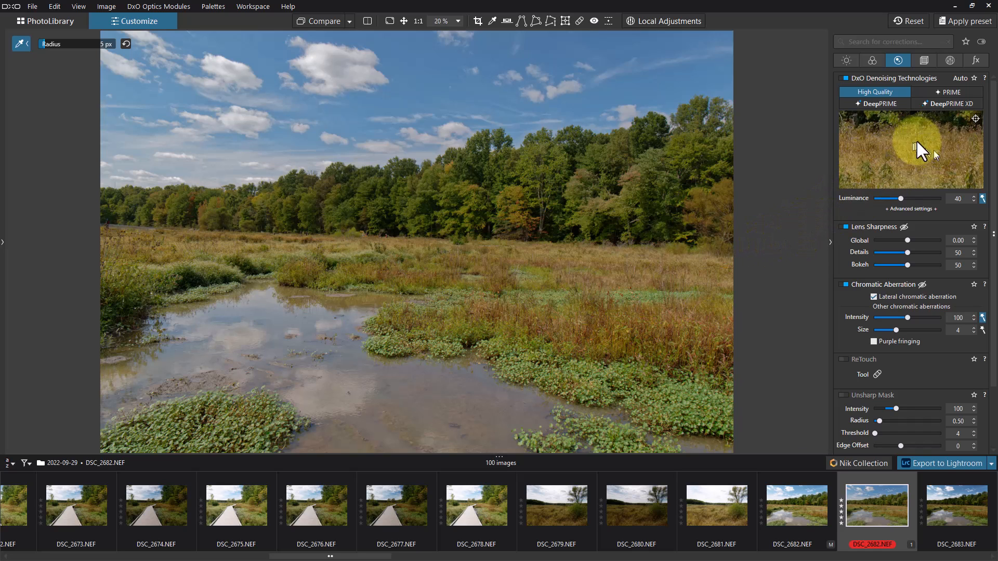
pyautogui.moveTo(935, 153)
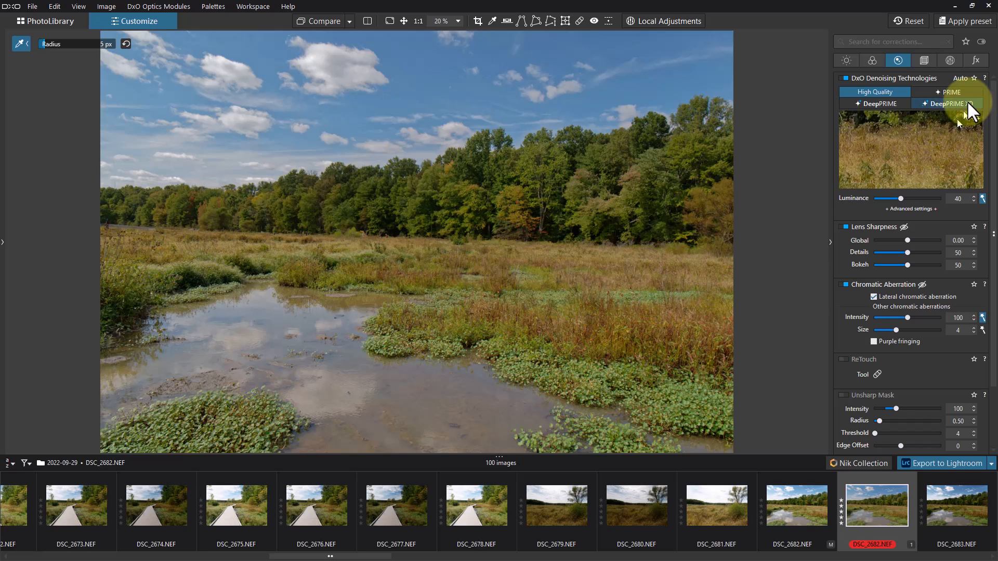
pyautogui.moveTo(932, 124)
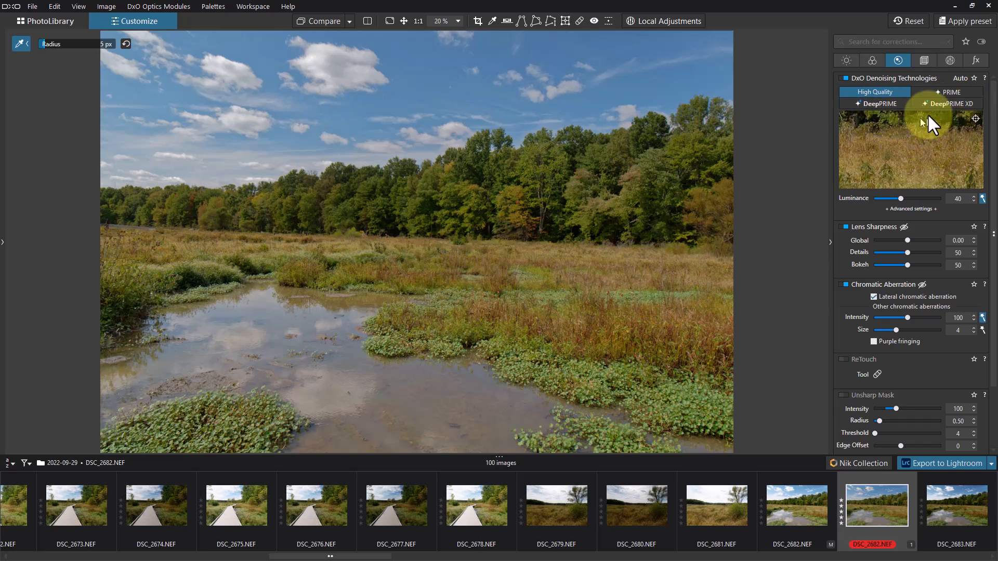
pyautogui.moveTo(960, 120)
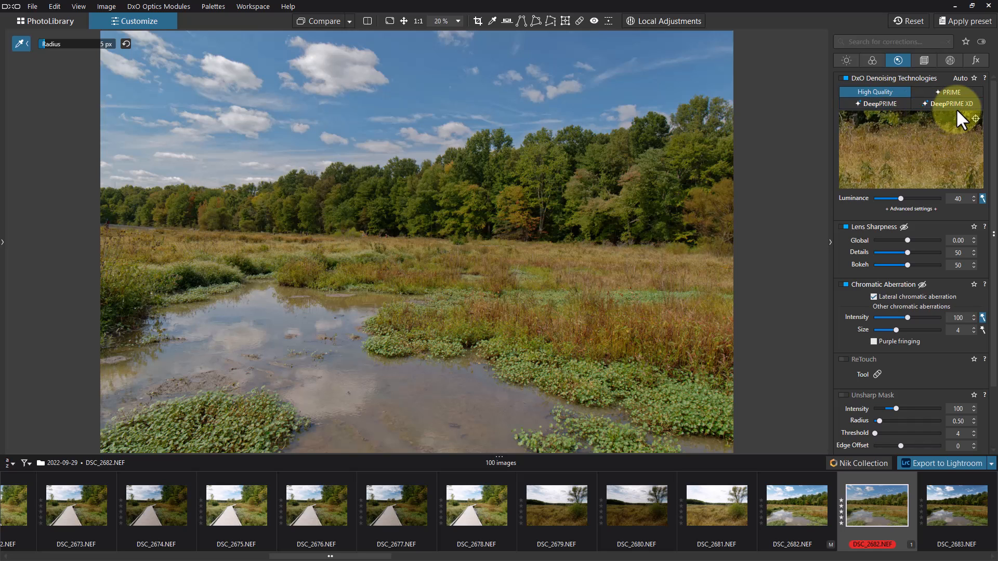
pyautogui.moveTo(944, 146)
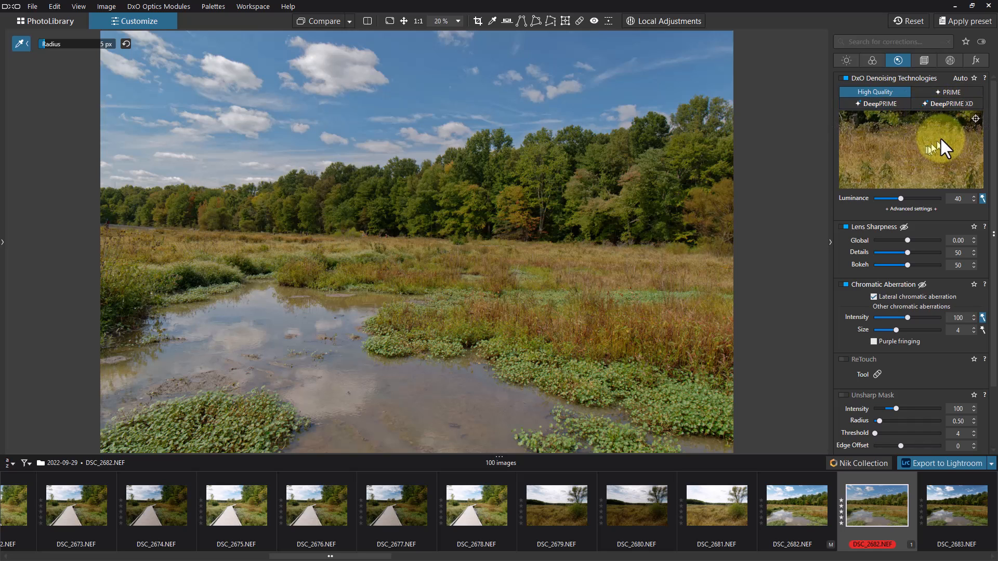
pyautogui.moveTo(948, 103)
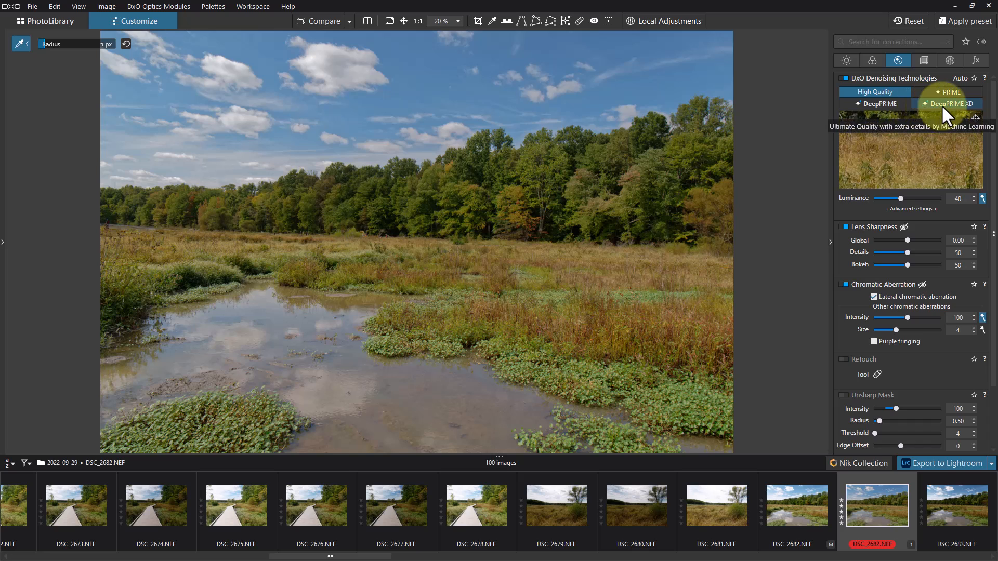
pyautogui.moveTo(968, 114)
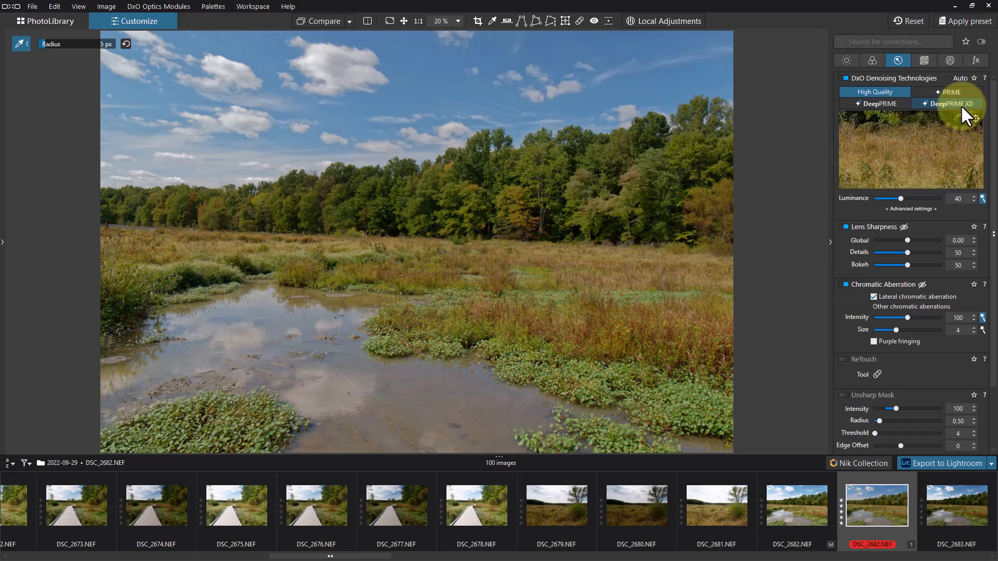
pyautogui.moveTo(948, 178)
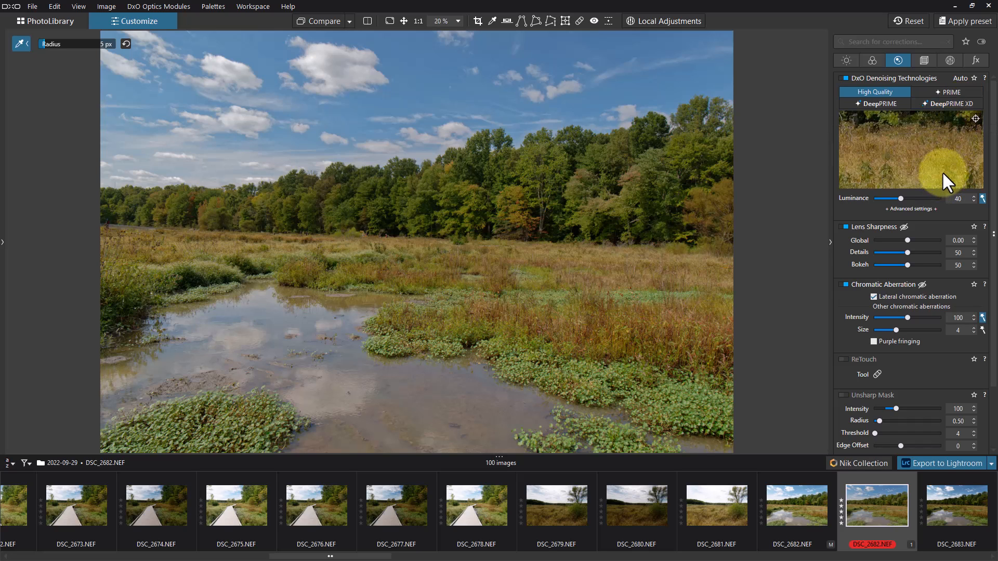
pyautogui.moveTo(947, 175)
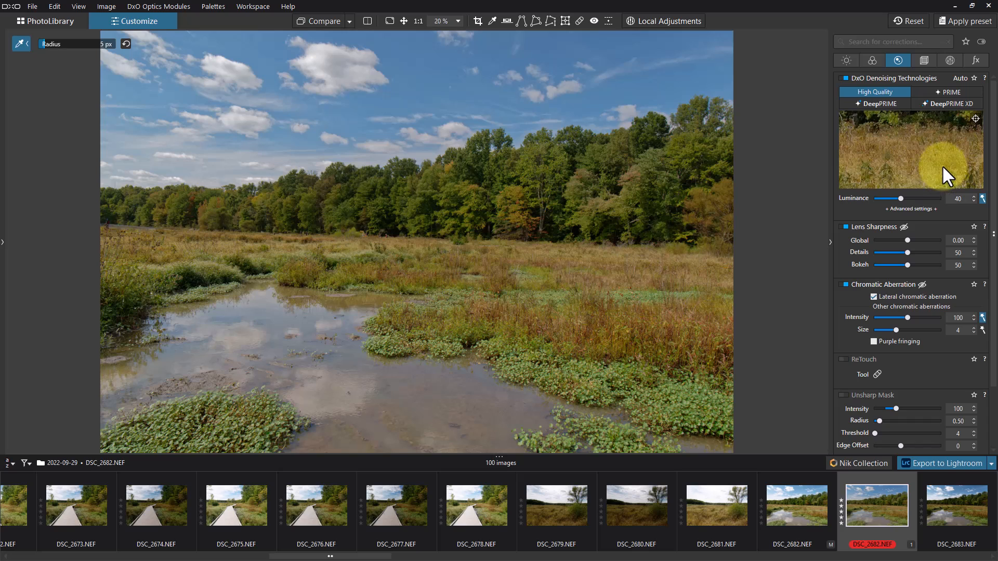
pyautogui.moveTo(948, 173)
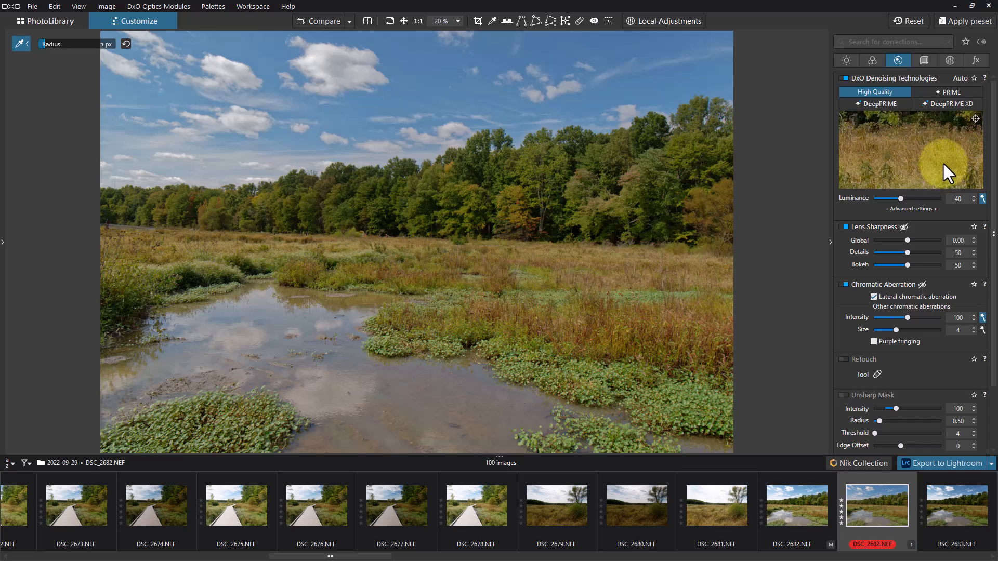
pyautogui.moveTo(945, 168)
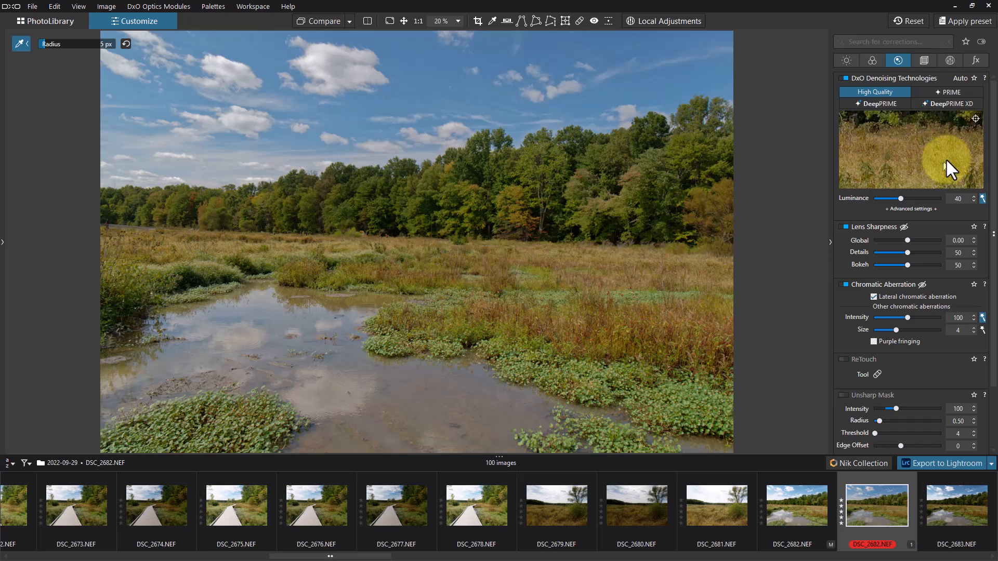
pyautogui.moveTo(949, 103)
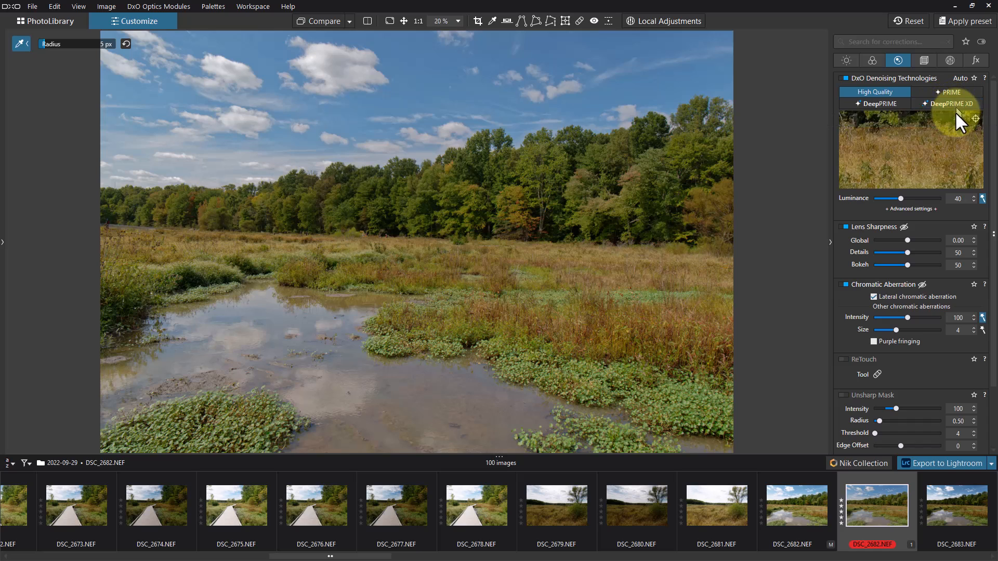
pyautogui.moveTo(962, 127)
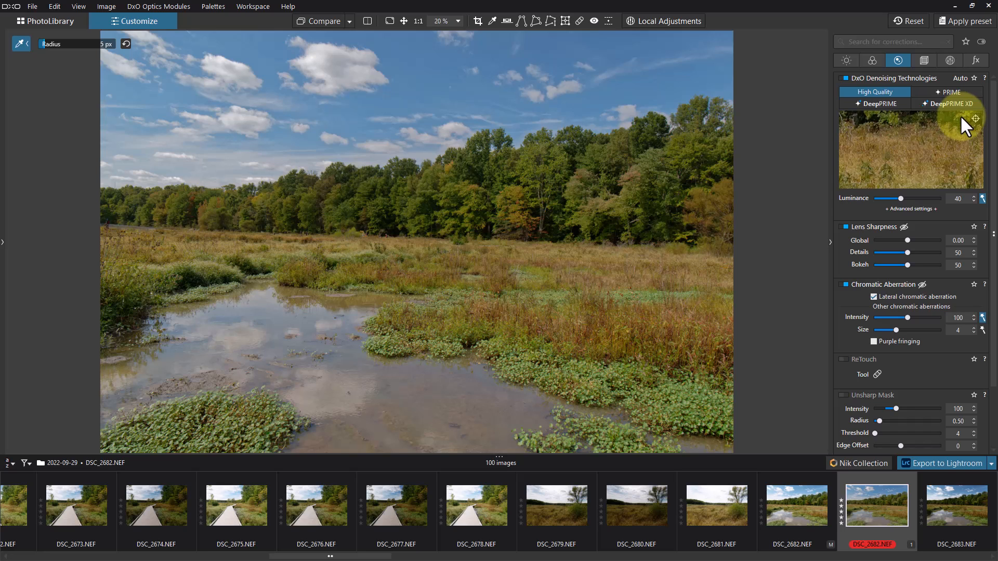
pyautogui.moveTo(942, 157)
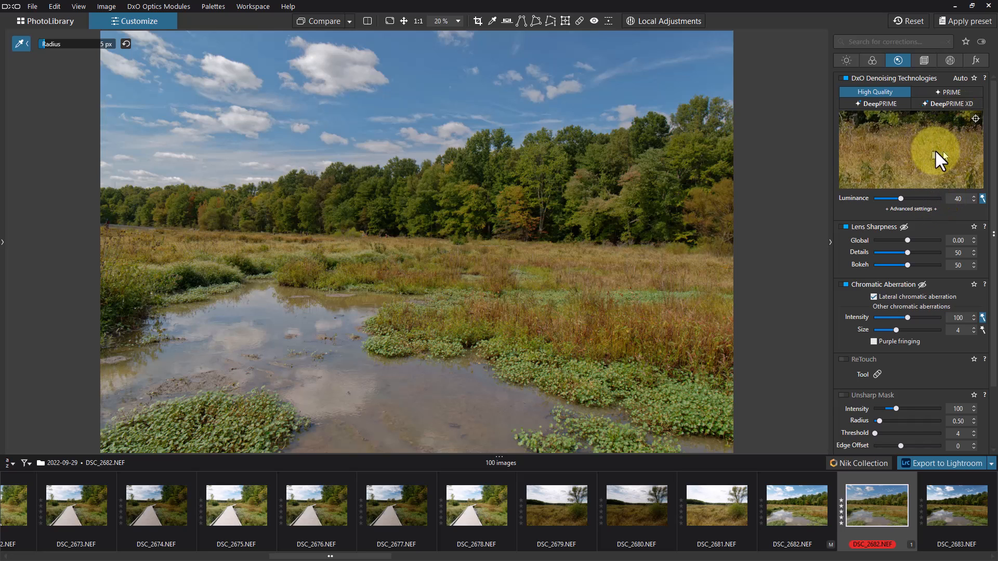
pyautogui.moveTo(941, 159)
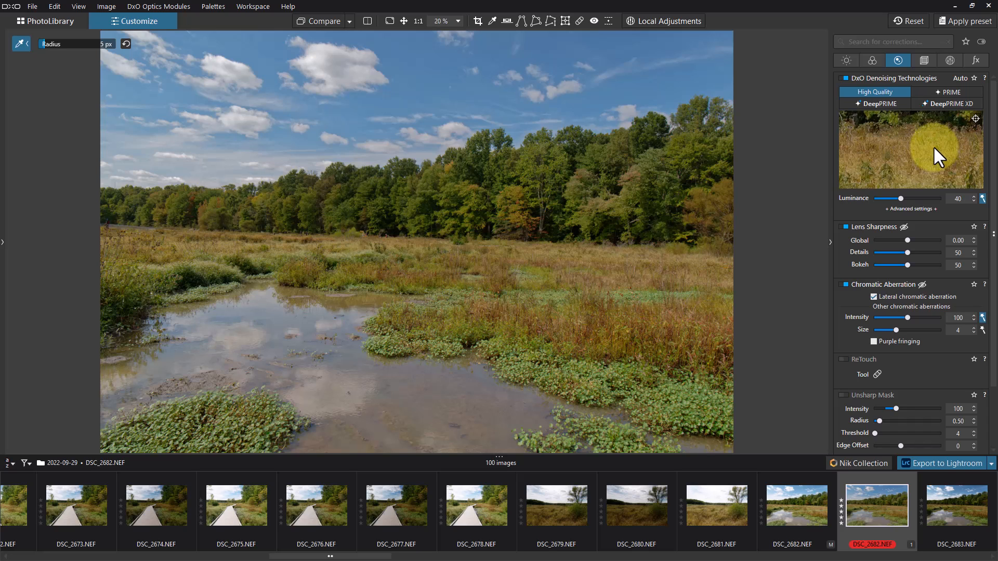
pyautogui.moveTo(929, 135)
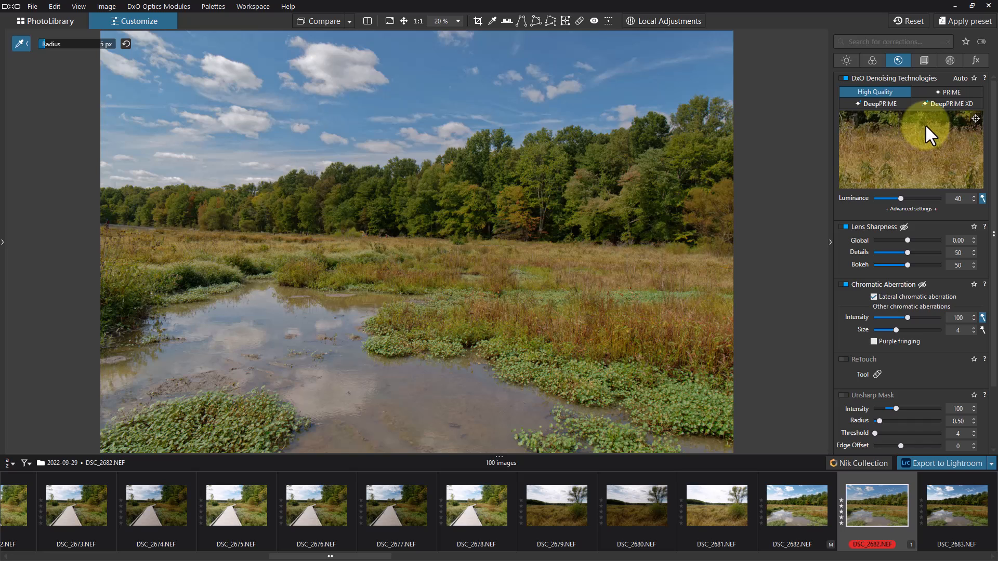
# - Review the Geometry palette, then move on to the Local Adjustments palette
pyautogui.click(924, 60)
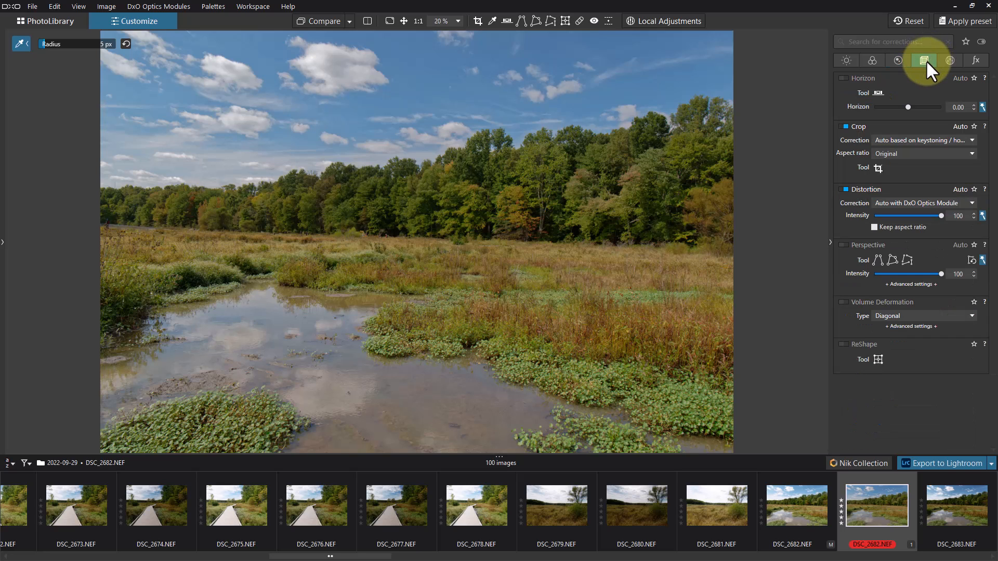
pyautogui.moveTo(890, 357)
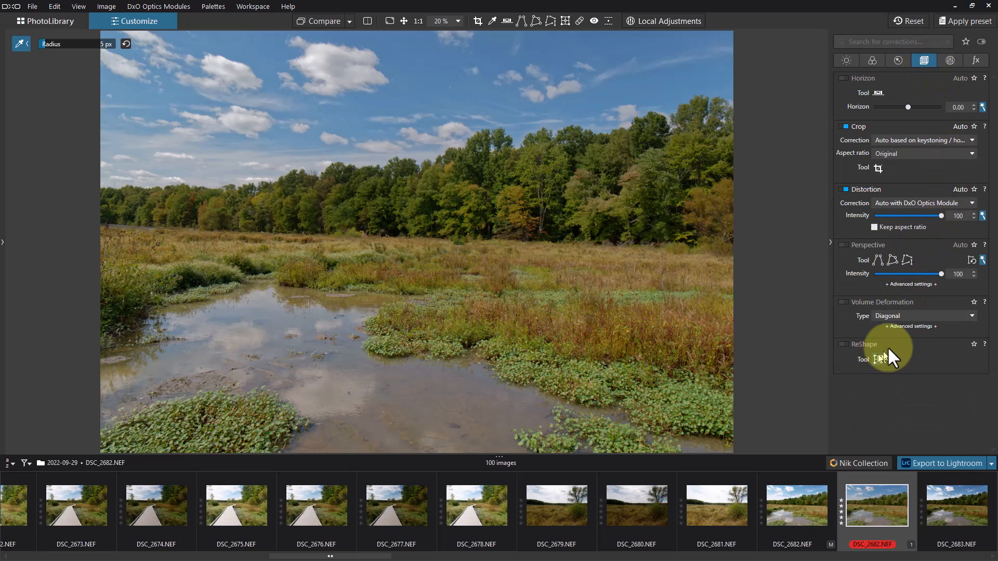
pyautogui.moveTo(941, 204)
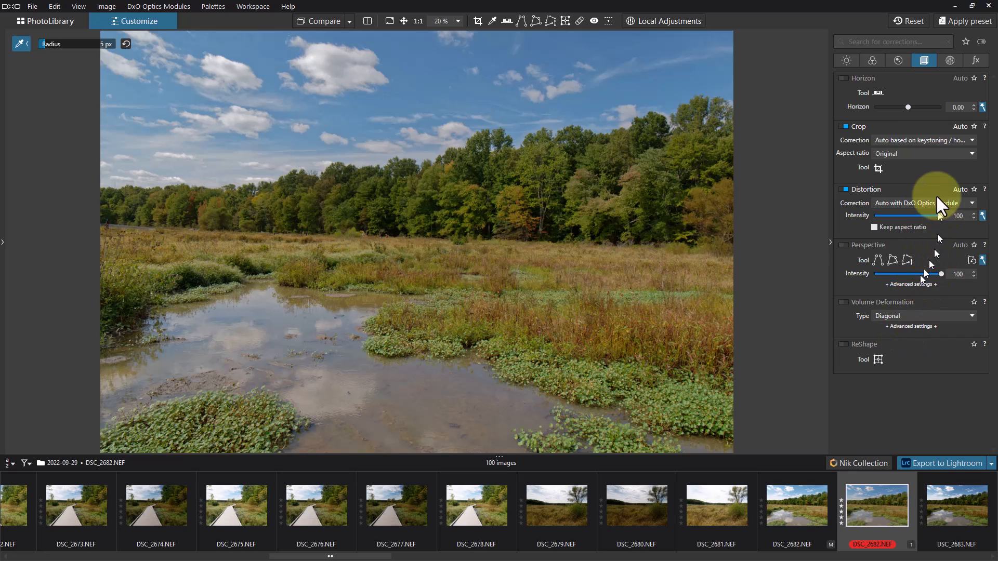
pyautogui.moveTo(935, 185)
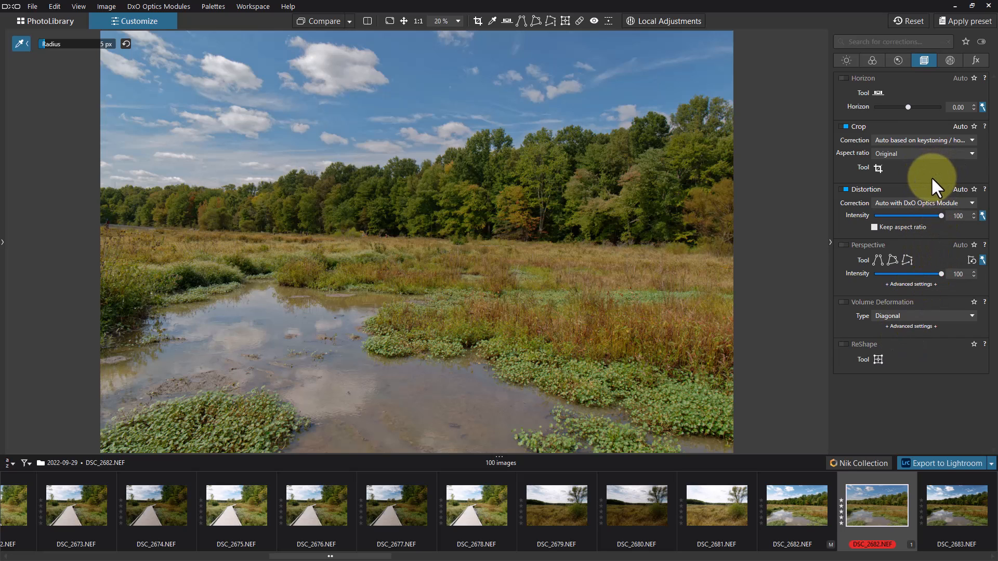
pyautogui.moveTo(890, 198)
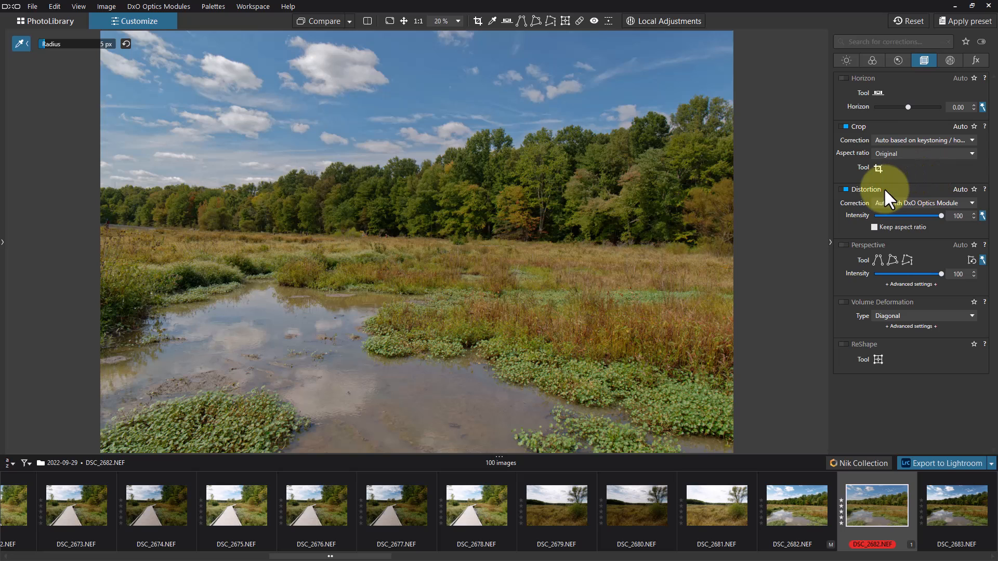
pyautogui.moveTo(751, 232)
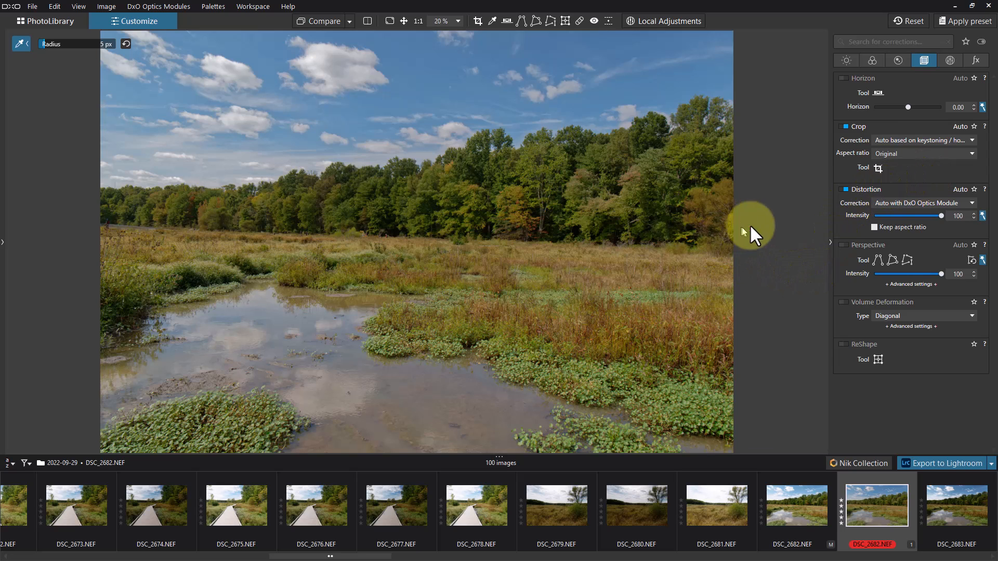
pyautogui.click(948, 60)
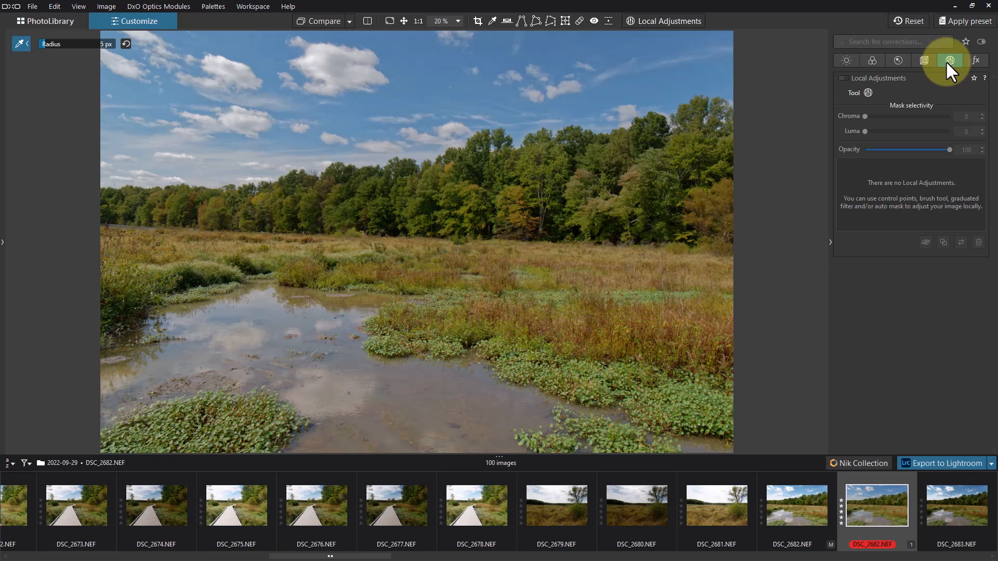
pyautogui.moveTo(950, 65)
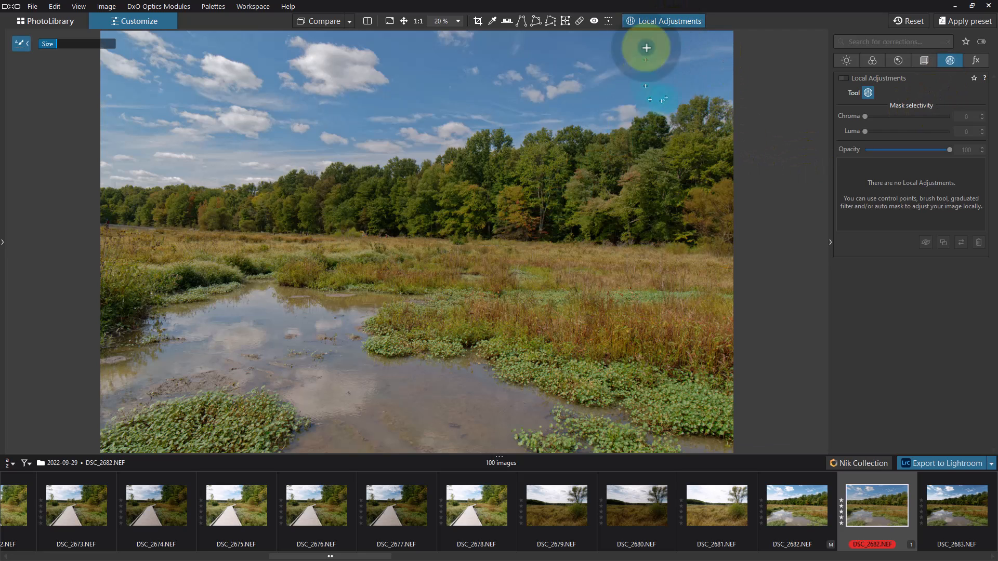
pyautogui.moveTo(471, 259)
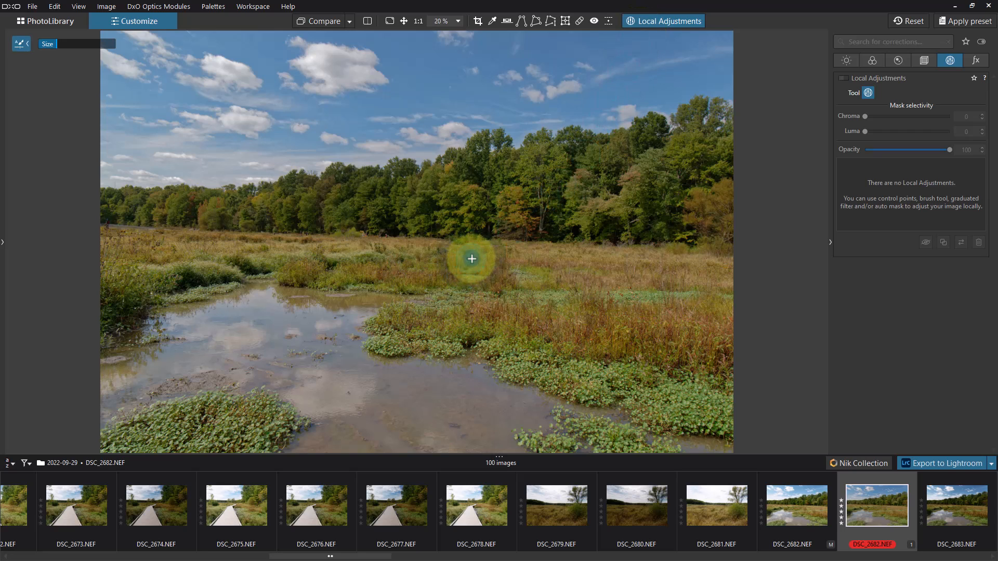
pyautogui.moveTo(467, 263)
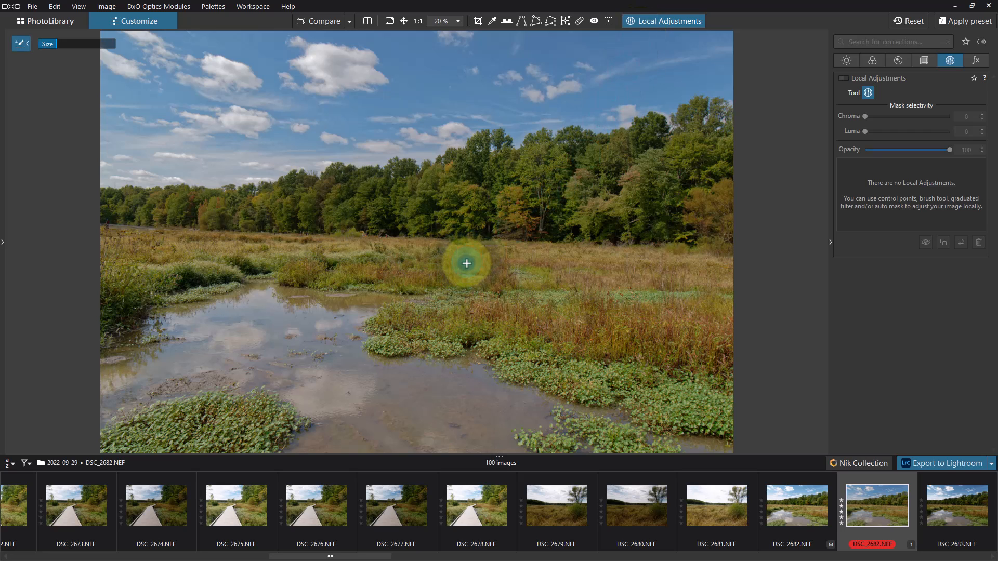
pyautogui.moveTo(471, 264)
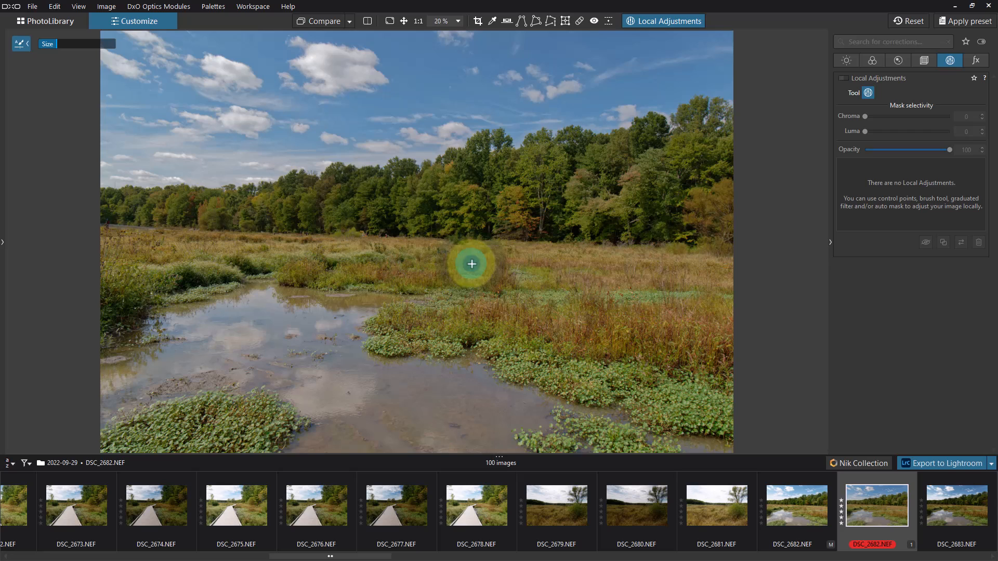
# - Paint an Auto Mask over the central marsh grass in two strokes
pyautogui.click(471, 264)
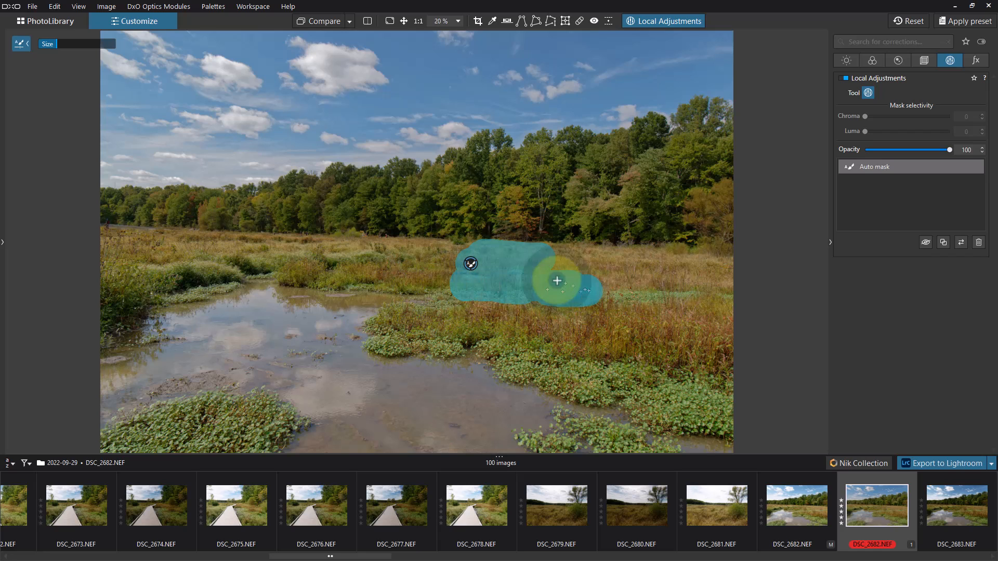
pyautogui.click(557, 281)
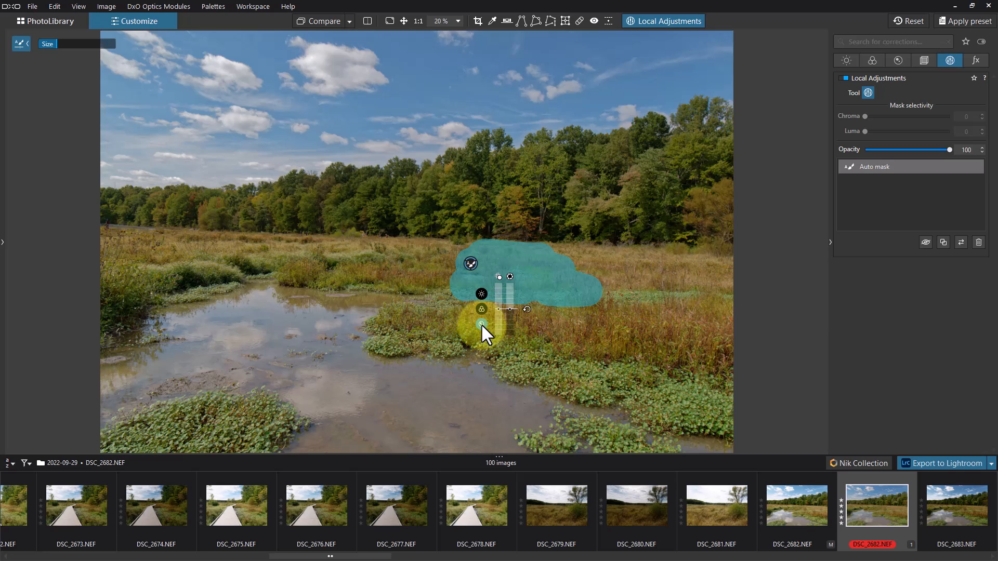
pyautogui.moveTo(484, 334)
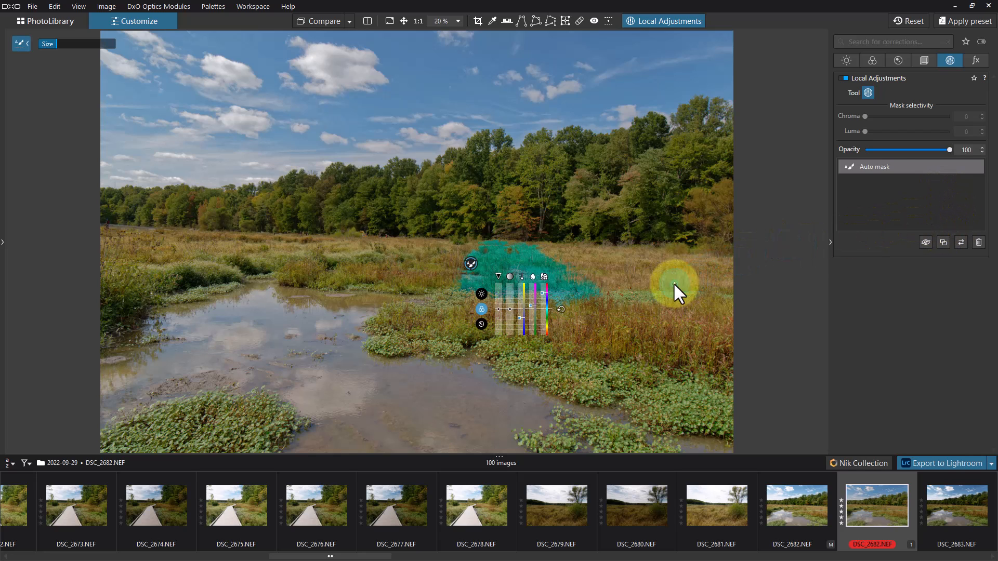
pyautogui.moveTo(490, 333)
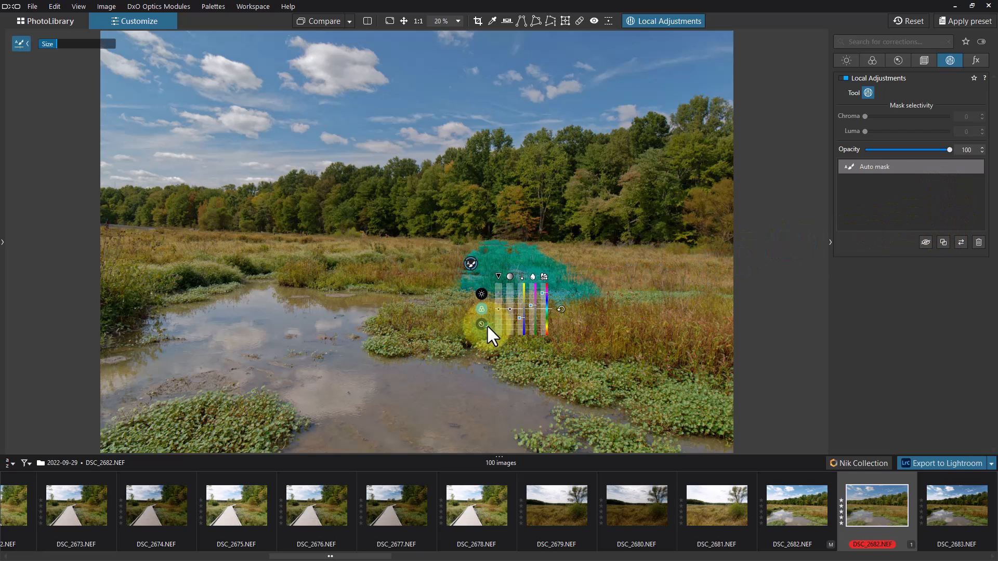
pyautogui.moveTo(591, 290)
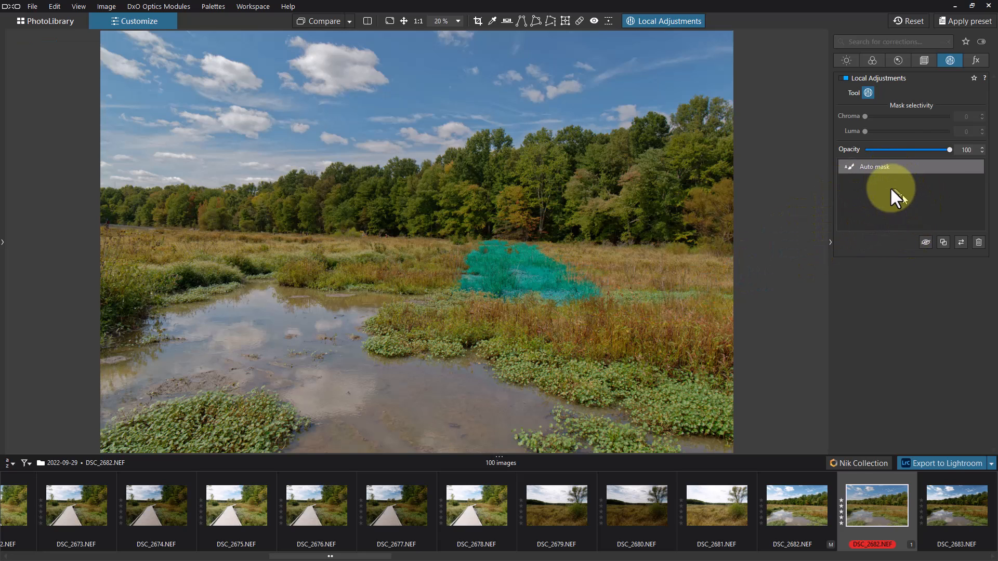
pyautogui.moveTo(910, 203)
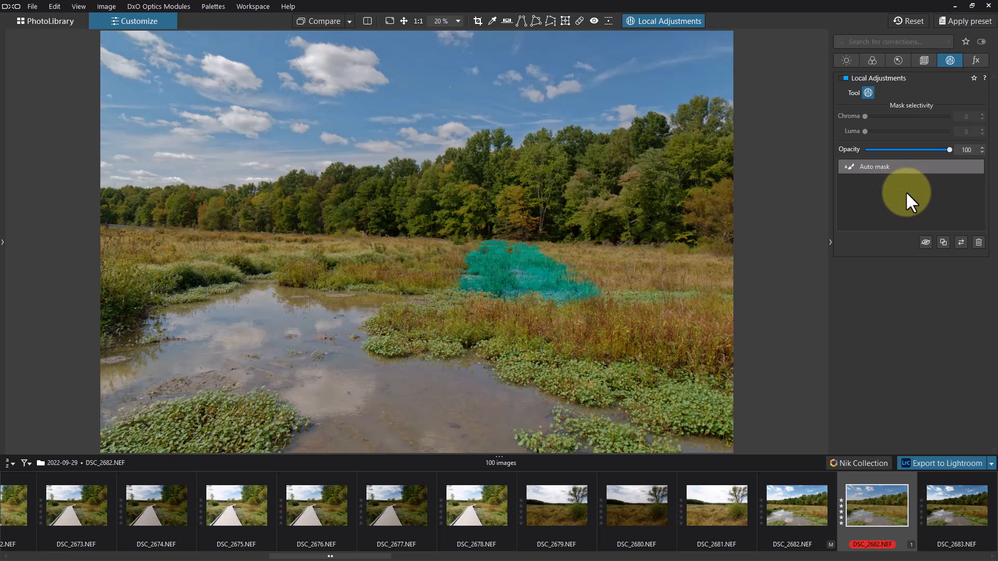
pyautogui.moveTo(979, 243)
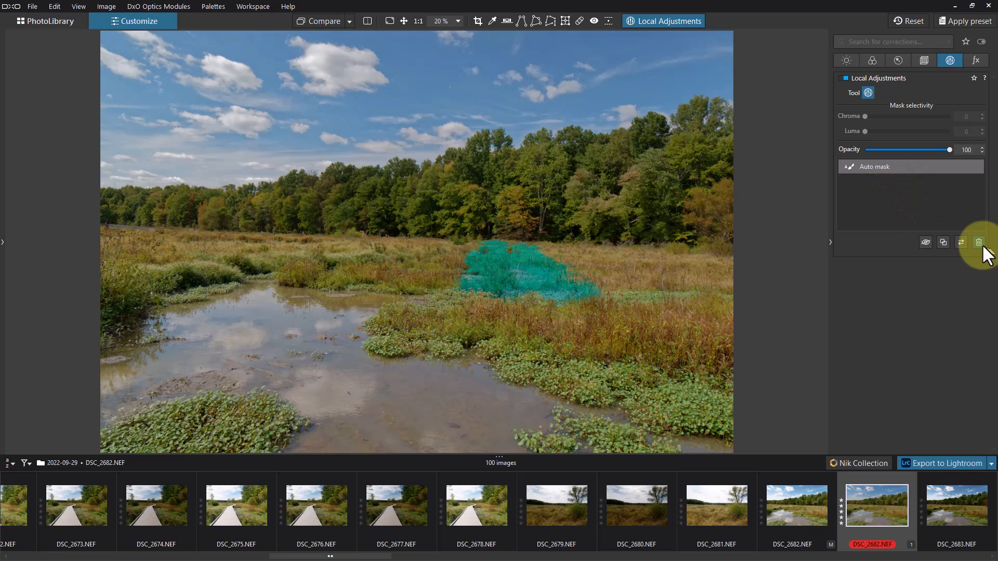
# - Delete the marsh-grass Auto mask from the Local Adjustments list
pyautogui.click(979, 243)
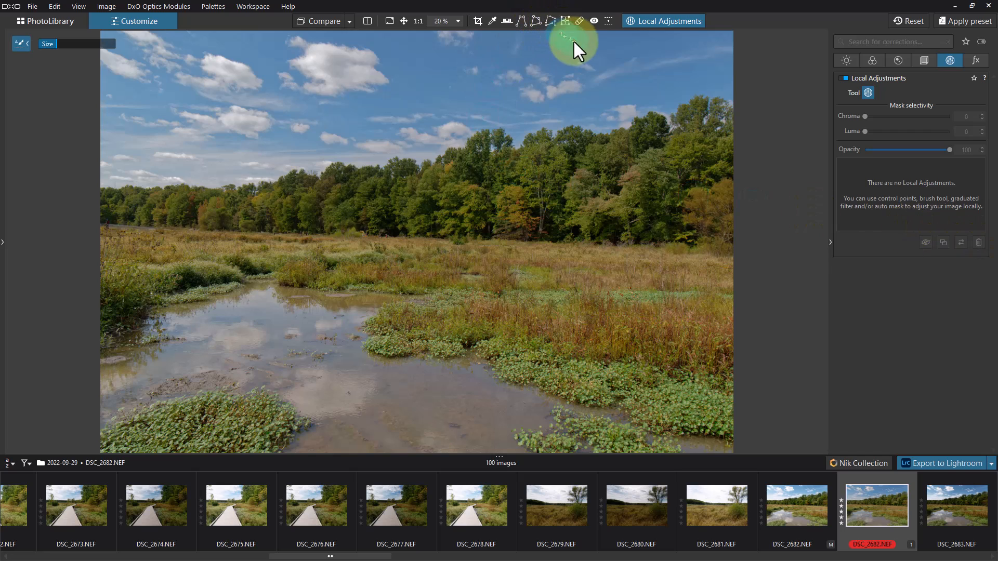
pyautogui.moveTo(578, 21)
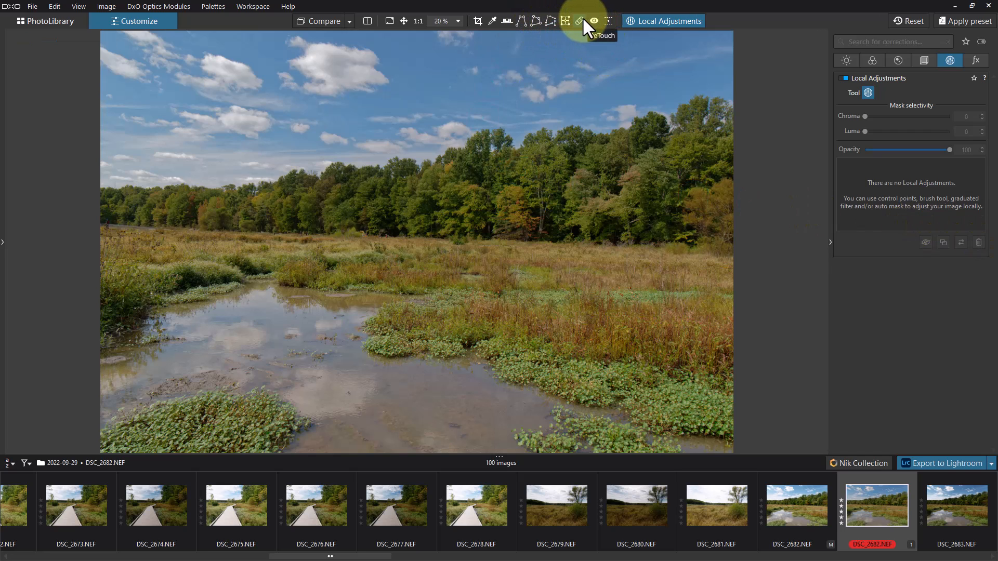
pyautogui.moveTo(578, 24)
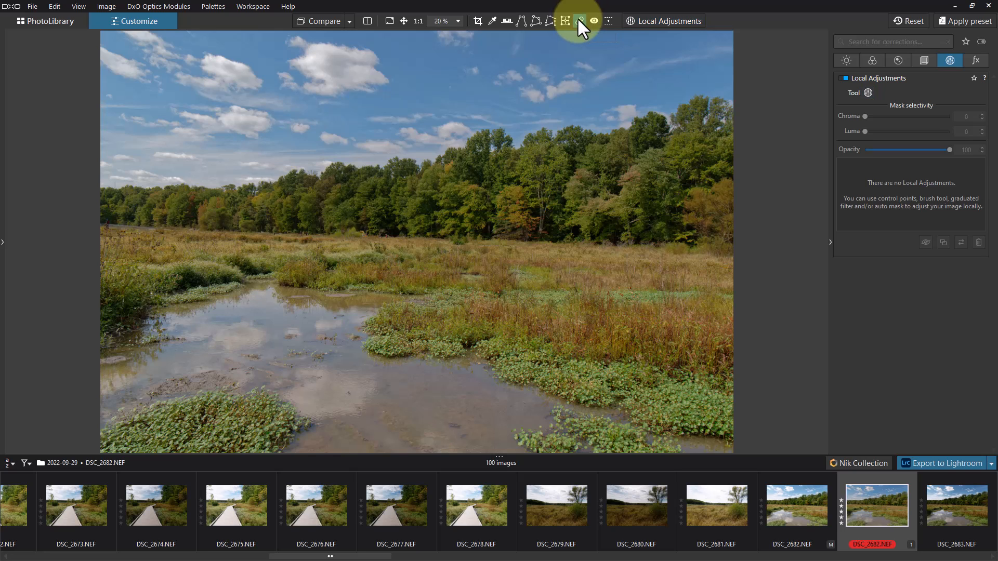
# - Activate the Retouch tool in Repair mode at 32 px, 0% feathering, 100% opacity
pyautogui.click(578, 21)
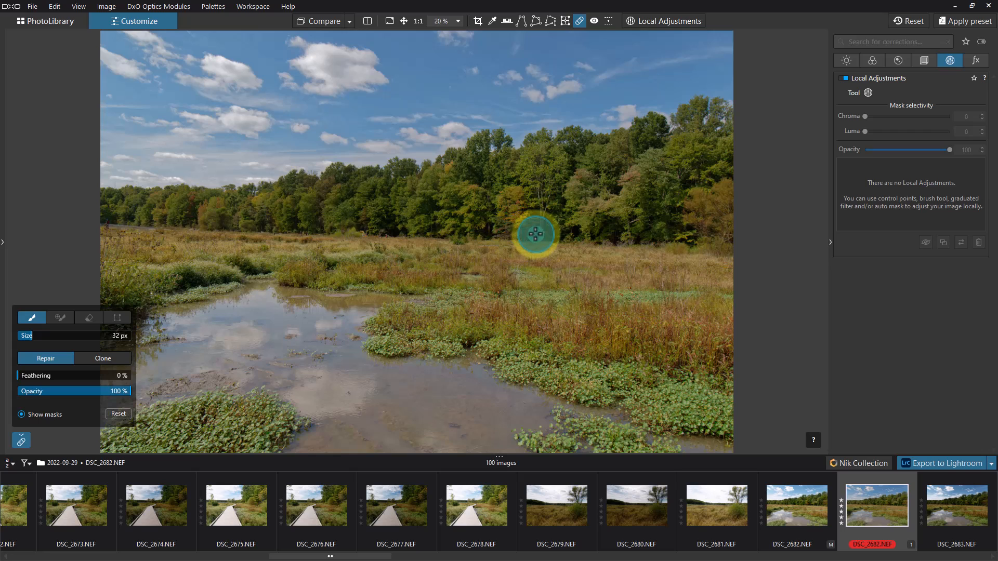
pyautogui.moveTo(434, 102)
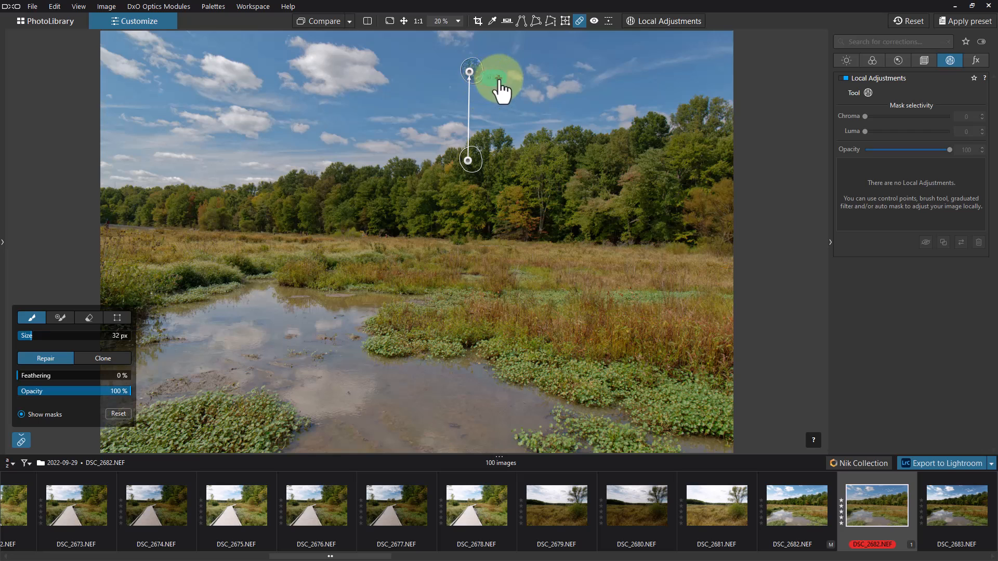
pyautogui.moveTo(232, 315)
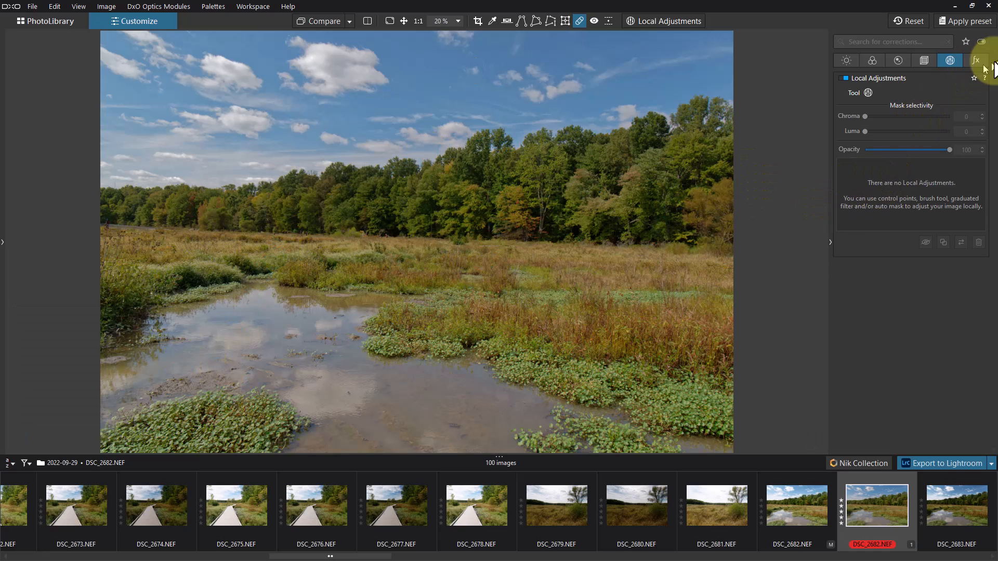
# - Show the fx palette's DxO ViewPoint and FilmPack effects further down the list
pyautogui.click(975, 60)
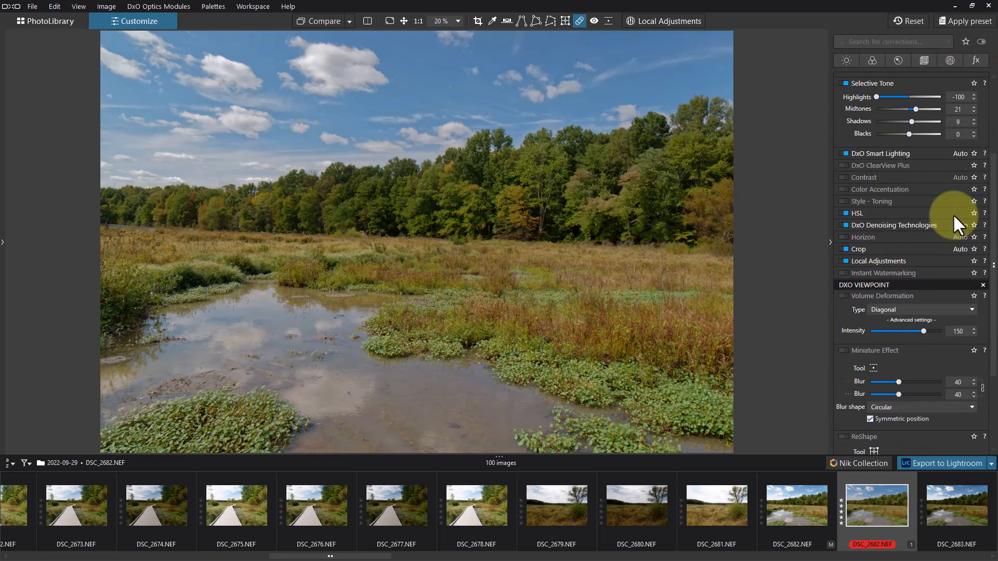
pyautogui.scroll(-3)
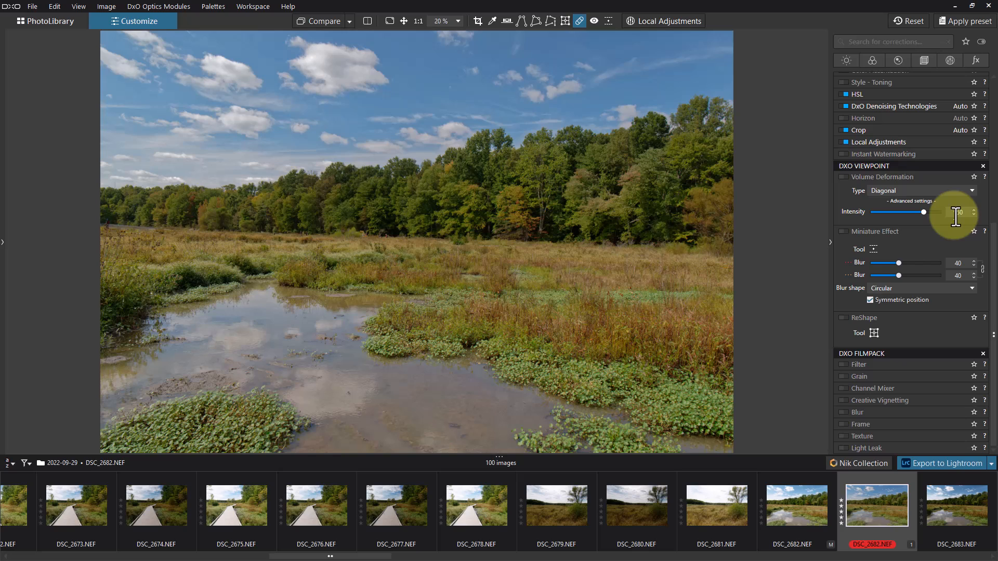